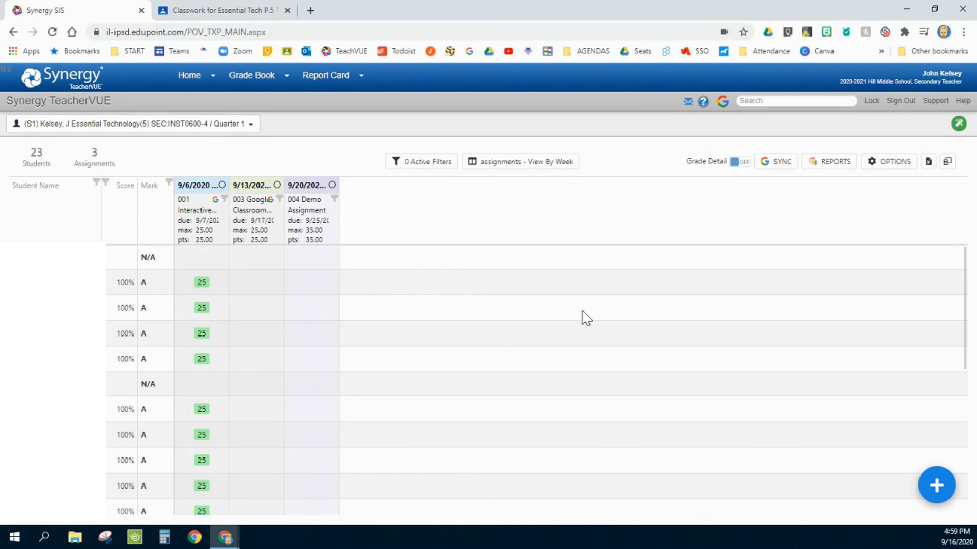
{"action": "mouse_move", "coordinate": [580, 306]}
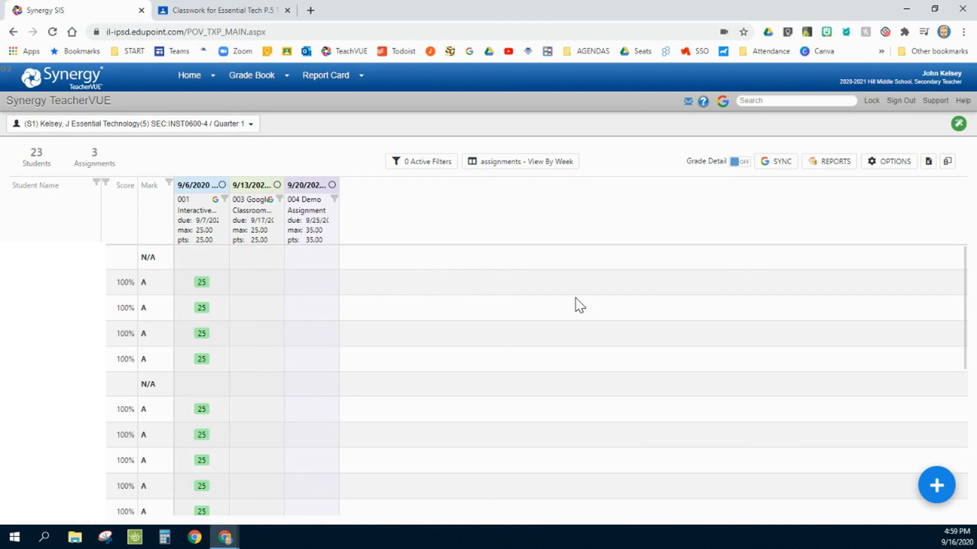
{"action": "mouse_move", "coordinate": [570, 241]}
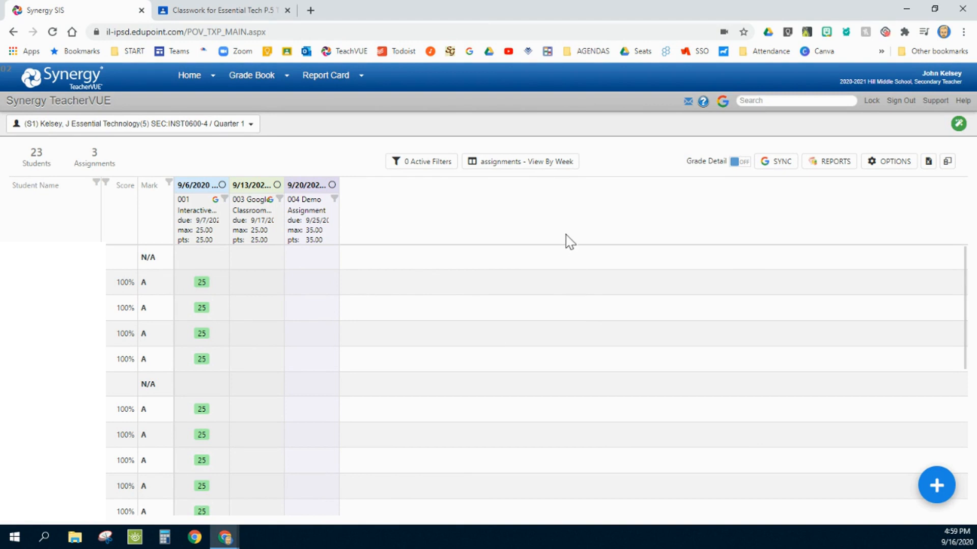
{"action": "mouse_move", "coordinate": [566, 235]}
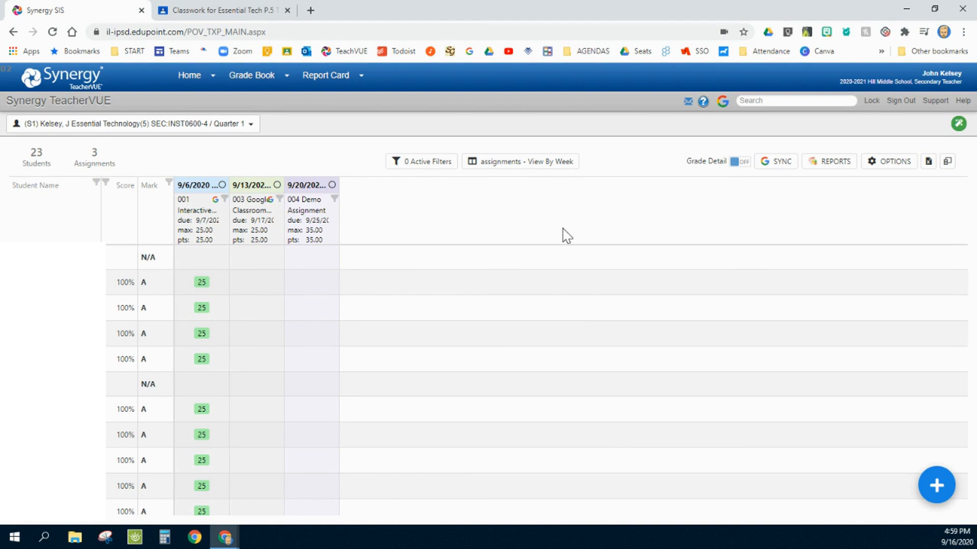
{"action": "mouse_move", "coordinate": [557, 237]}
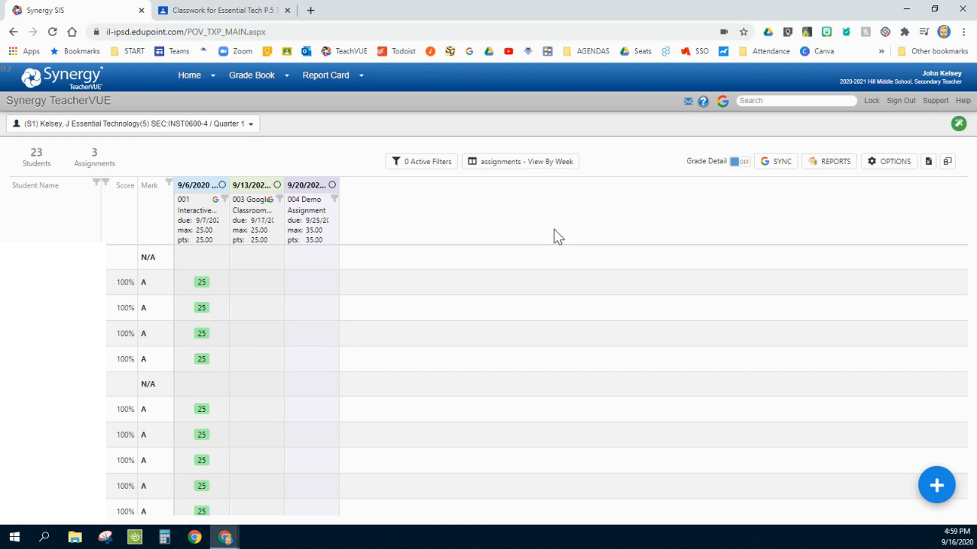
{"action": "mouse_move", "coordinate": [499, 243]}
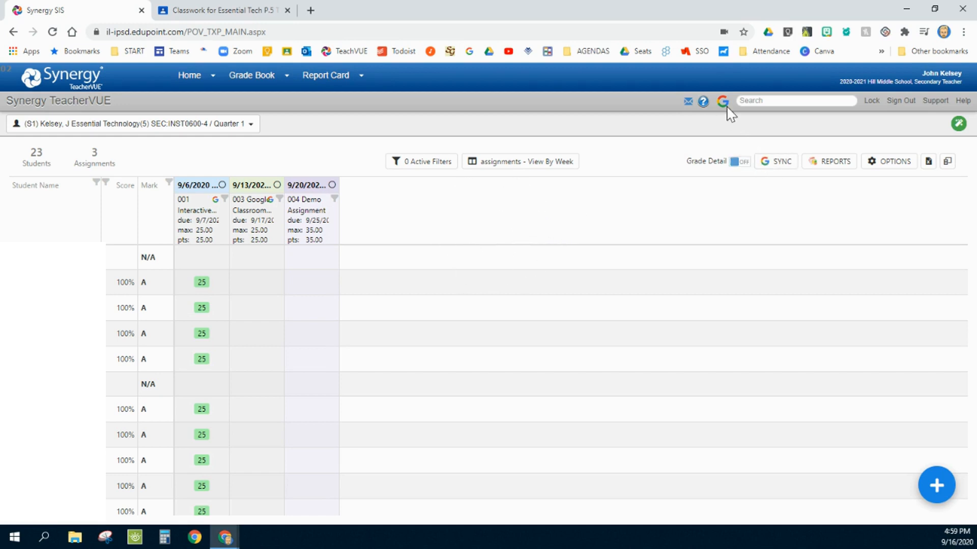
{"action": "mouse_move", "coordinate": [722, 101]}
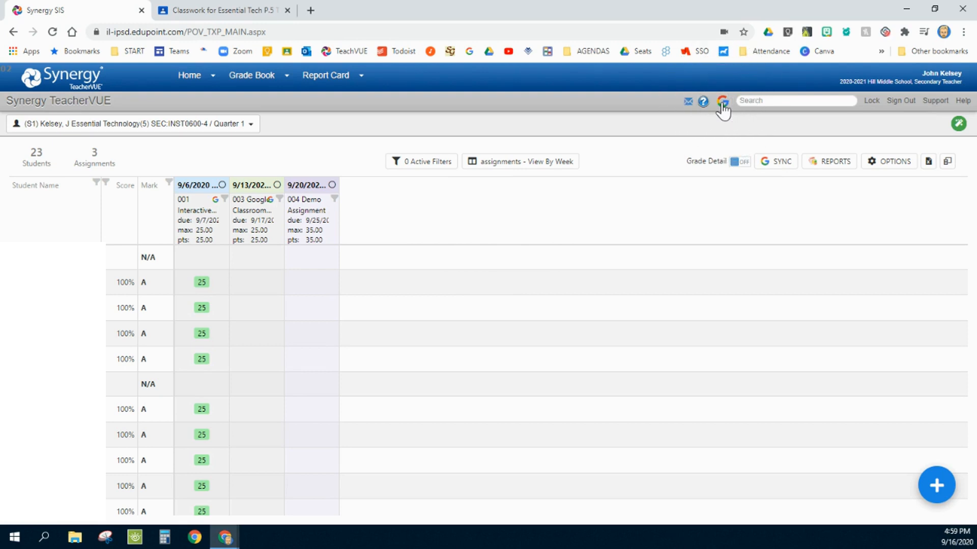
Open Google Classroom General Options from the connected Google account popup
{"action": "left_click", "coordinate": [722, 101]}
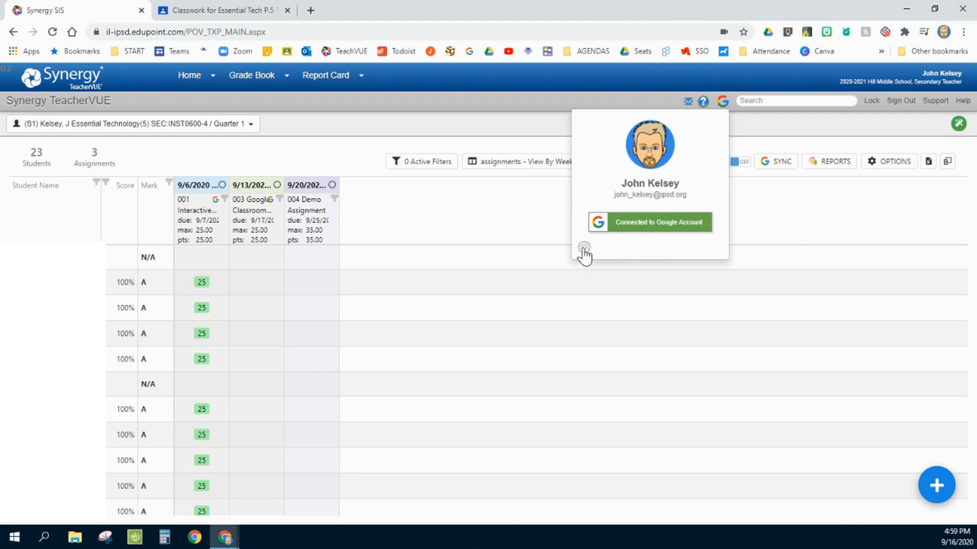
{"action": "left_click", "coordinate": [583, 245]}
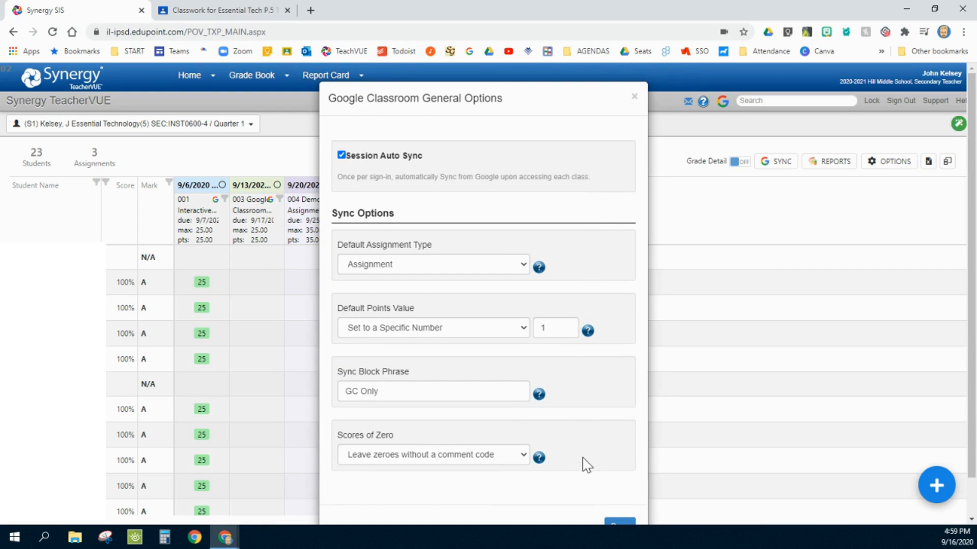
{"action": "mouse_move", "coordinate": [303, 148]}
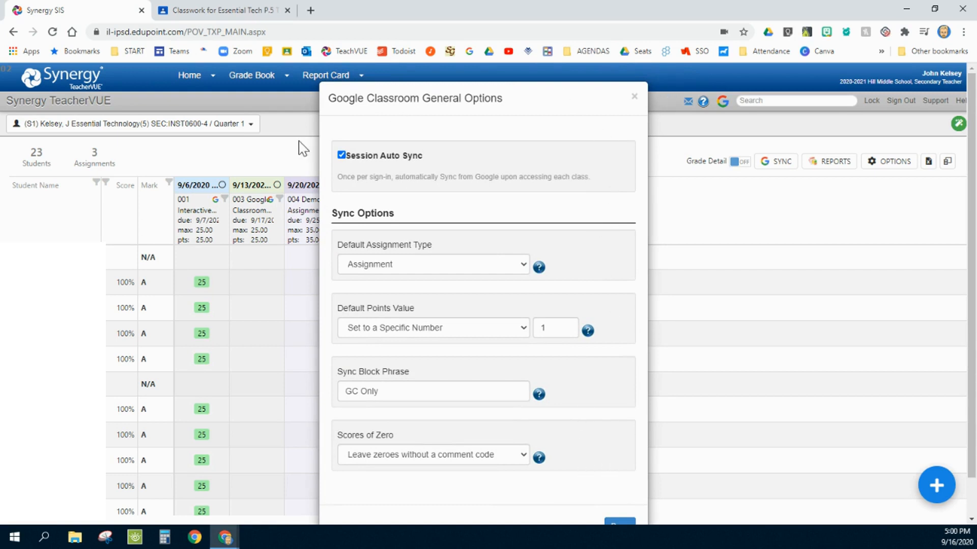
{"action": "mouse_move", "coordinate": [342, 156]}
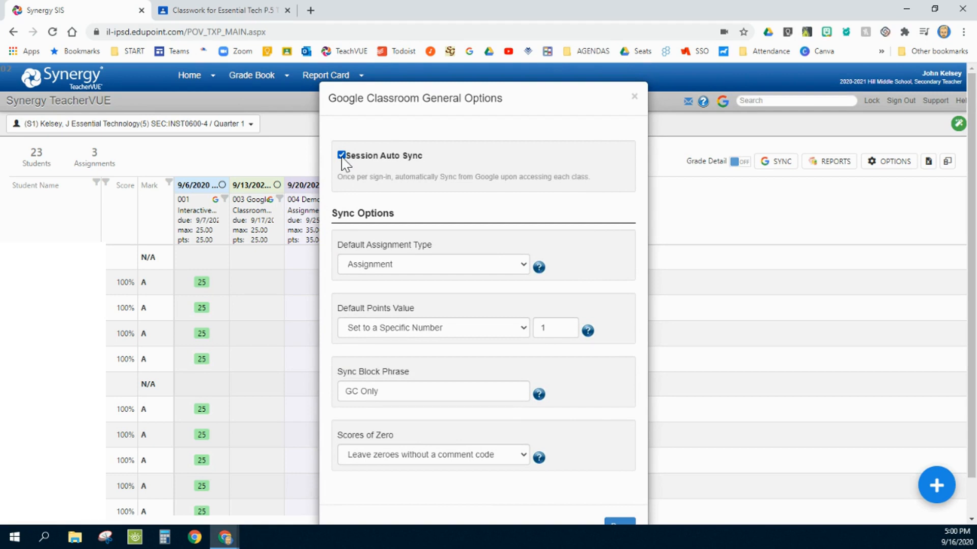
{"action": "mouse_move", "coordinate": [361, 173]}
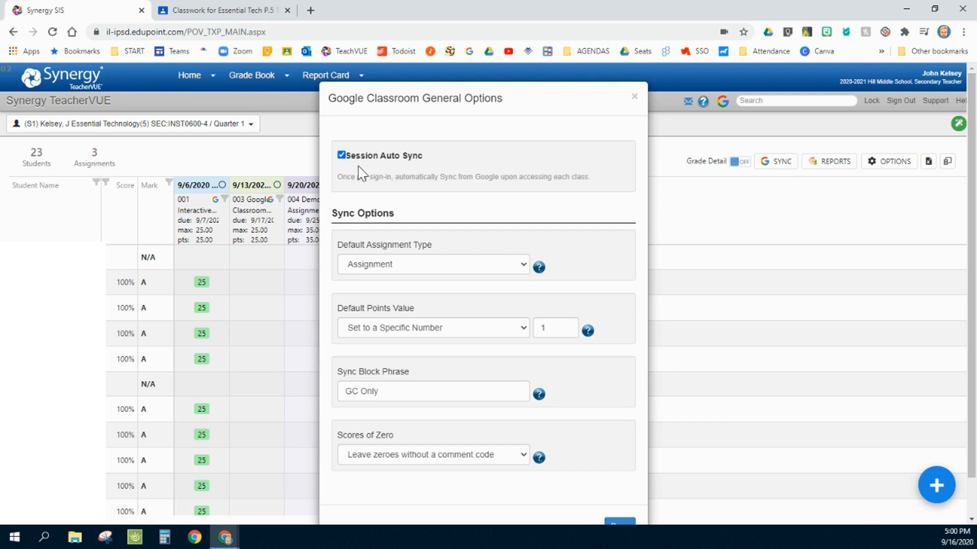
{"action": "mouse_move", "coordinate": [367, 180]}
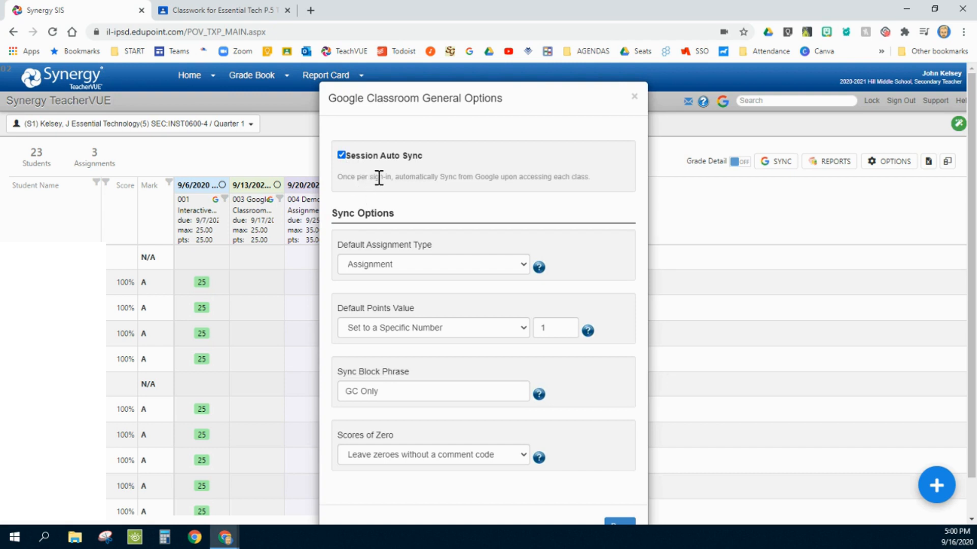
{"action": "mouse_move", "coordinate": [808, 217]}
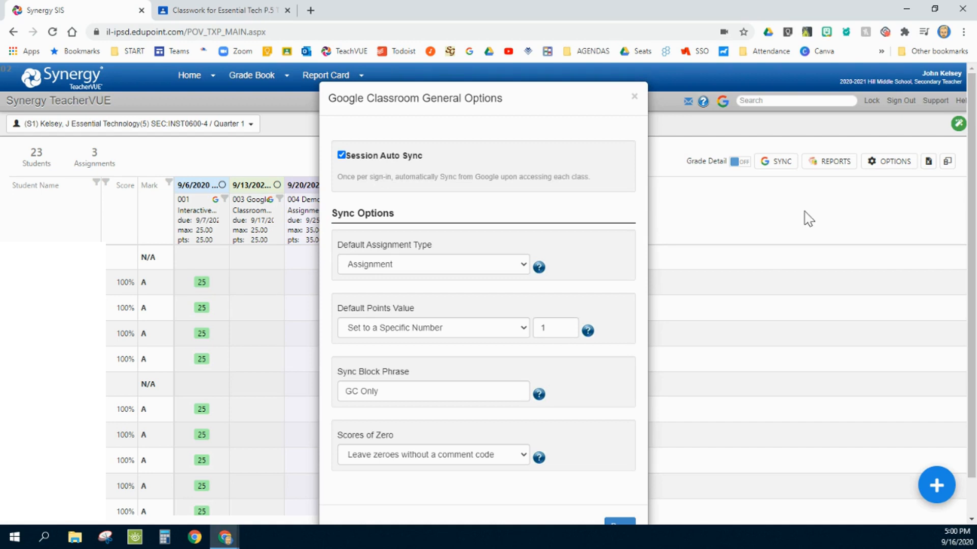
{"action": "mouse_move", "coordinate": [781, 169]}
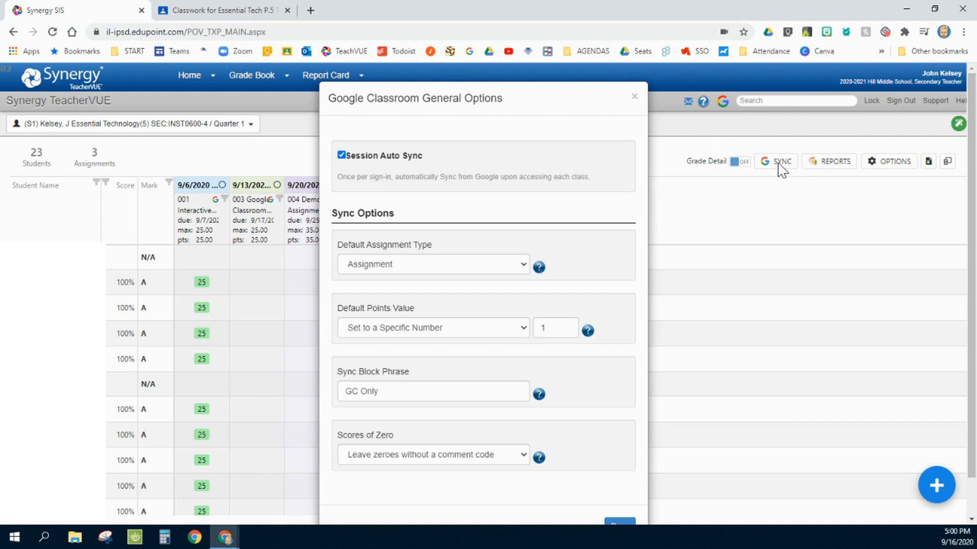
{"action": "mouse_move", "coordinate": [602, 236]}
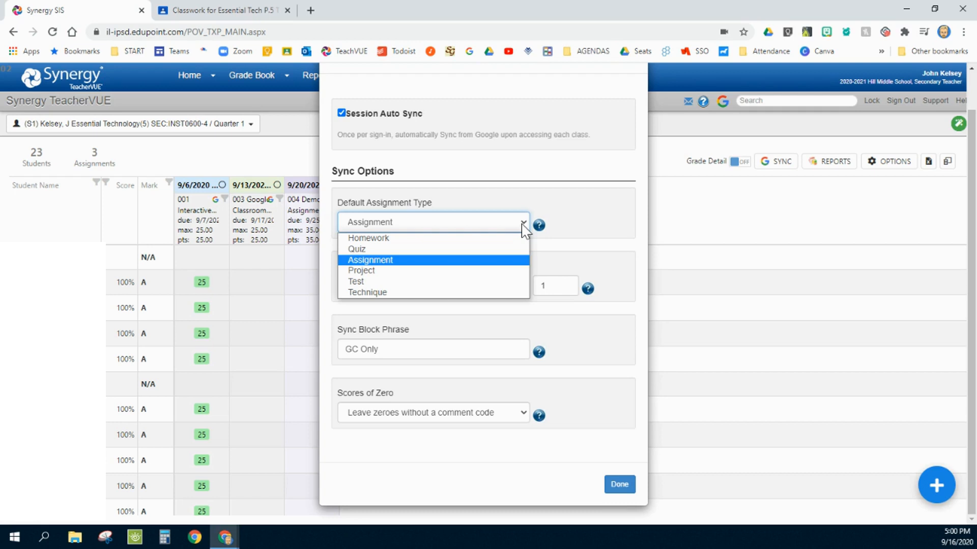
{"action": "mouse_move", "coordinate": [374, 254]}
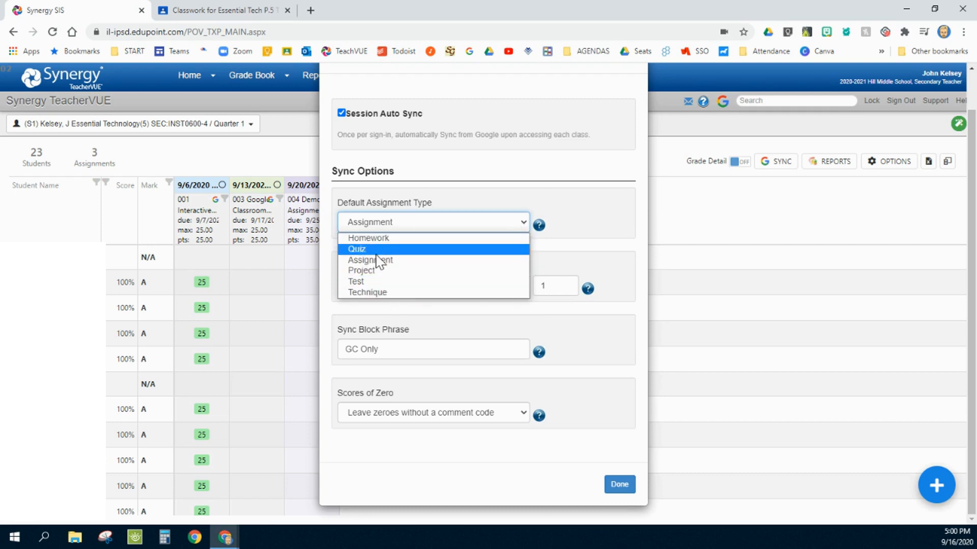
{"action": "mouse_move", "coordinate": [380, 239]}
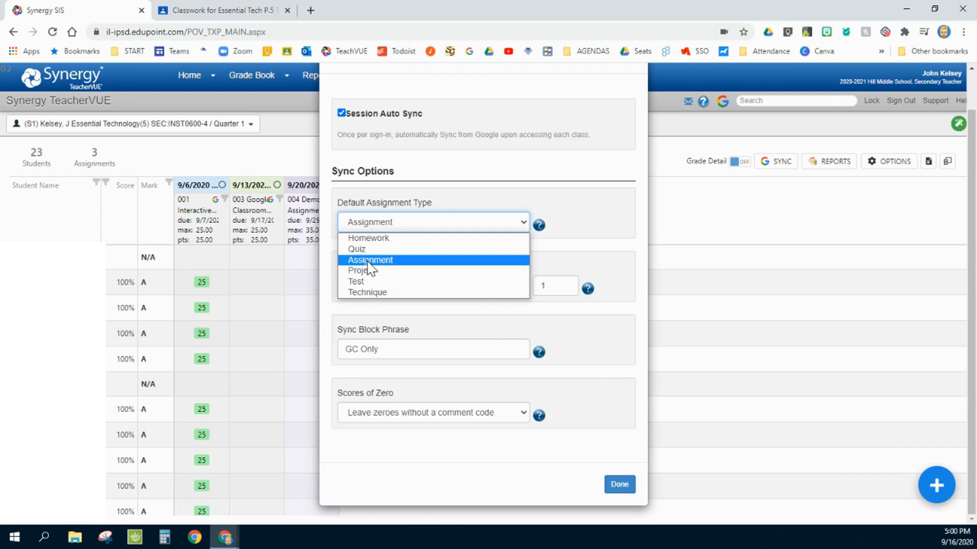
{"action": "left_click", "coordinate": [369, 260]}
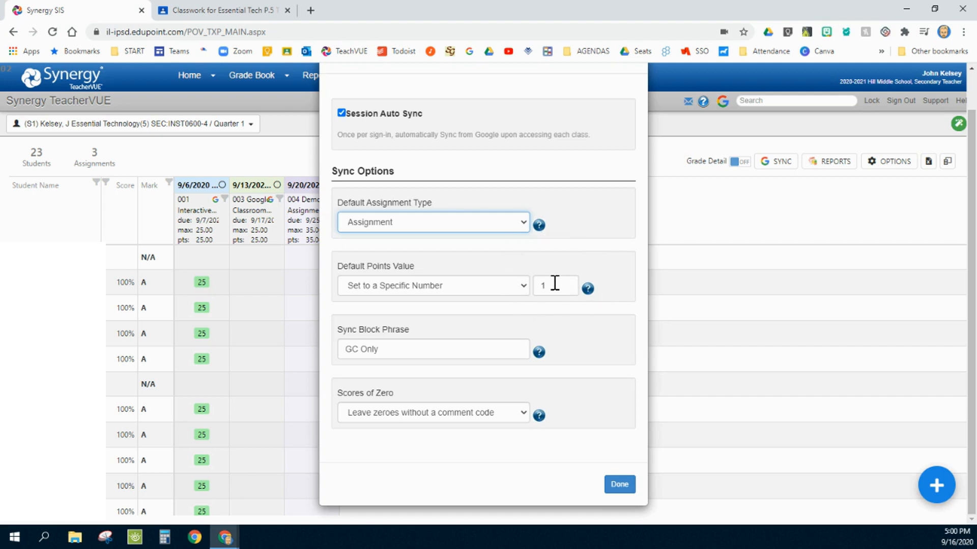
{"action": "mouse_move", "coordinate": [526, 289]}
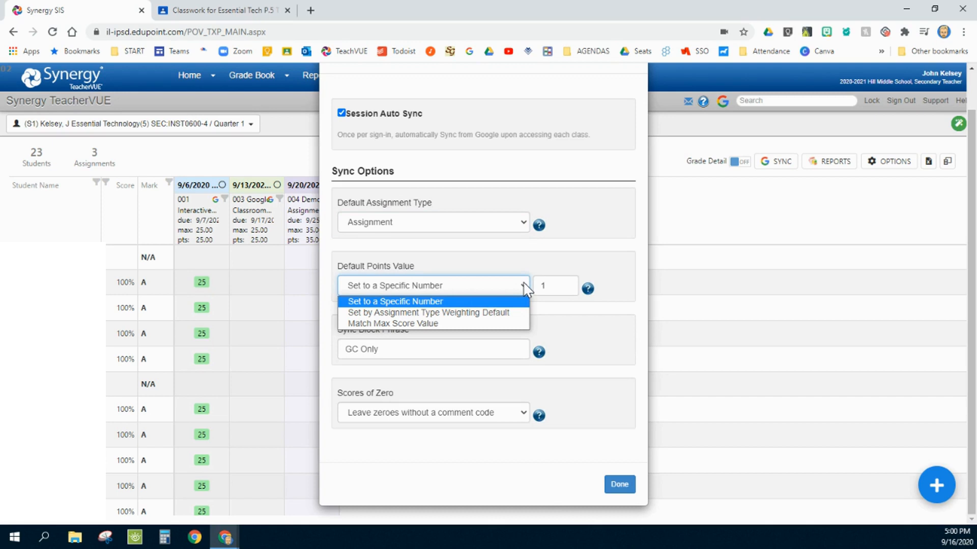
{"action": "mouse_move", "coordinate": [392, 324]}
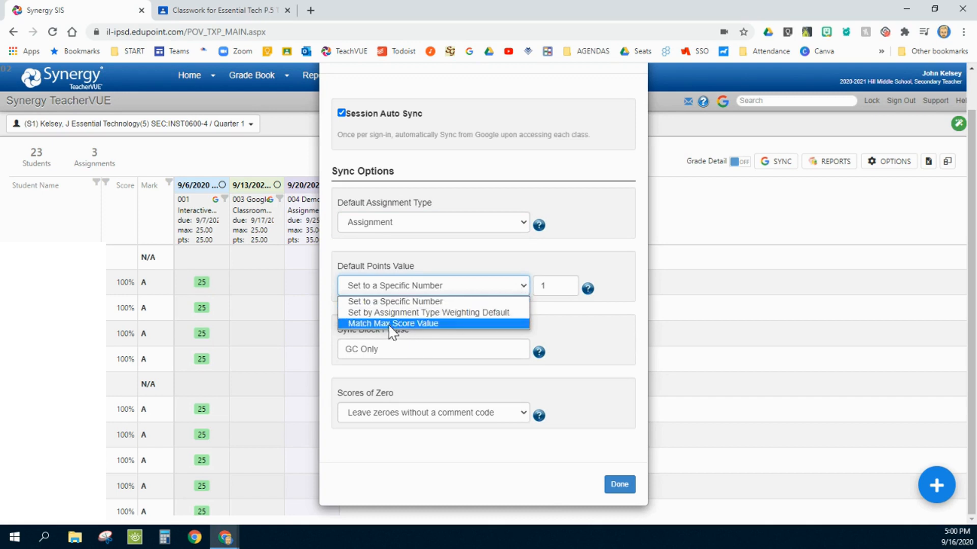
{"action": "mouse_move", "coordinate": [396, 329]}
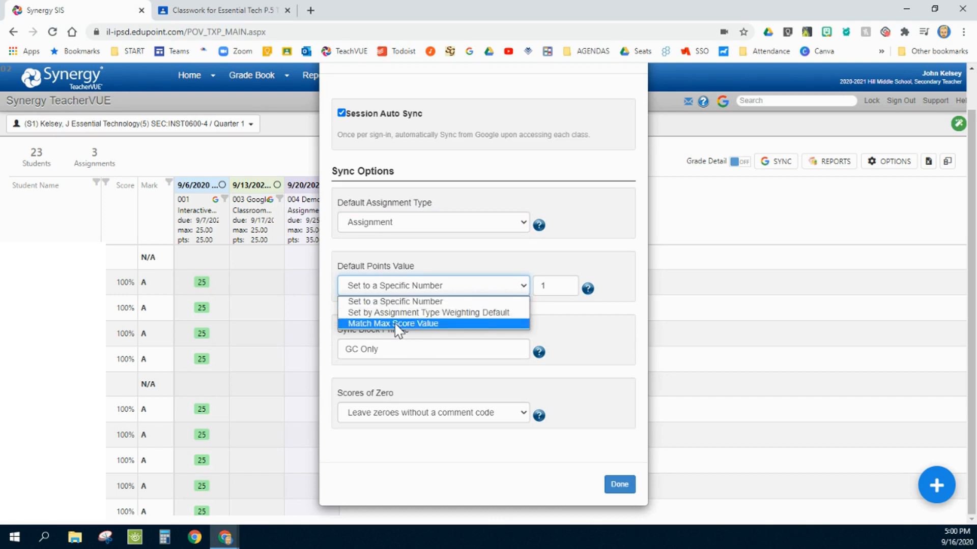
Set Default Points Value to Match Max Score Value
{"action": "left_click", "coordinate": [393, 324]}
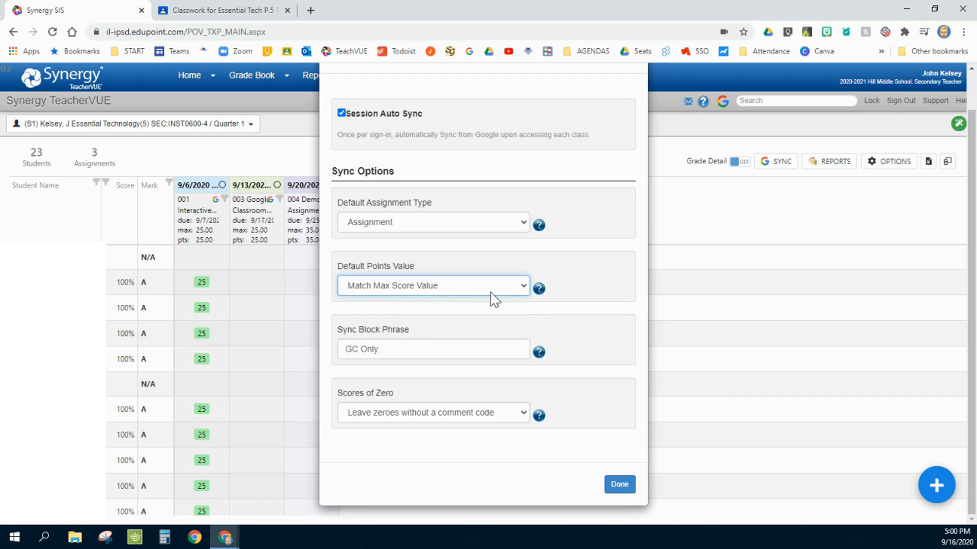
{"action": "mouse_move", "coordinate": [527, 294]}
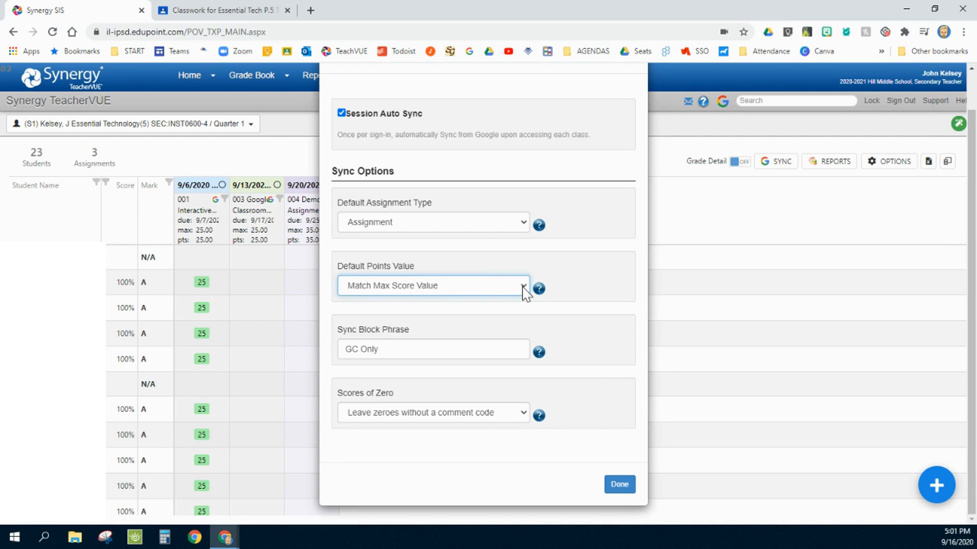
{"action": "mouse_move", "coordinate": [361, 293]}
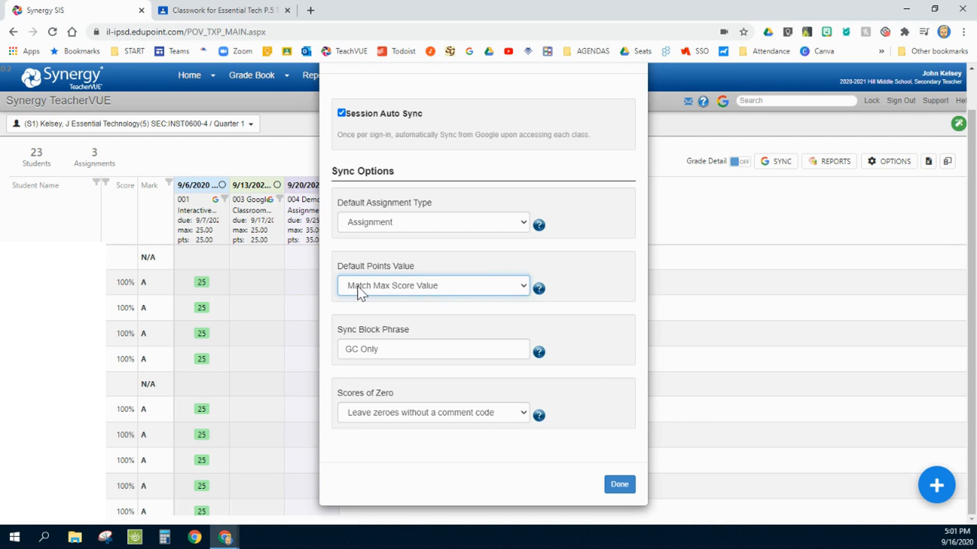
{"action": "mouse_move", "coordinate": [249, 236]}
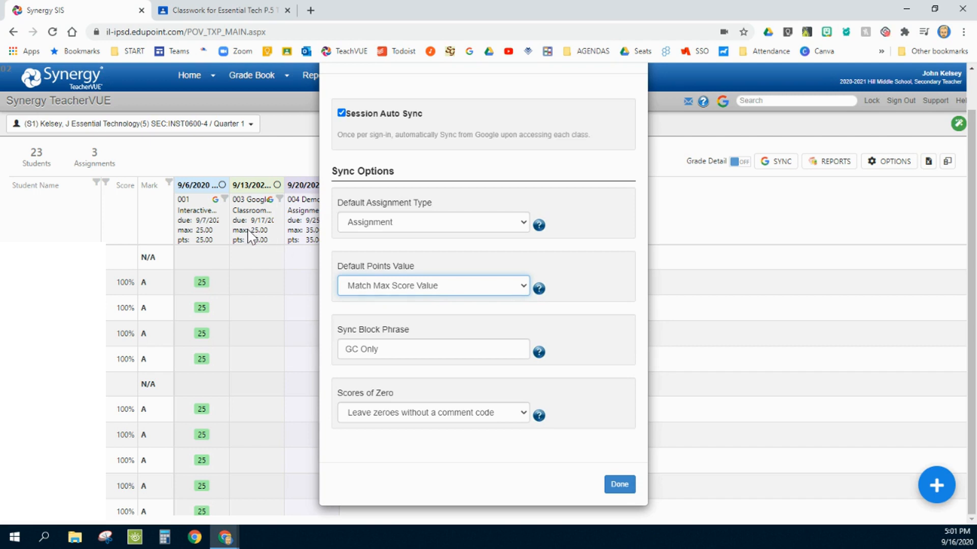
{"action": "mouse_move", "coordinate": [255, 238]}
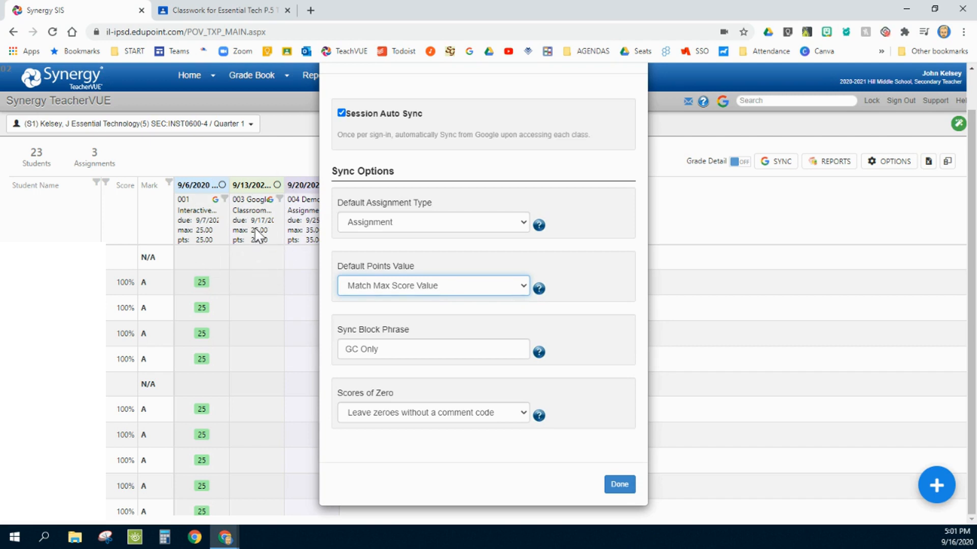
{"action": "mouse_move", "coordinate": [526, 297]}
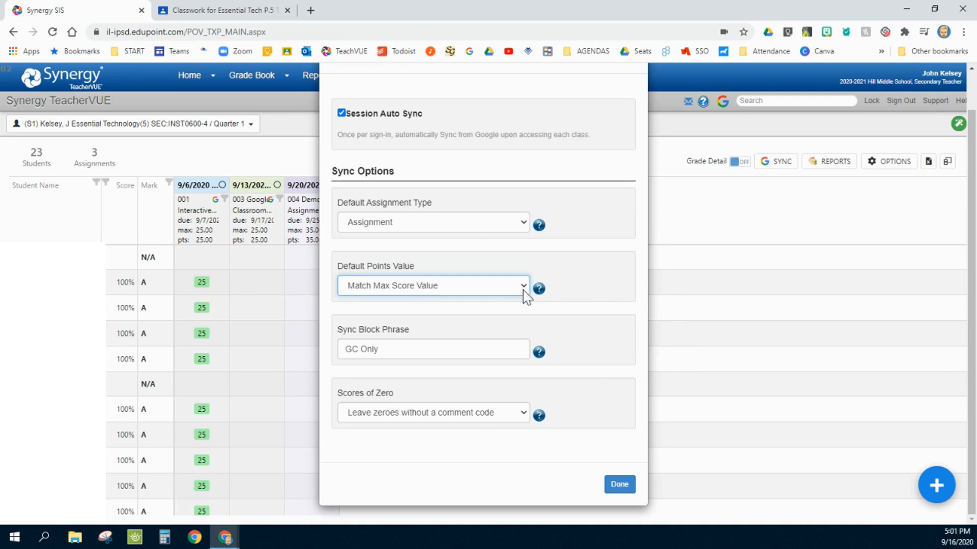
{"action": "mouse_move", "coordinate": [527, 293]}
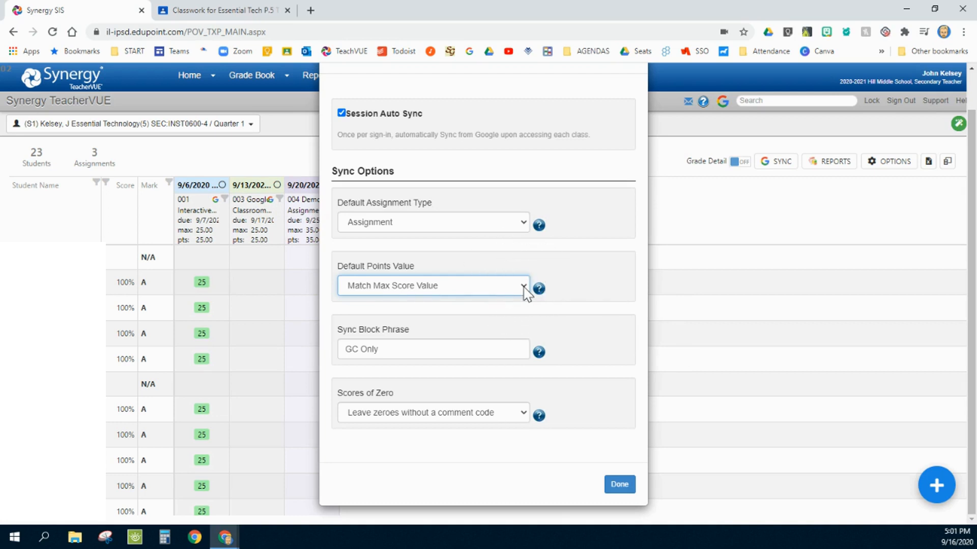
{"action": "mouse_move", "coordinate": [218, 247]}
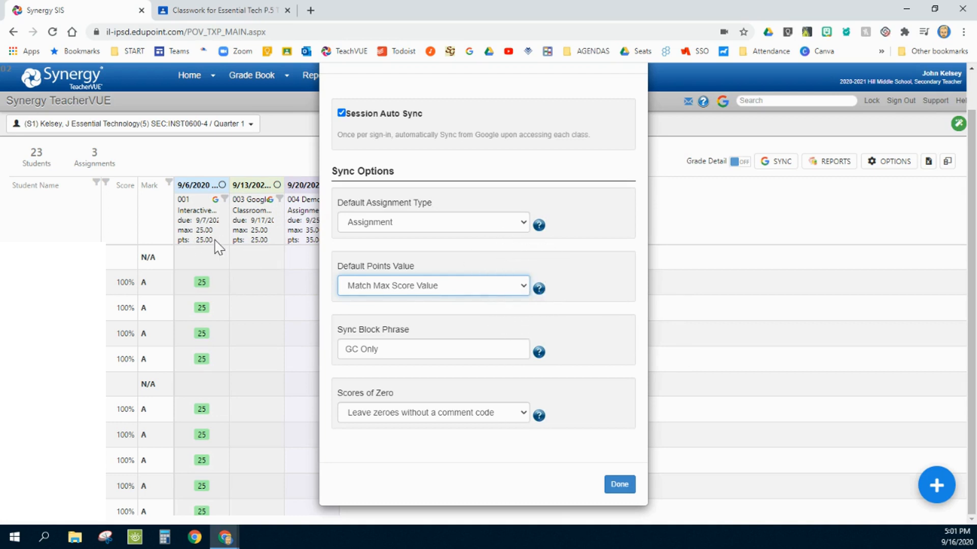
{"action": "mouse_move", "coordinate": [566, 346]}
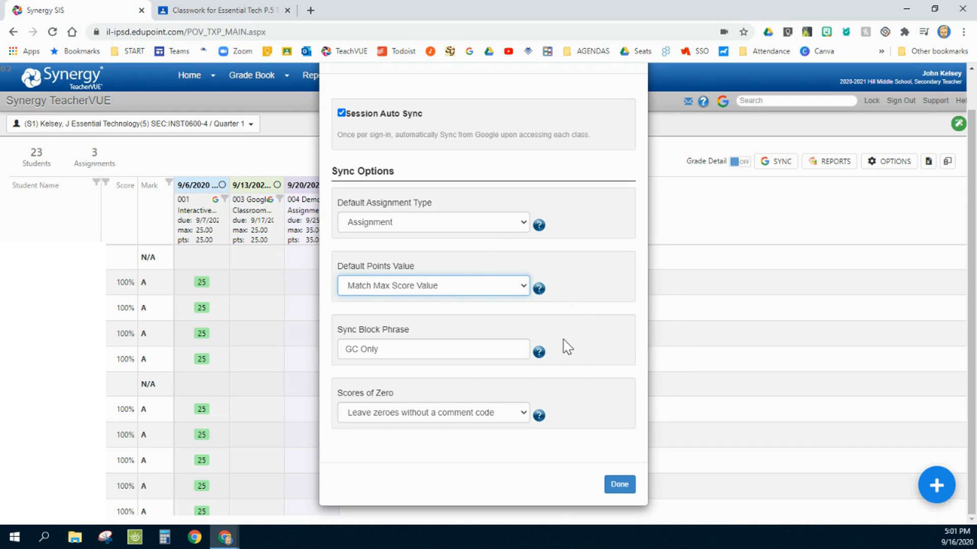
{"action": "mouse_move", "coordinate": [485, 352]}
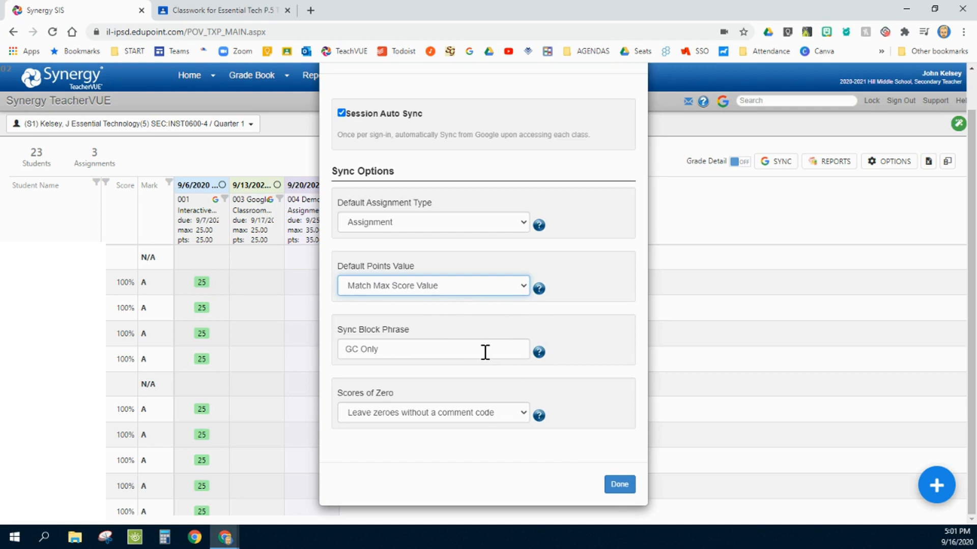
Show the Sync Block Phrase help text explaining how 'GC Only' prevents syncing
{"action": "left_click", "coordinate": [538, 352]}
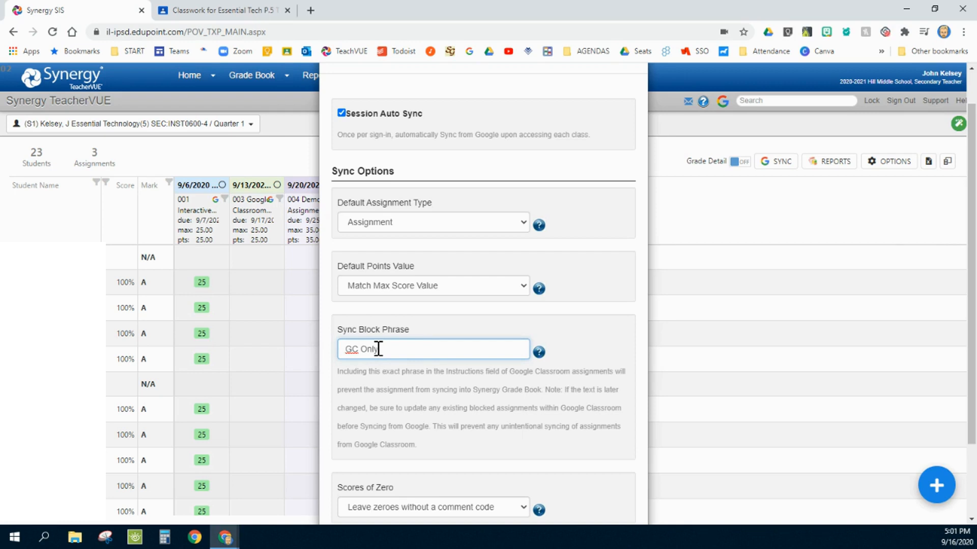
{"action": "mouse_move", "coordinate": [570, 357]}
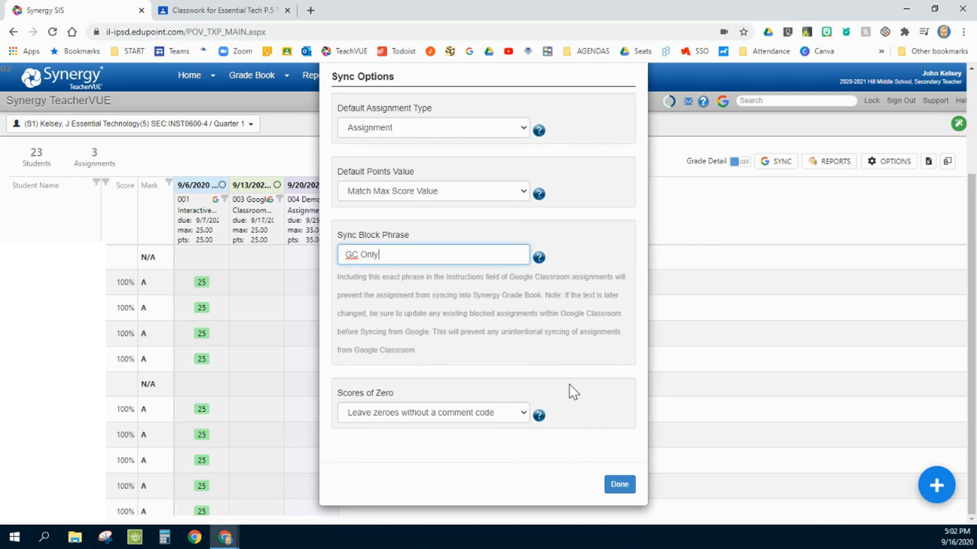
{"action": "mouse_move", "coordinate": [569, 385]}
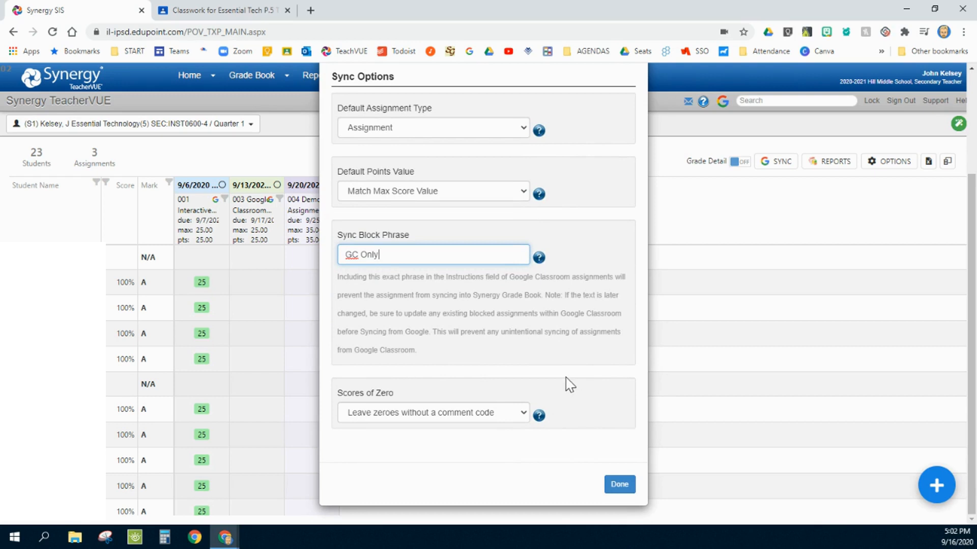
{"action": "left_click", "coordinate": [432, 413]}
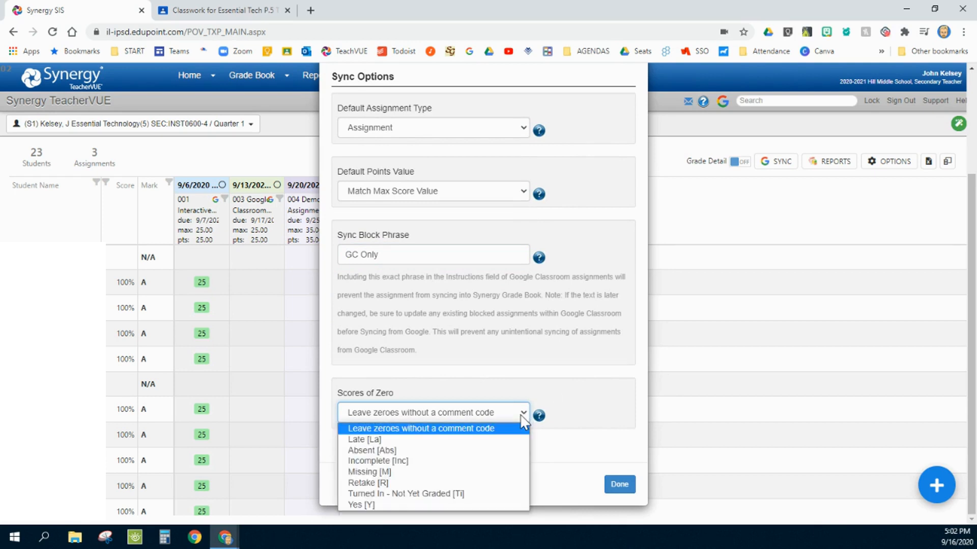
{"action": "mouse_move", "coordinate": [469, 438]}
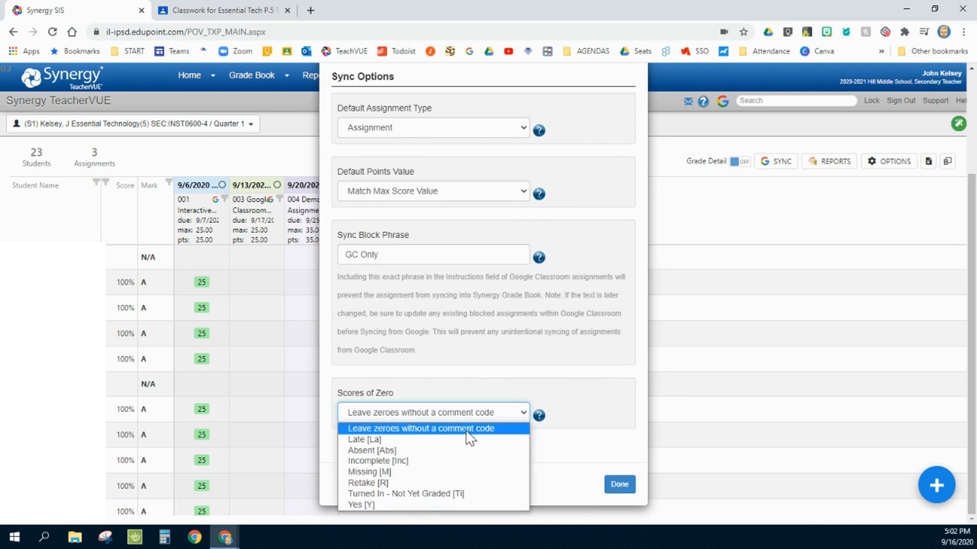
{"action": "mouse_move", "coordinate": [398, 471]}
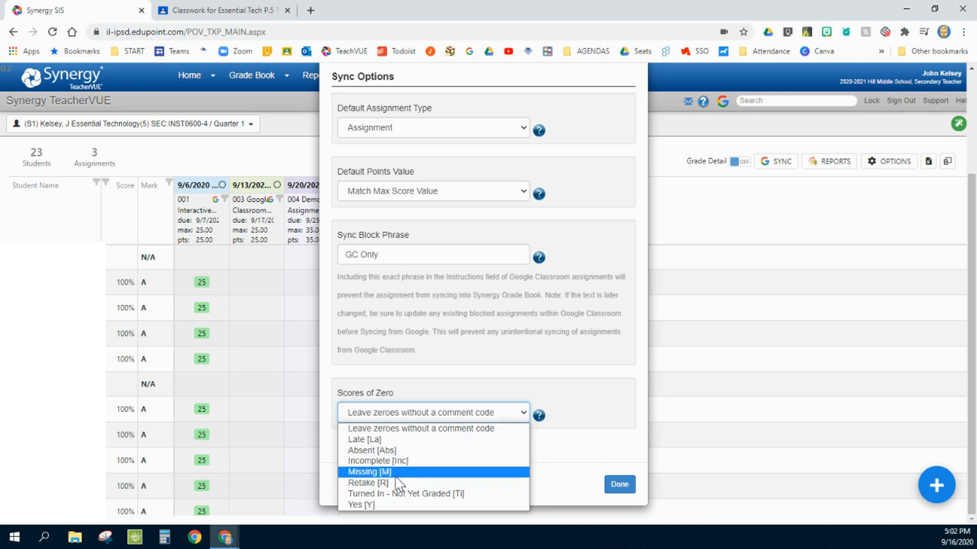
{"action": "mouse_move", "coordinate": [386, 505]}
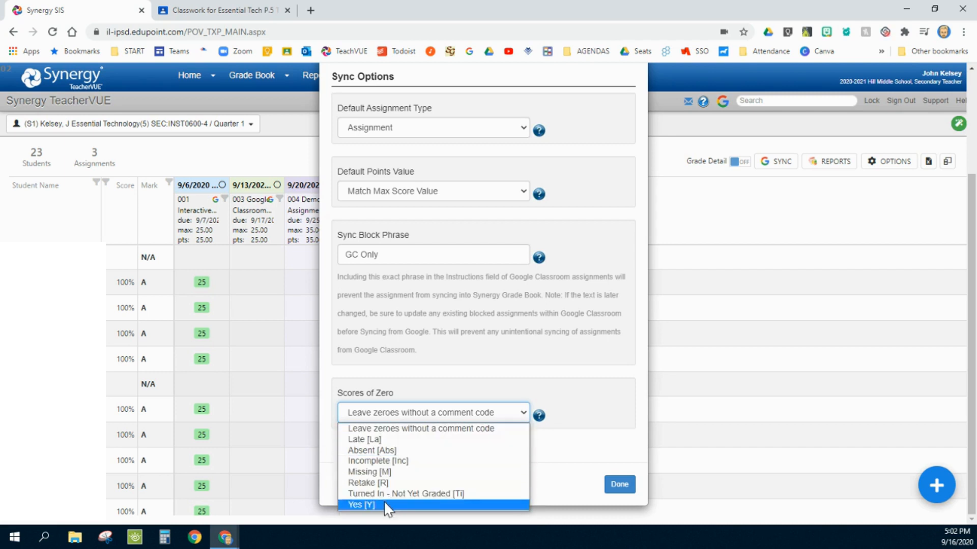
{"action": "mouse_move", "coordinate": [371, 450]}
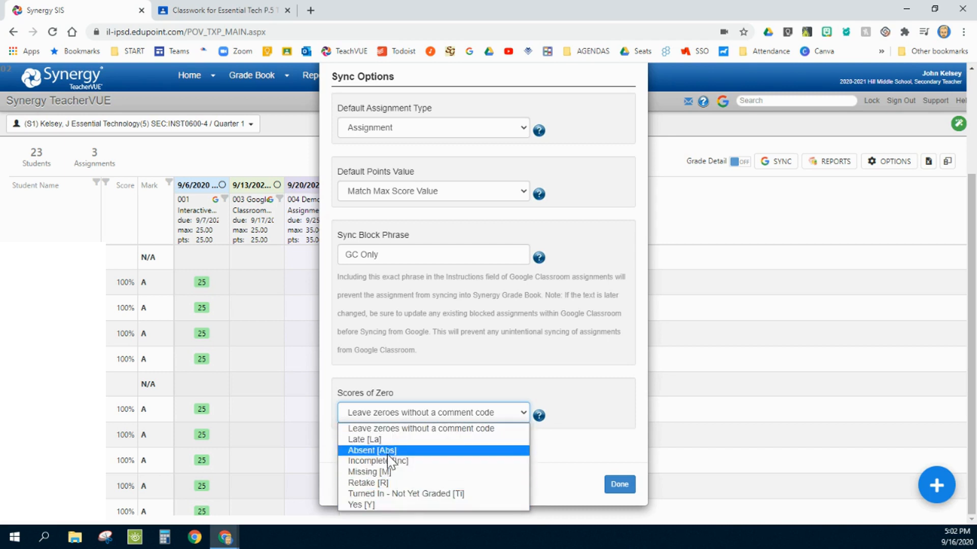
{"action": "mouse_move", "coordinate": [364, 439]}
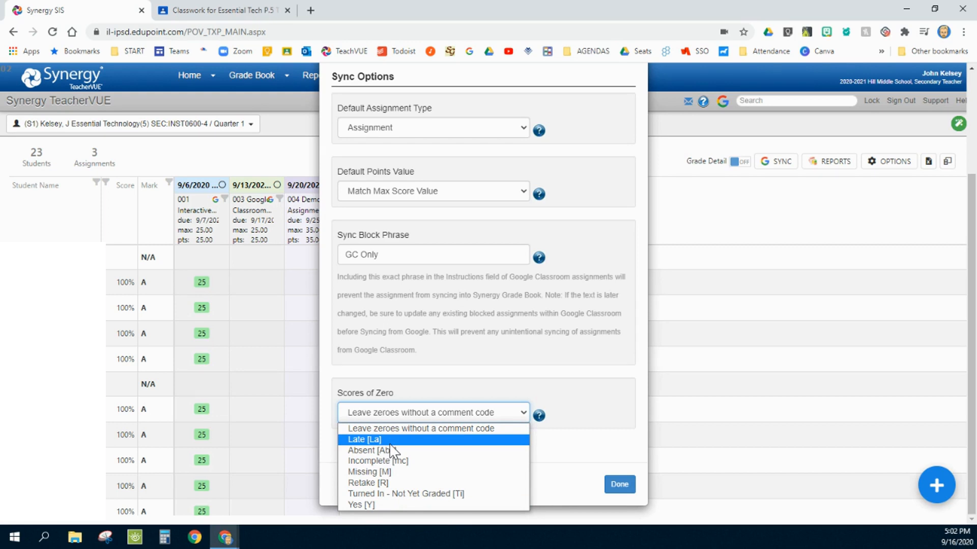
{"action": "left_click", "coordinate": [422, 429]}
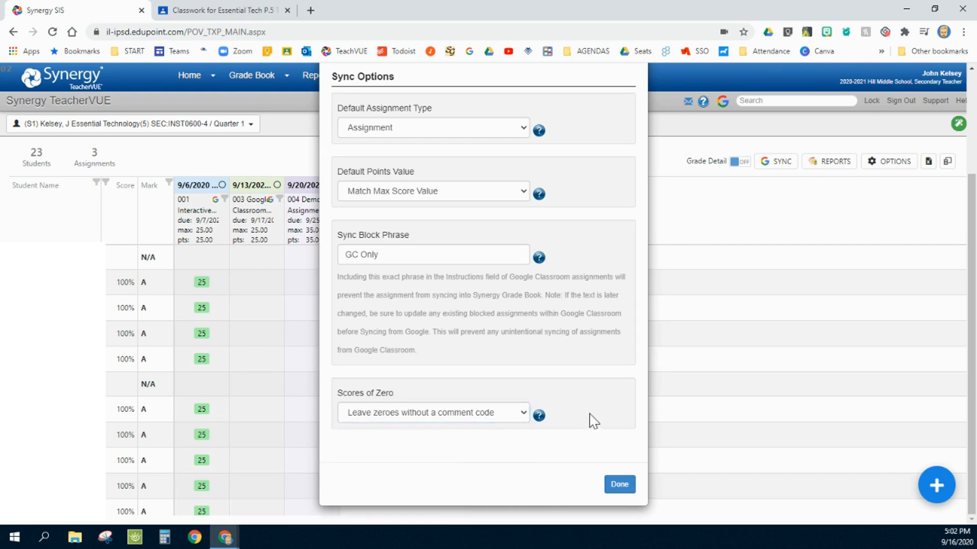
{"action": "mouse_move", "coordinate": [572, 391]}
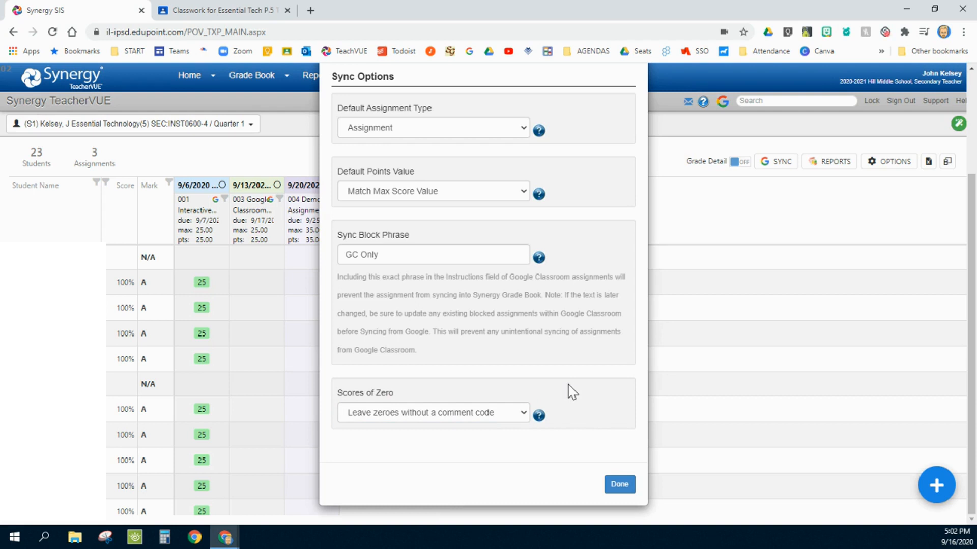
{"action": "mouse_move", "coordinate": [619, 484]}
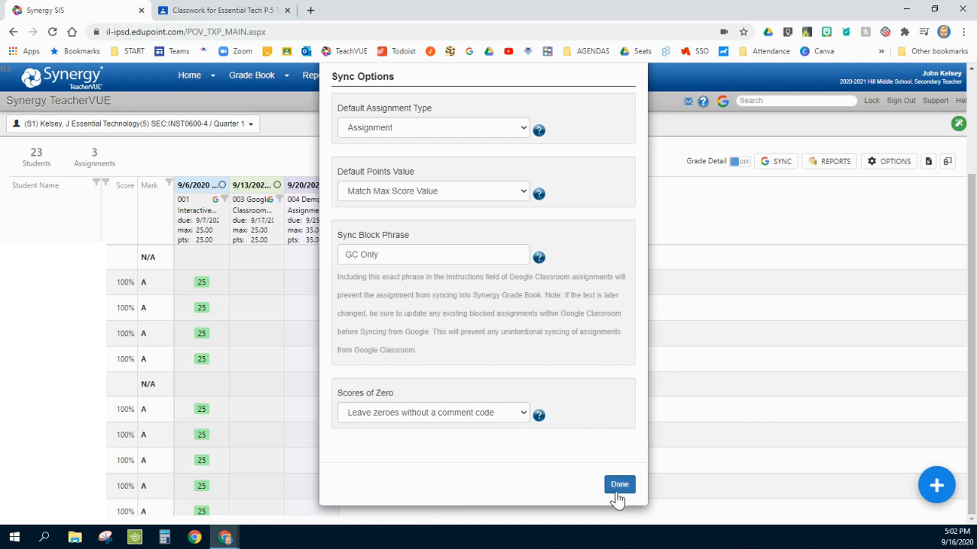
{"action": "mouse_move", "coordinate": [531, 272]}
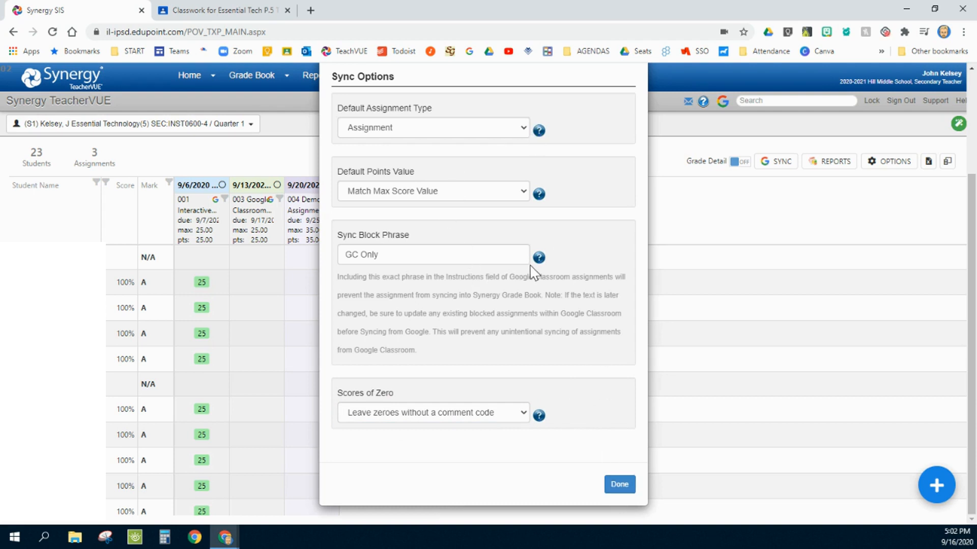
{"action": "mouse_move", "coordinate": [488, 202]}
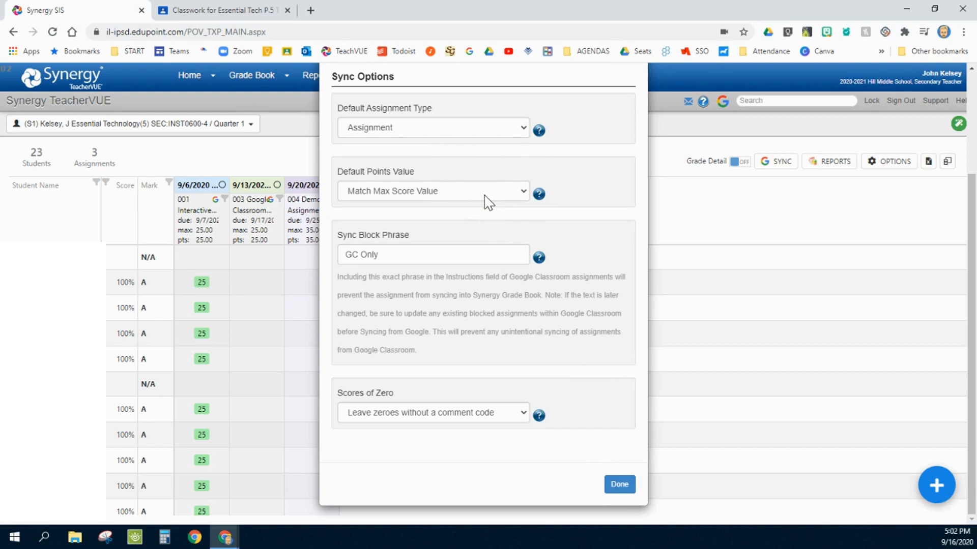
{"action": "mouse_move", "coordinate": [462, 272]}
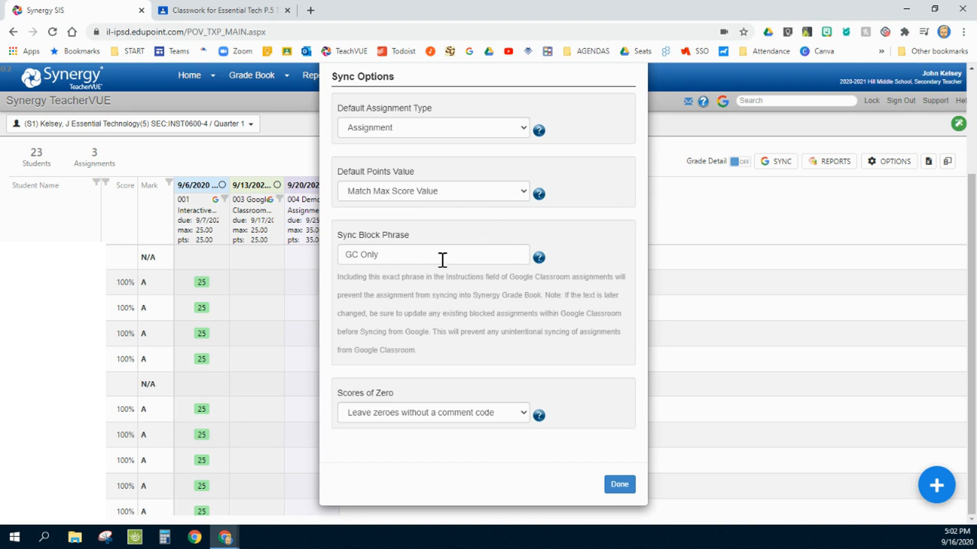
{"action": "mouse_move", "coordinate": [386, 255]}
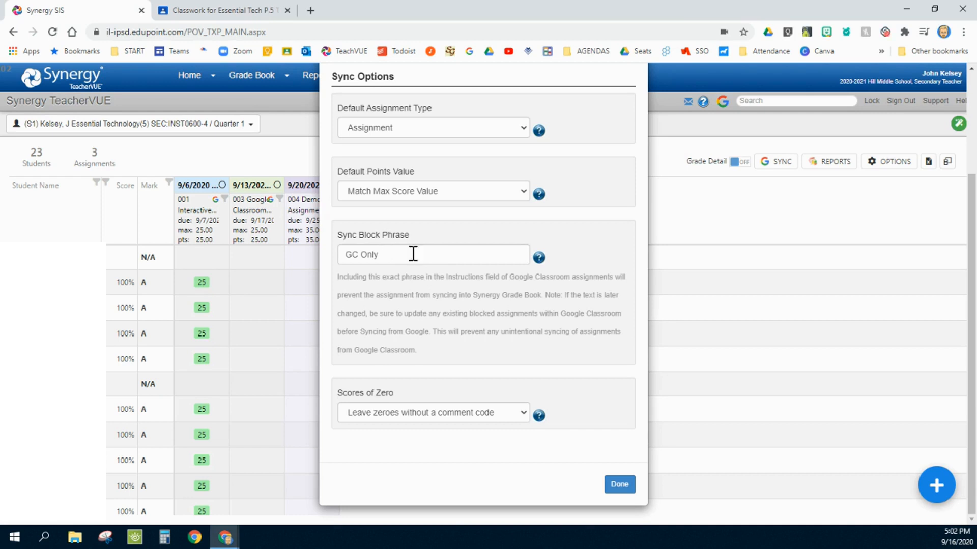
Close the sync options with Done and bring up the Grade Book menu
{"action": "left_click", "coordinate": [618, 485]}
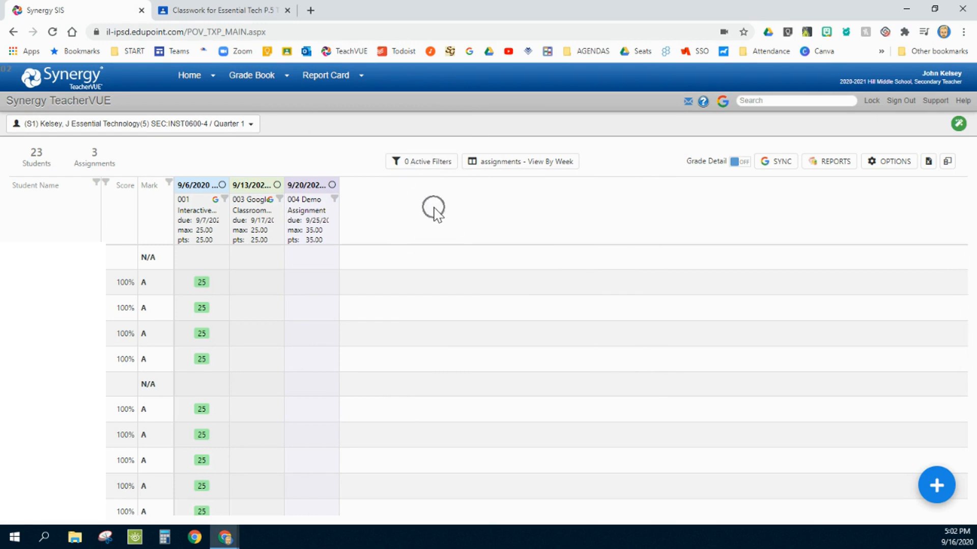
{"action": "left_click", "coordinate": [251, 74]}
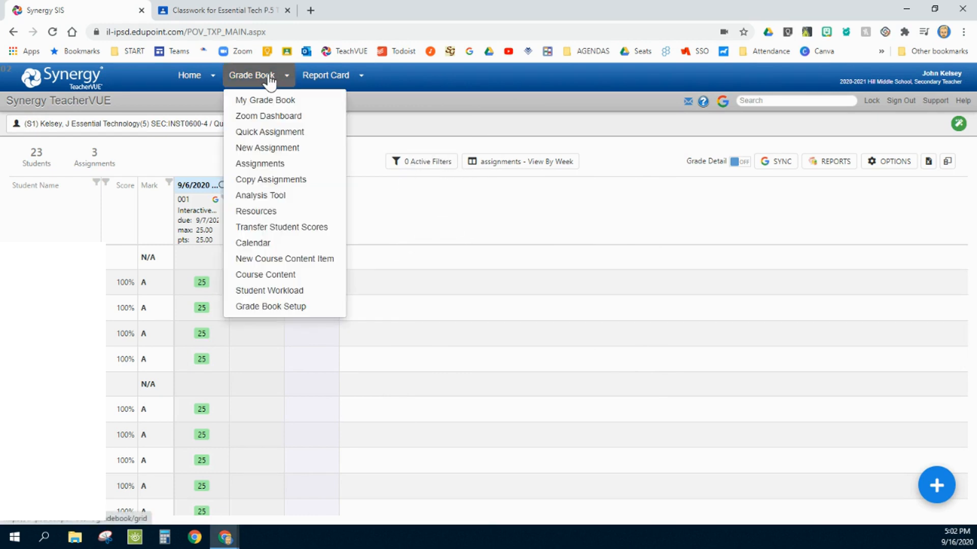
{"action": "mouse_move", "coordinate": [280, 305]}
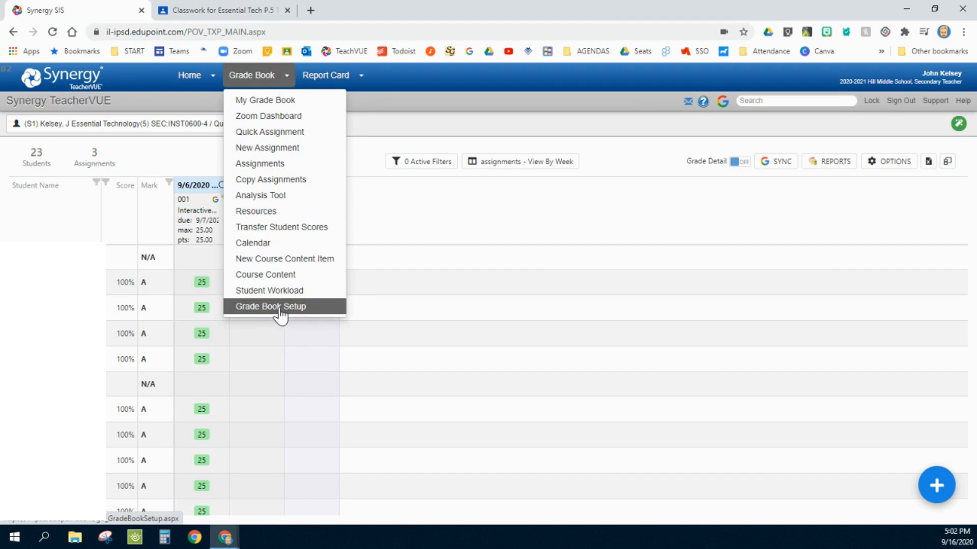
Go to Grade Book Setup Class Settings and edit the Essential Technology (5) class
{"action": "left_click", "coordinate": [270, 305]}
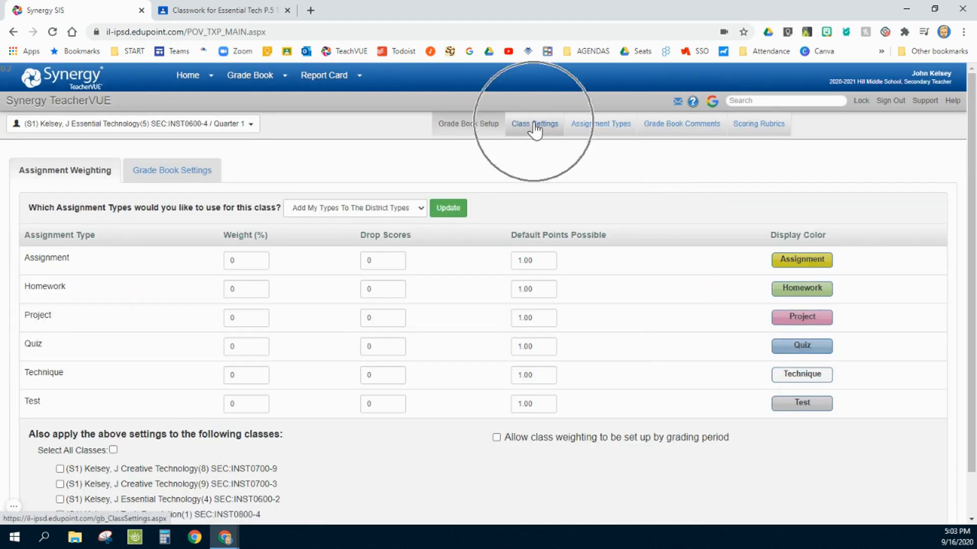
{"action": "left_click", "coordinate": [534, 124]}
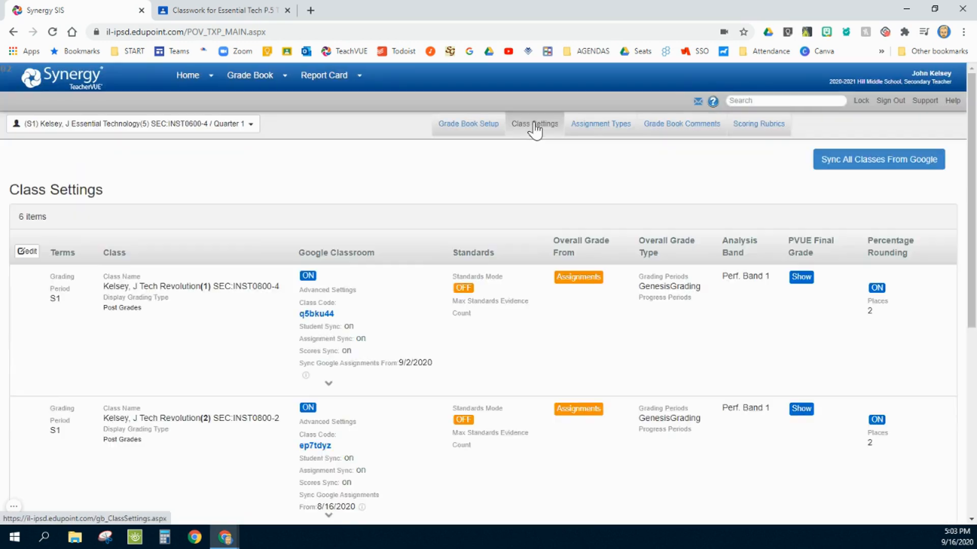
{"action": "scroll", "scroll_direction": "down", "scroll_amount": 3}
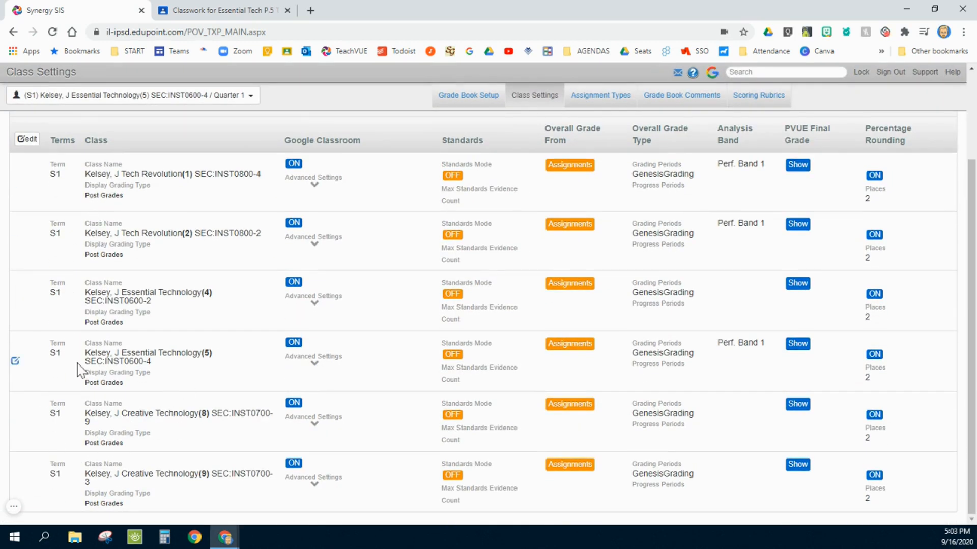
{"action": "left_click", "coordinate": [15, 361]}
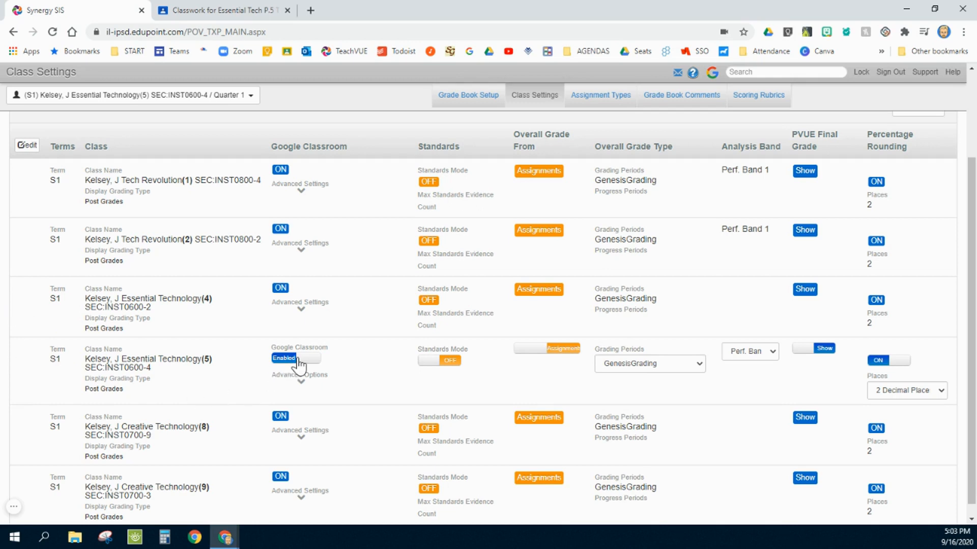
{"action": "mouse_move", "coordinate": [297, 378]}
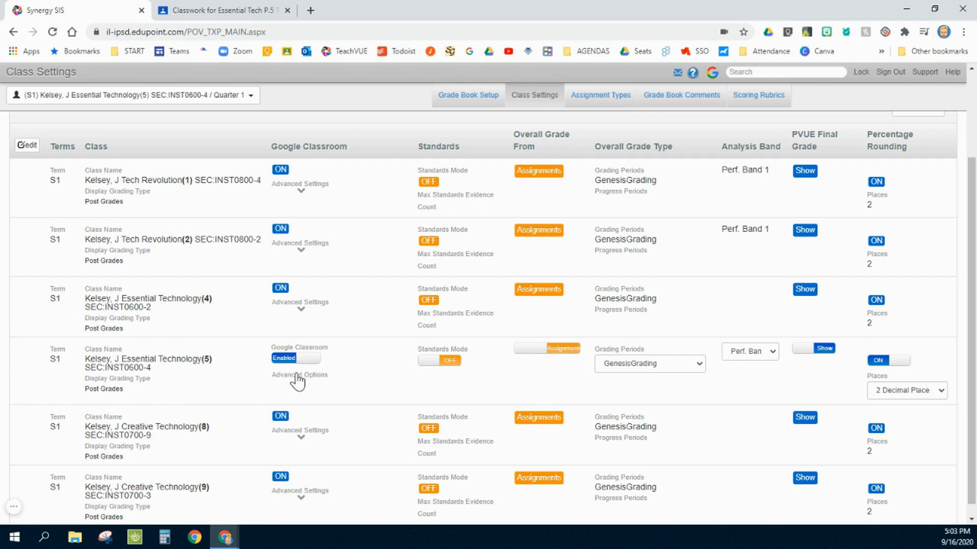
Turn on Google Classroom assignment and score syncing for the class and save
{"action": "left_click", "coordinate": [299, 375]}
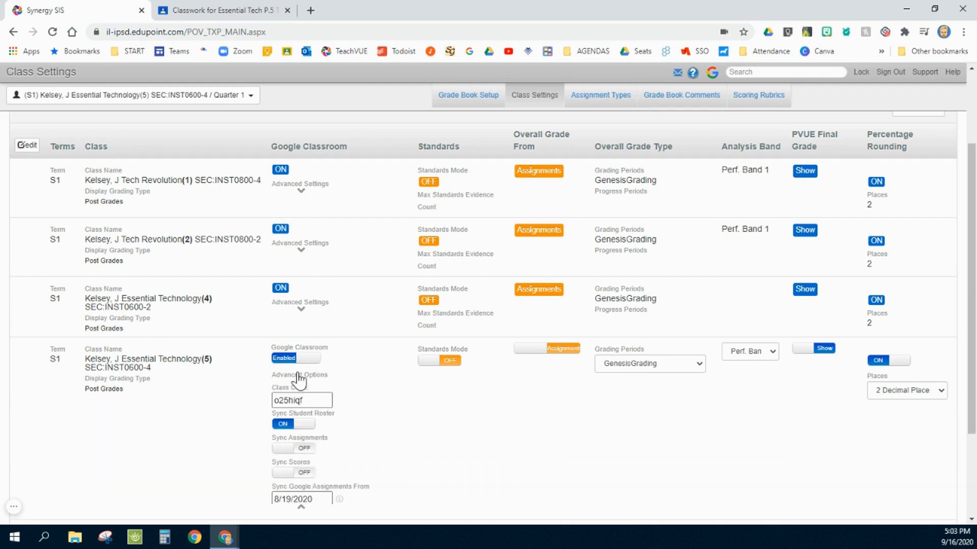
{"action": "mouse_move", "coordinate": [299, 430]}
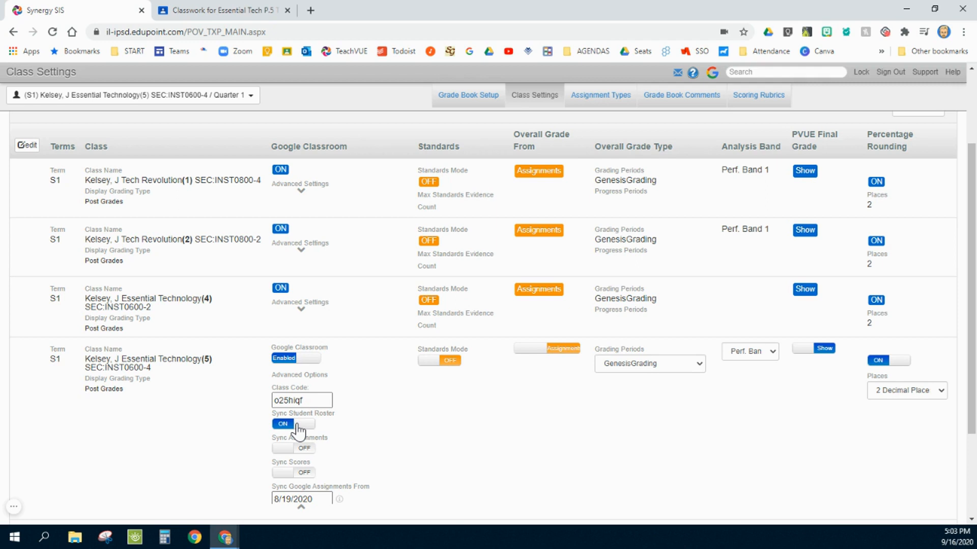
{"action": "left_click", "coordinate": [293, 447]}
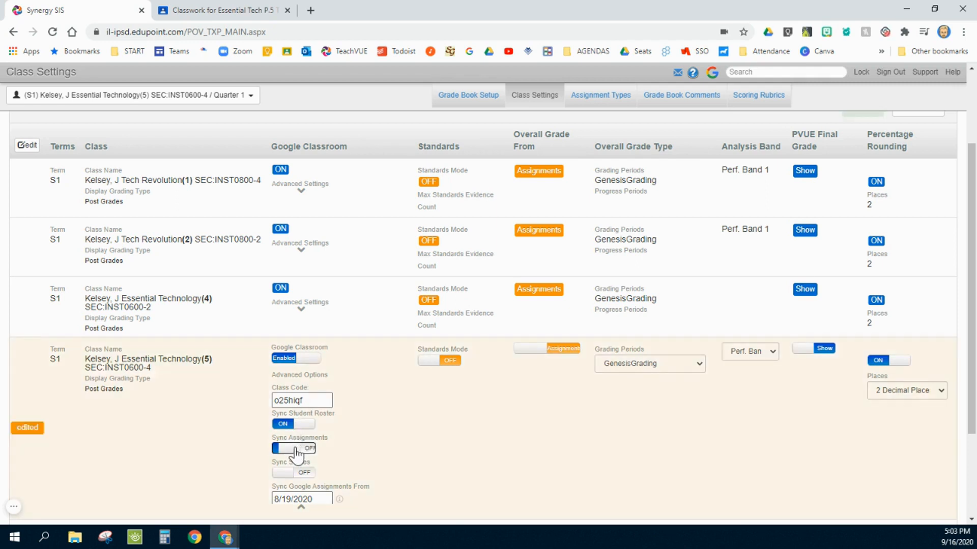
{"action": "left_click", "coordinate": [293, 448]}
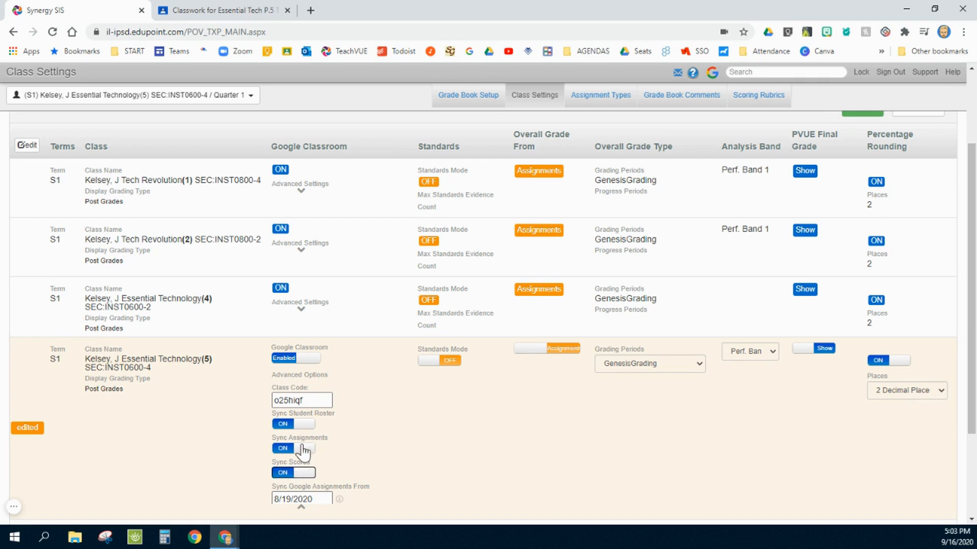
{"action": "mouse_move", "coordinate": [302, 464]}
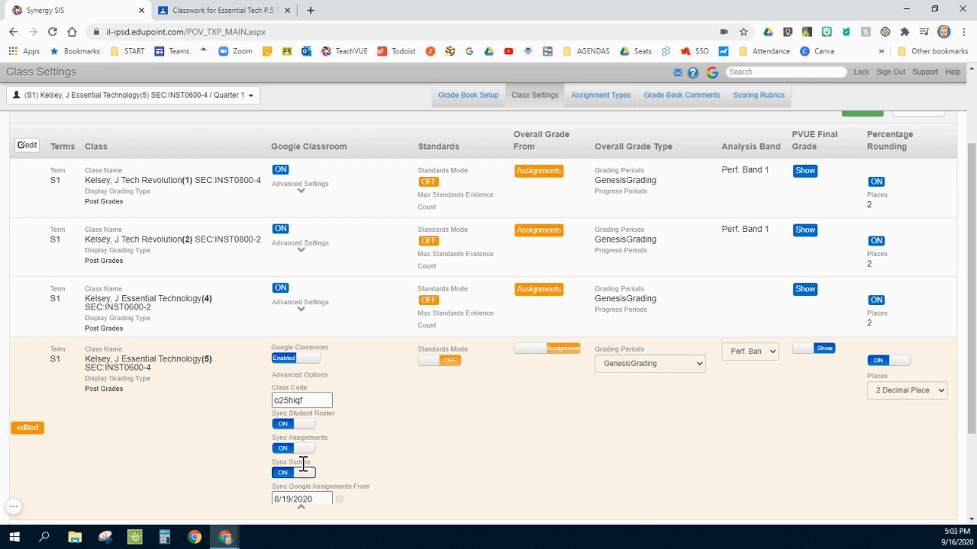
{"action": "mouse_move", "coordinate": [329, 450]}
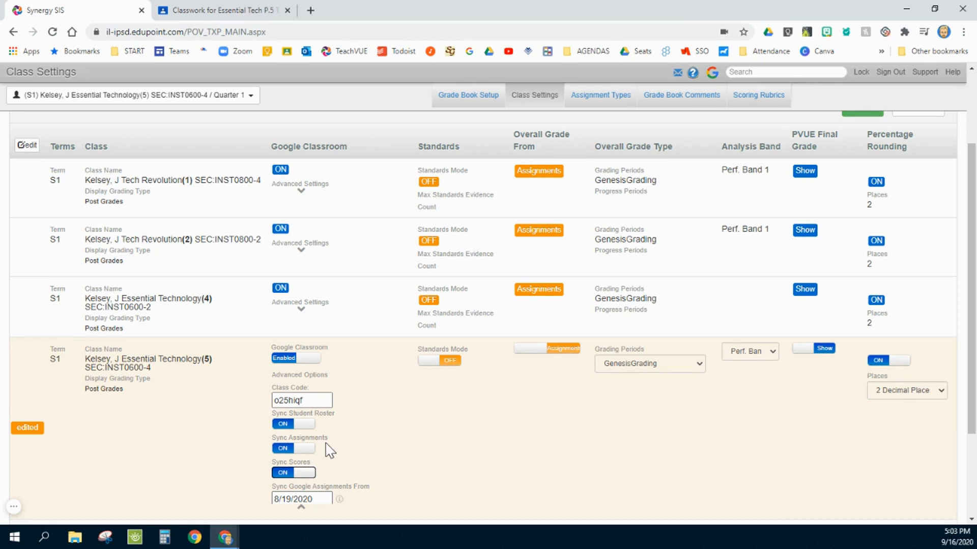
{"action": "mouse_move", "coordinate": [393, 424]}
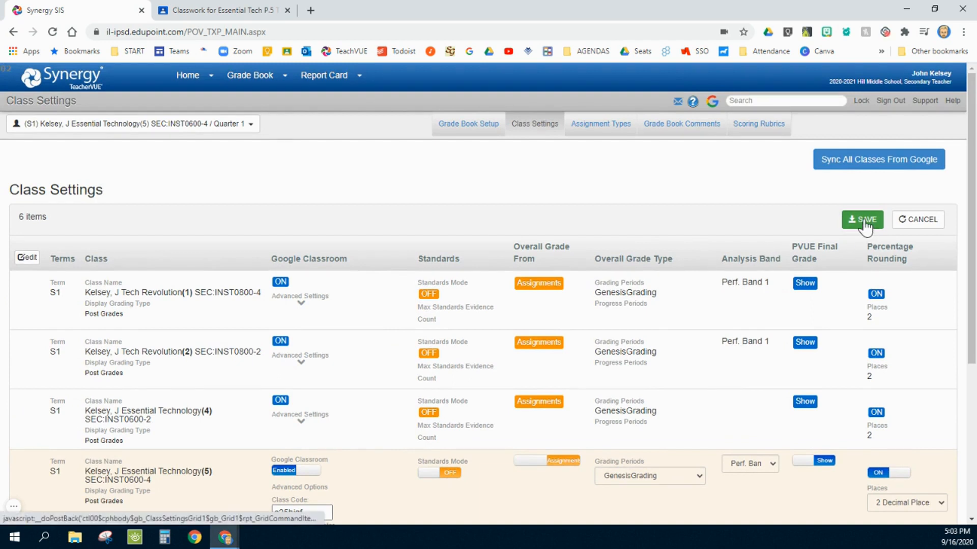
{"action": "left_click", "coordinate": [862, 220]}
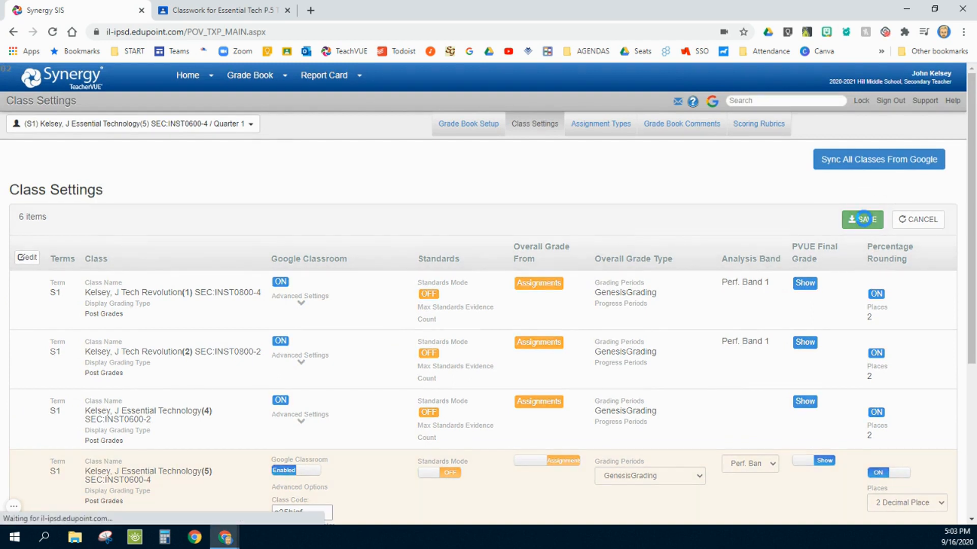
{"action": "left_click", "coordinate": [249, 74]}
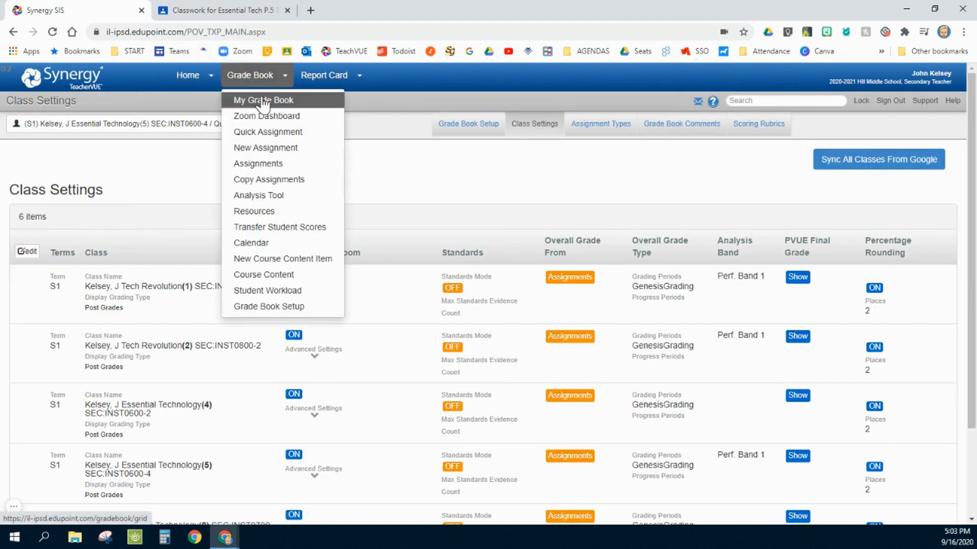
Open My Grade Book for Essential Technology (5), listing its three assignments
{"action": "left_click", "coordinate": [263, 99]}
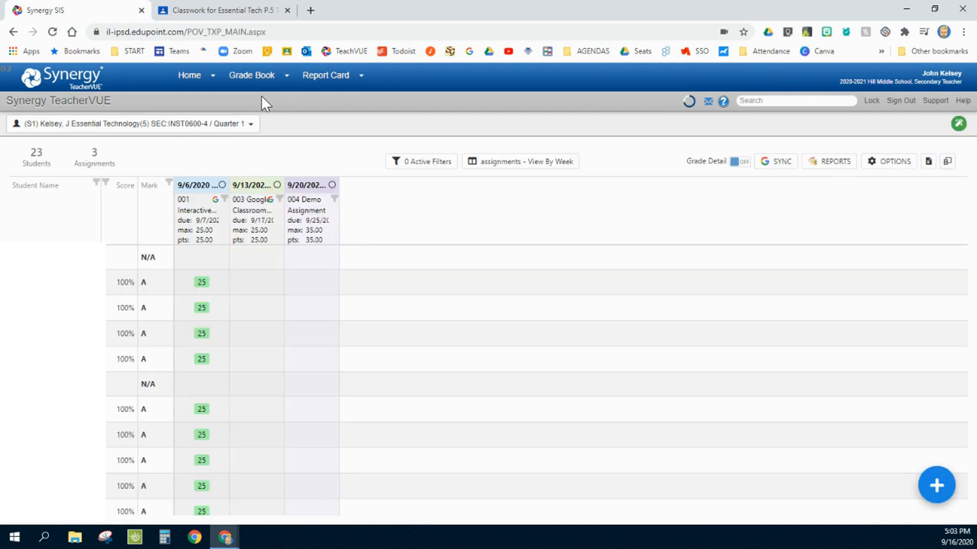
{"action": "mouse_move", "coordinate": [455, 236]}
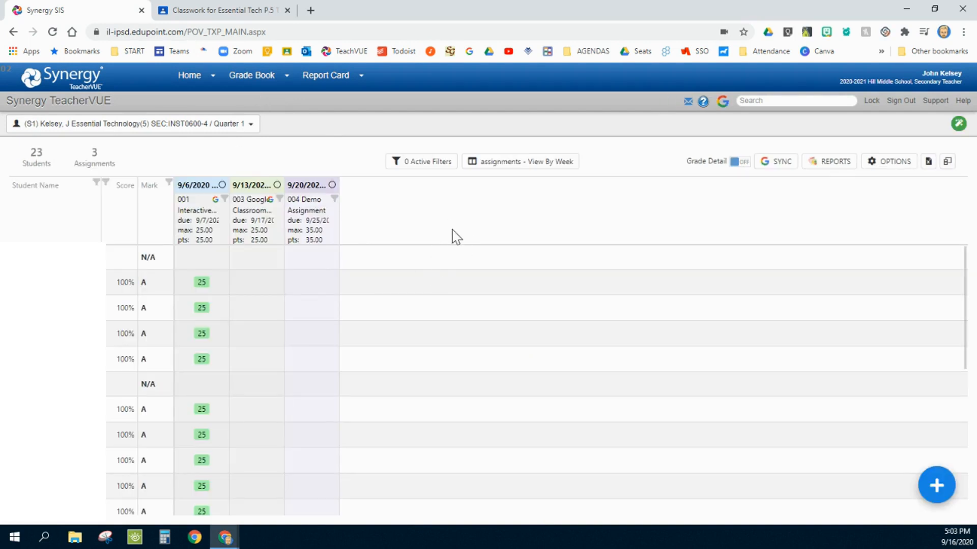
{"action": "mouse_move", "coordinate": [475, 244]}
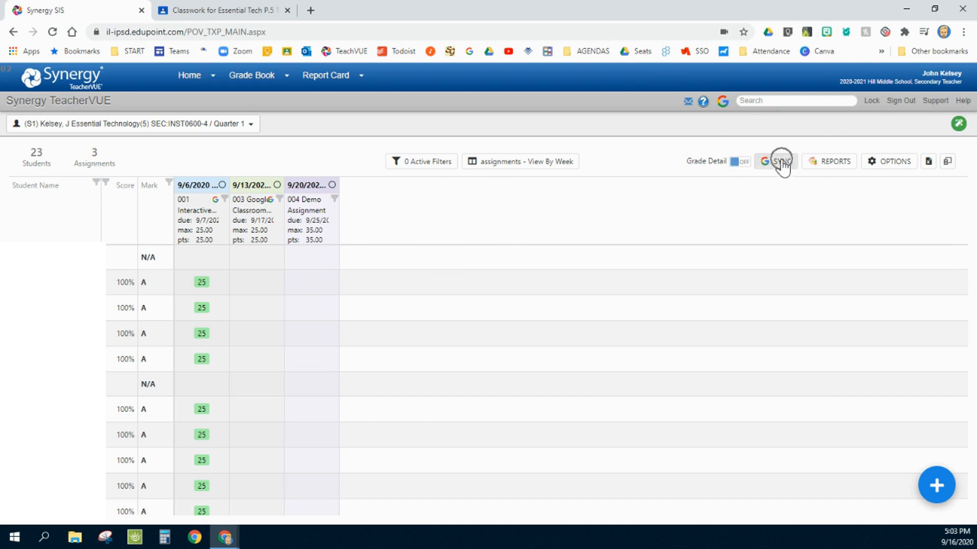
{"action": "mouse_move", "coordinate": [485, 330]}
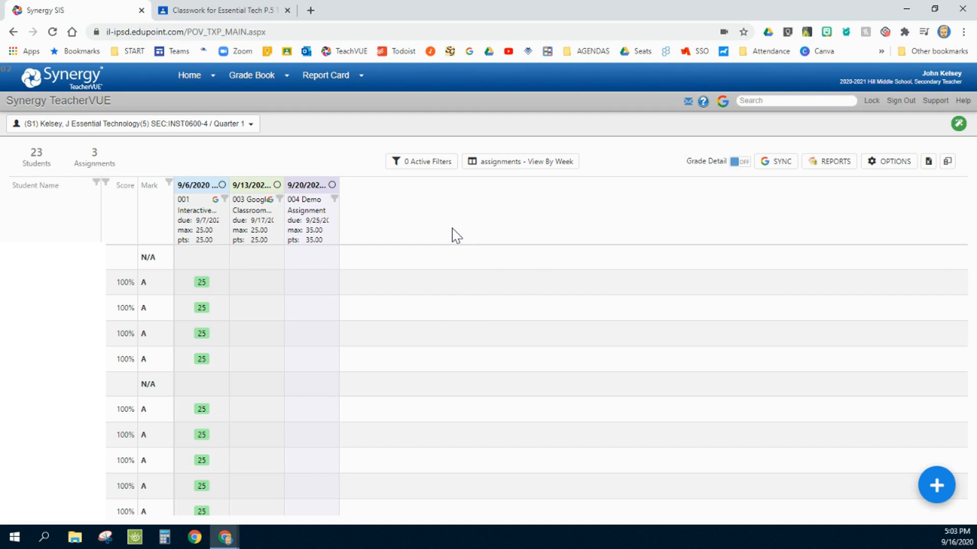
{"action": "mouse_move", "coordinate": [418, 272]}
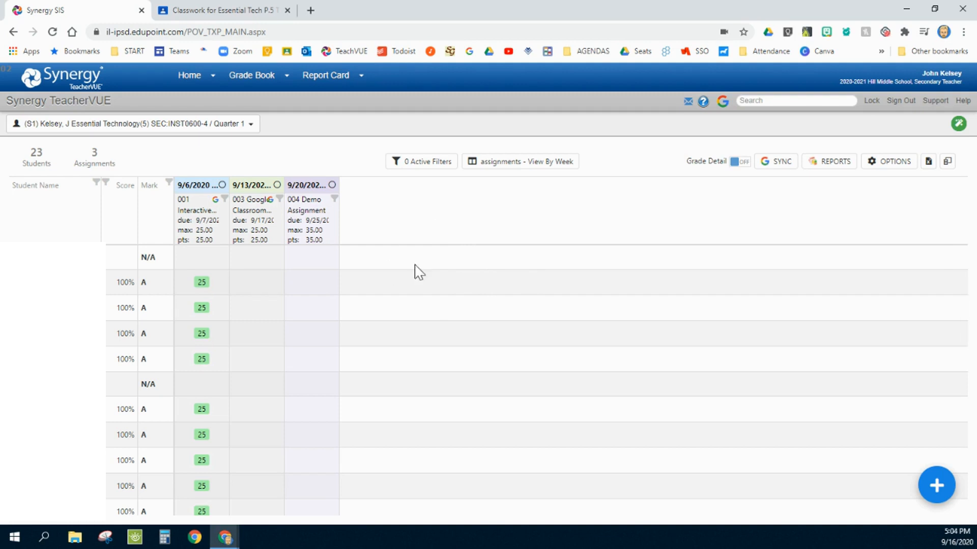
{"action": "mouse_move", "coordinate": [217, 10]}
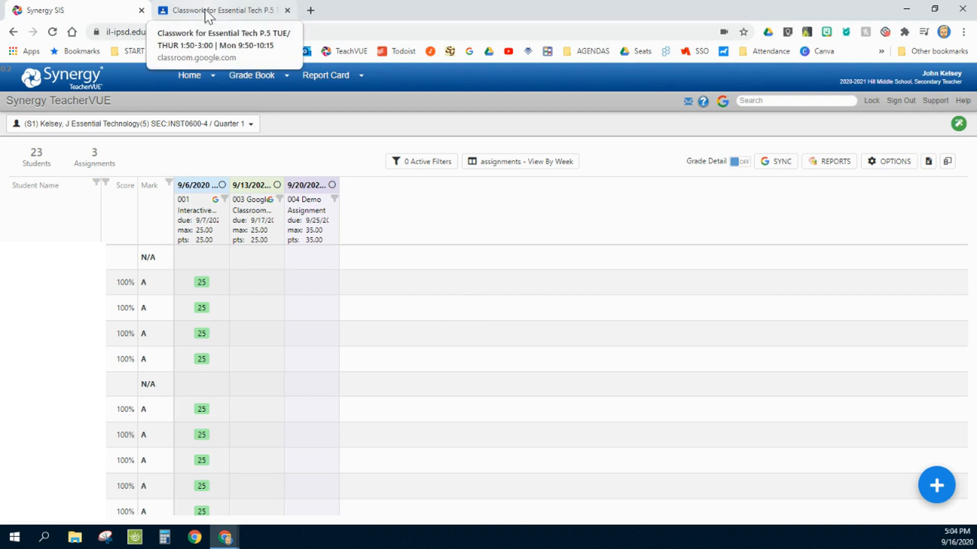
{"action": "left_click", "coordinate": [221, 10]}
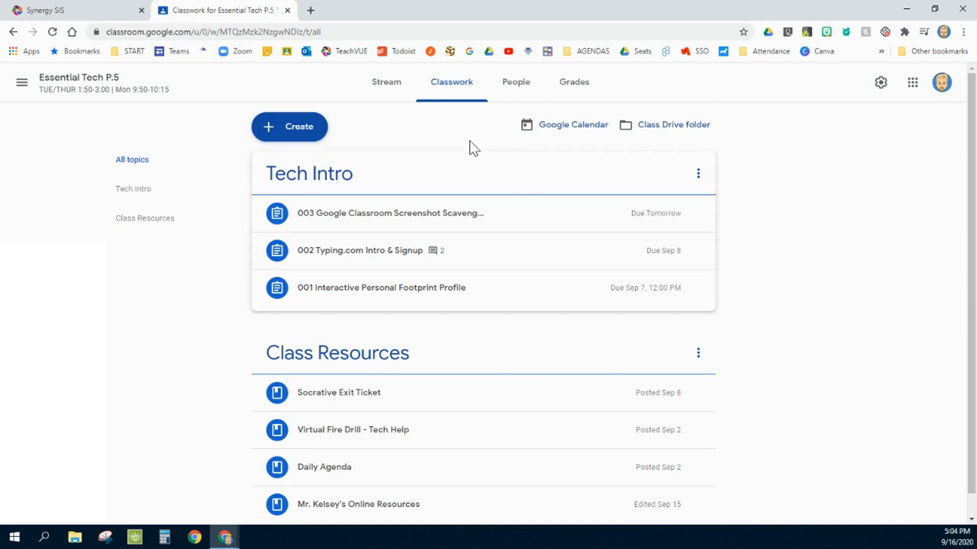
{"action": "mouse_move", "coordinate": [222, 10]}
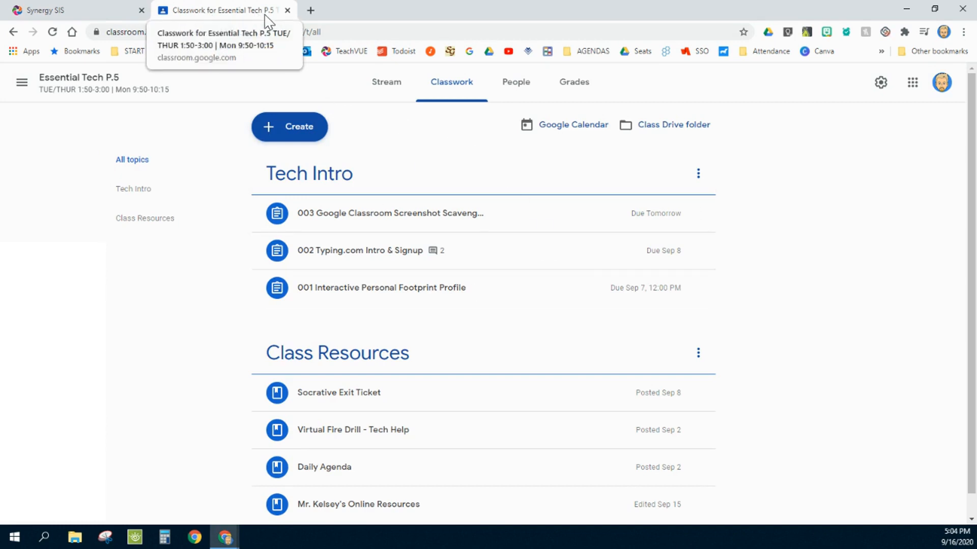
{"action": "mouse_move", "coordinate": [107, 20]}
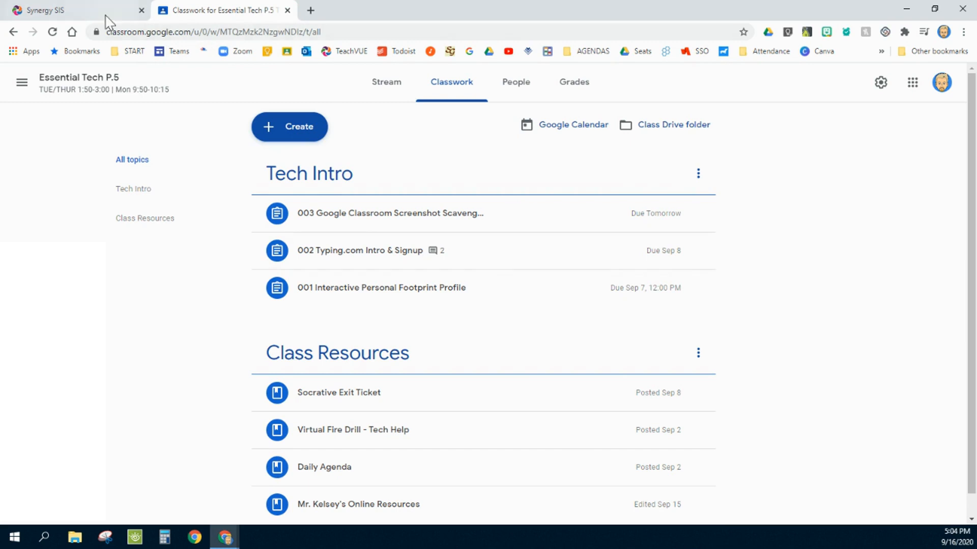
{"action": "left_click", "coordinate": [72, 11]}
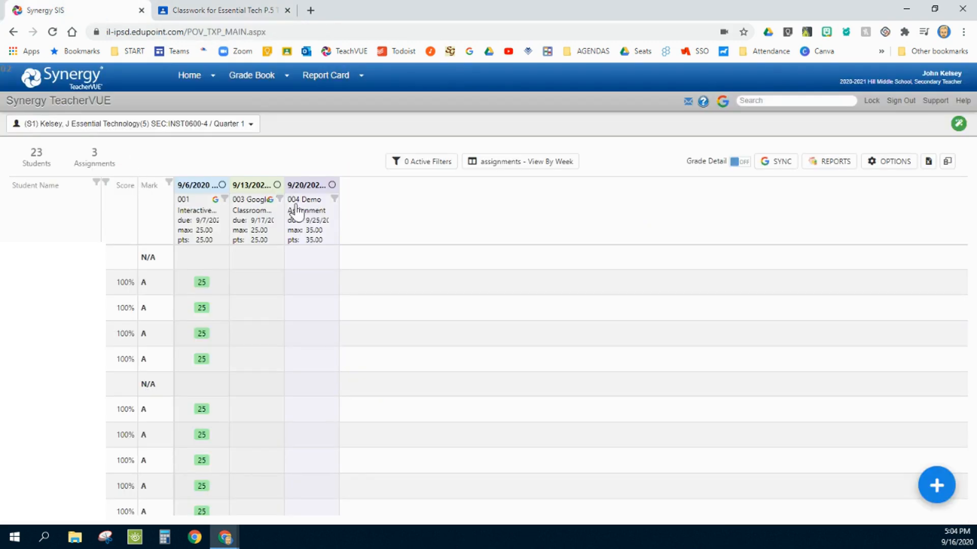
{"action": "mouse_move", "coordinate": [305, 208]}
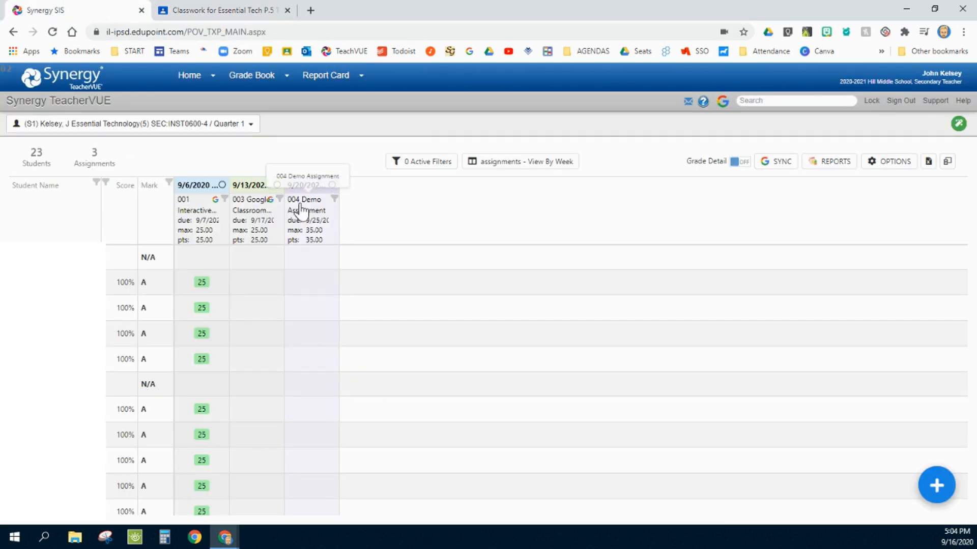
{"action": "mouse_move", "coordinate": [246, 16]}
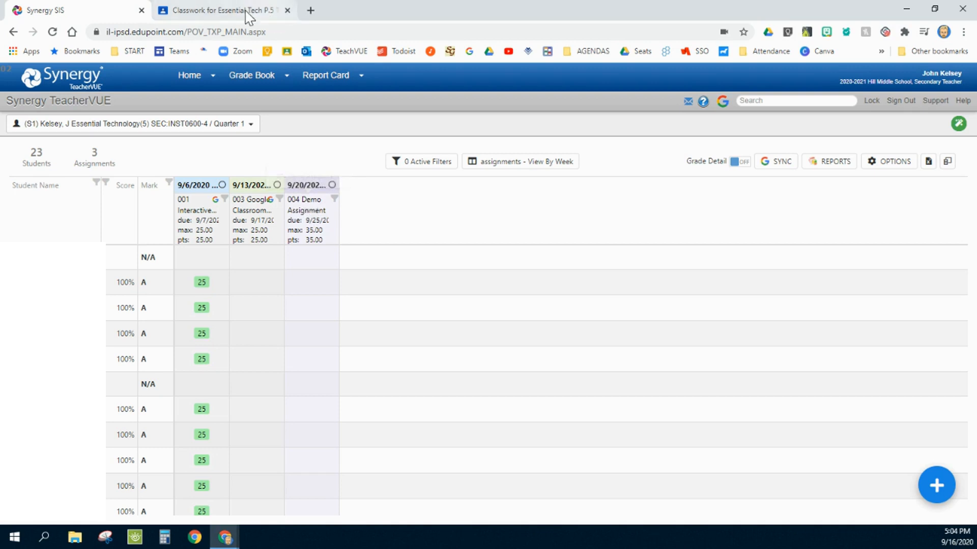
{"action": "left_click", "coordinate": [215, 11]}
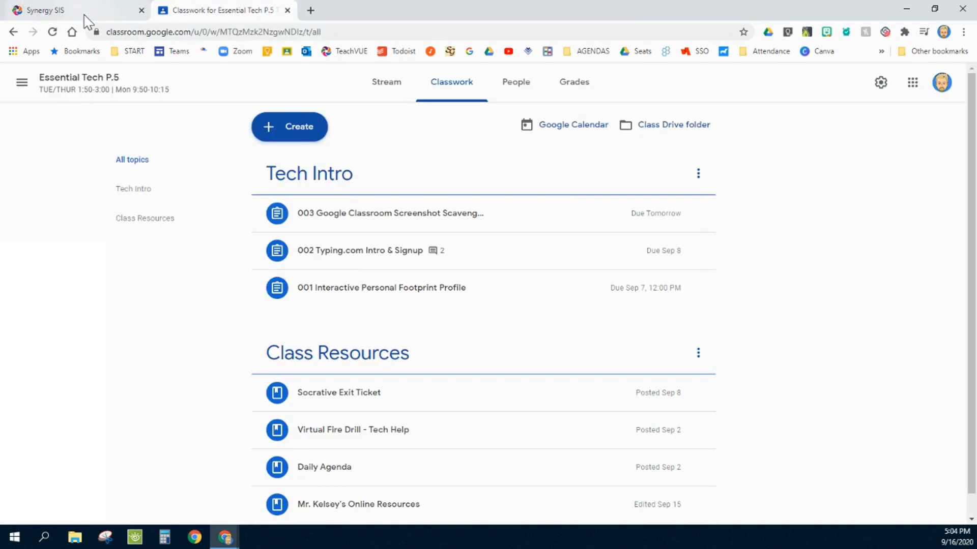
{"action": "left_click", "coordinate": [40, 10]}
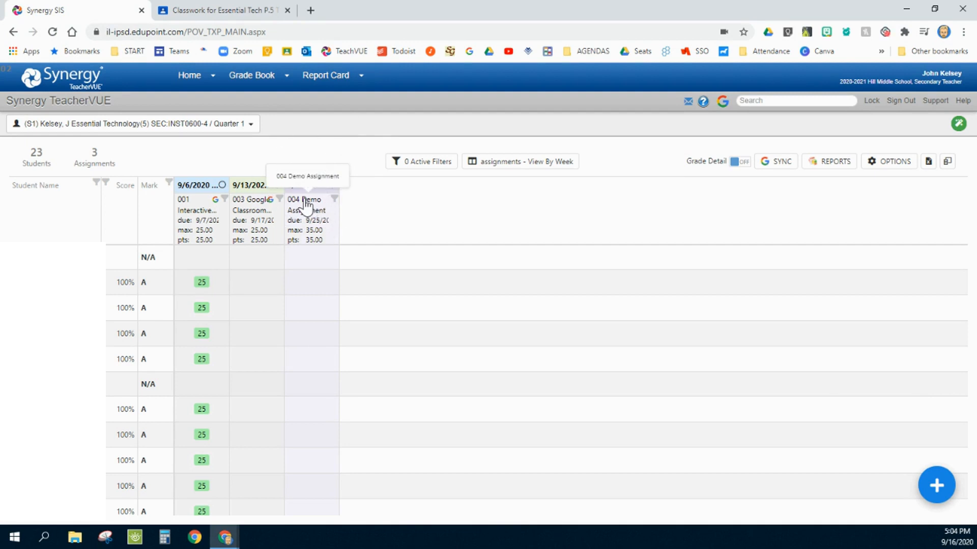
Publish 004 Demo Assignment to Google, save it, and close the Course Item window
{"action": "left_click", "coordinate": [305, 204]}
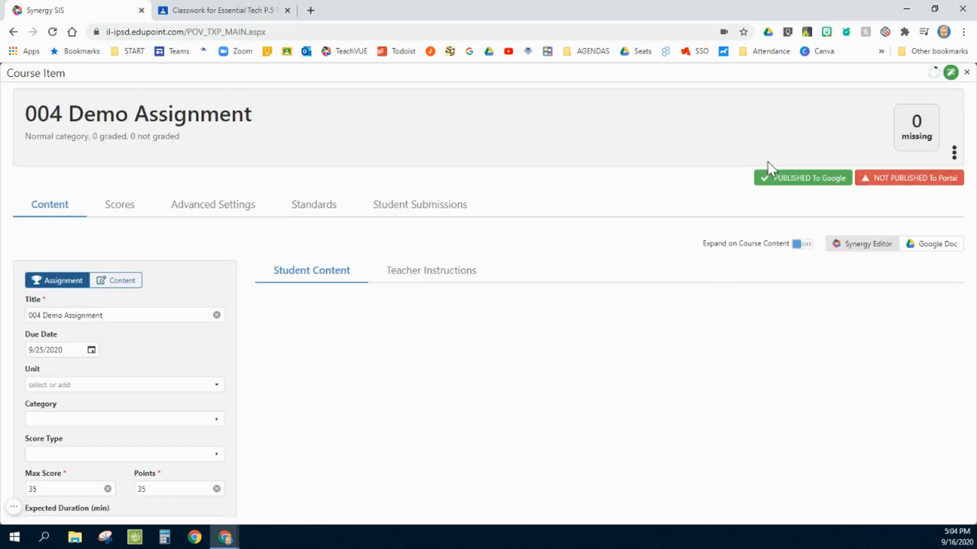
{"action": "left_click", "coordinate": [802, 178]}
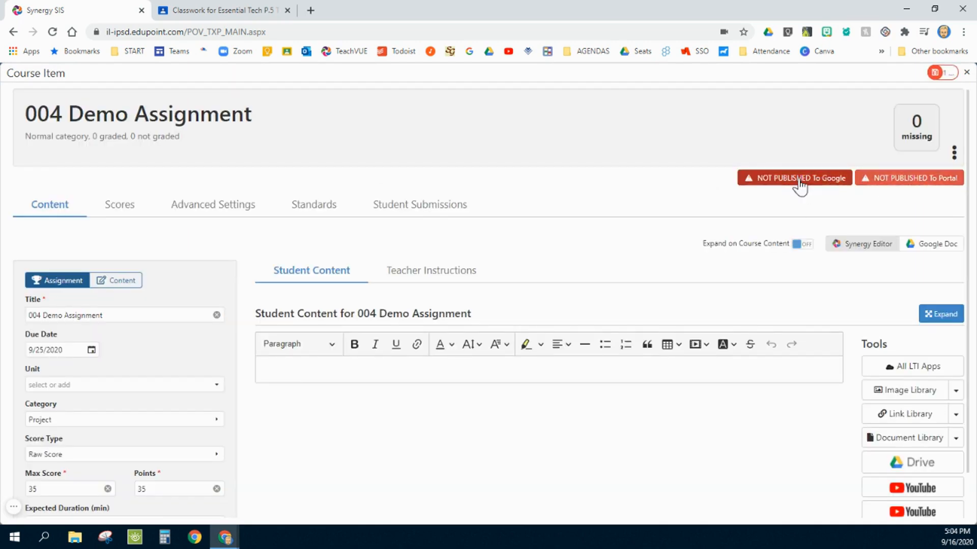
{"action": "left_click", "coordinate": [794, 178]}
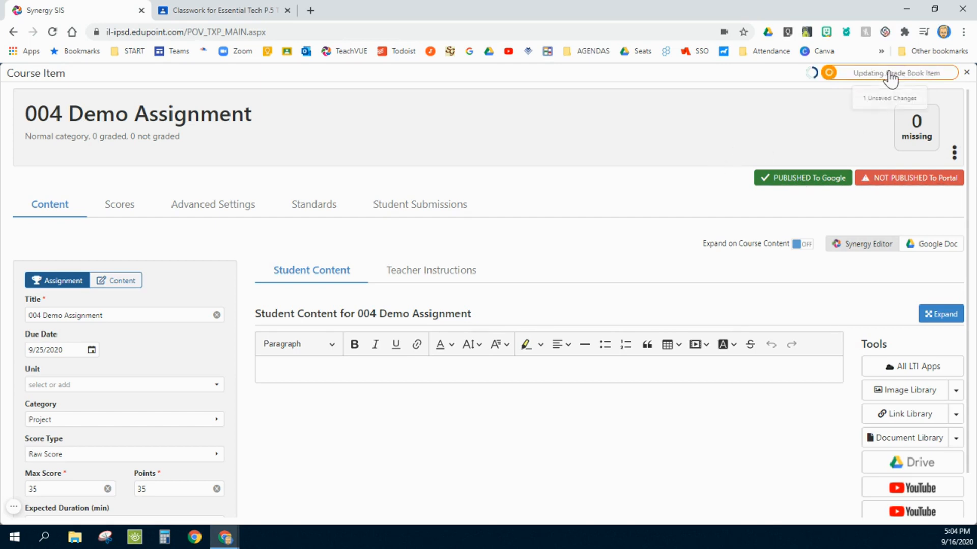
{"action": "left_click", "coordinate": [890, 72]}
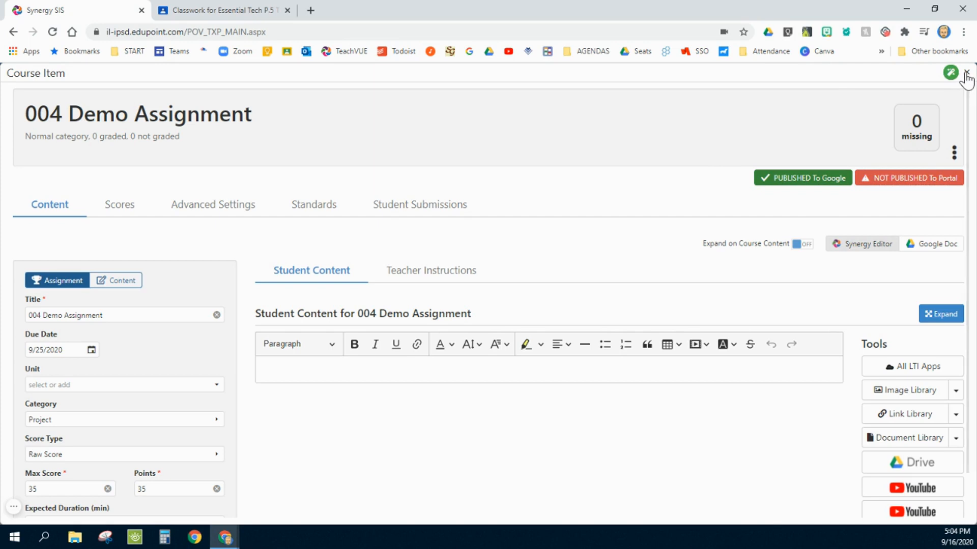
{"action": "left_click", "coordinate": [969, 73]}
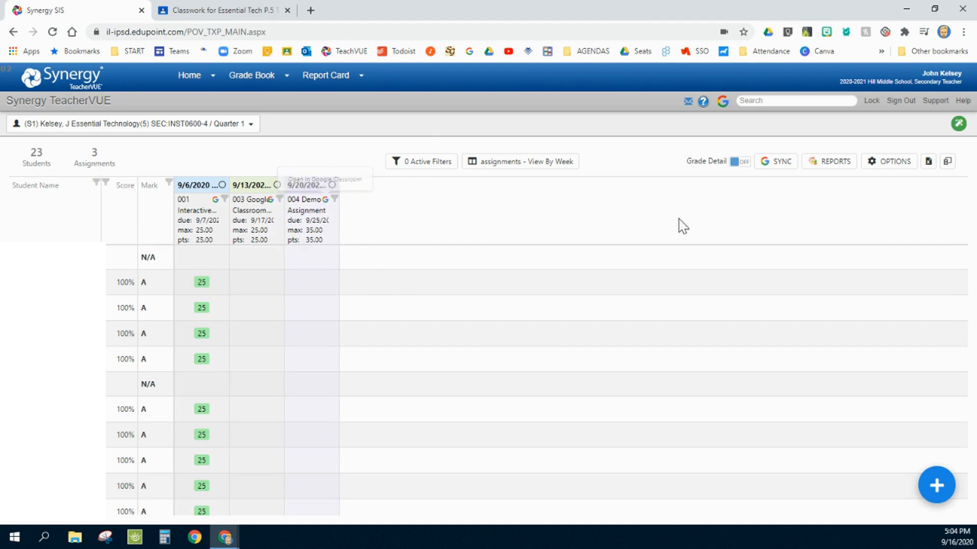
Sync the gradebook and check that 004 Demo Assignment appears in Classroom classwork
{"action": "left_click", "coordinate": [775, 161]}
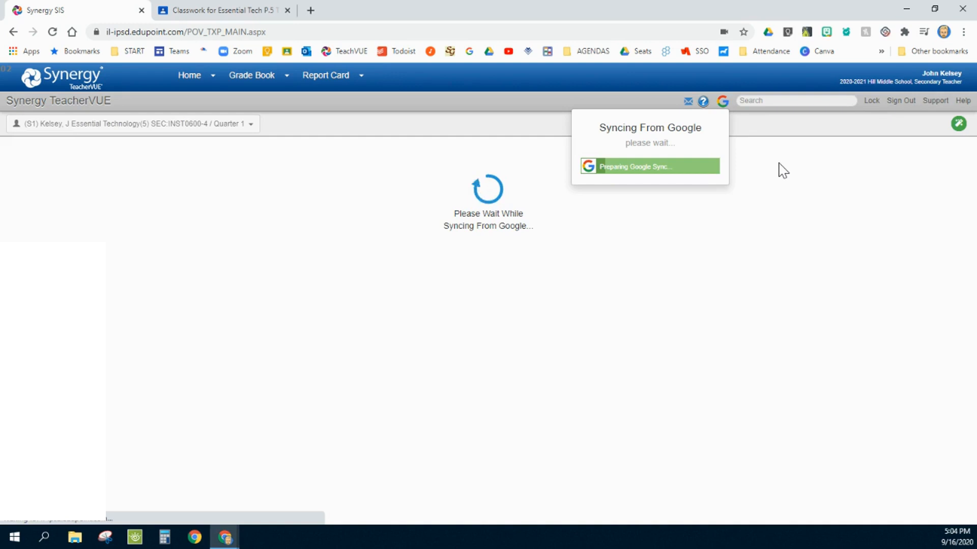
{"action": "mouse_move", "coordinate": [721, 261]}
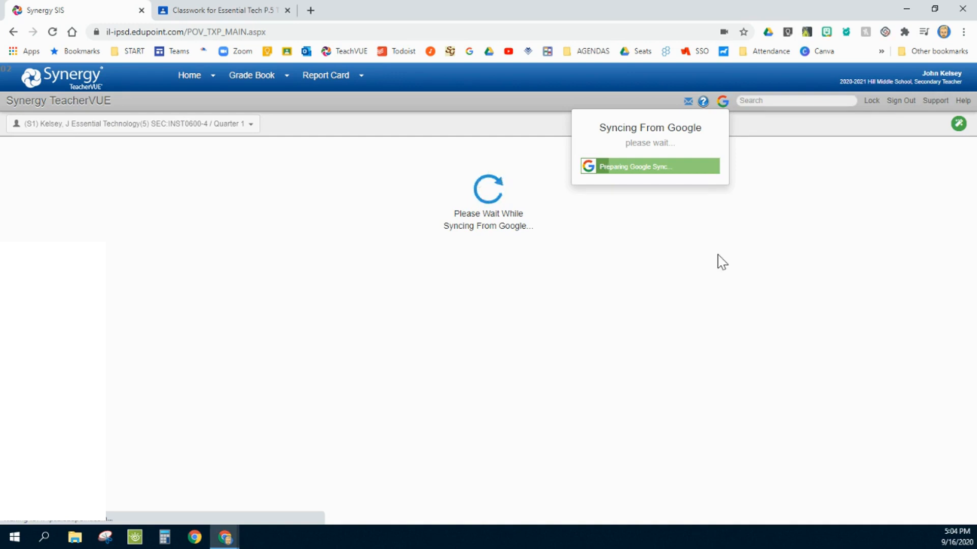
{"action": "mouse_move", "coordinate": [707, 276]}
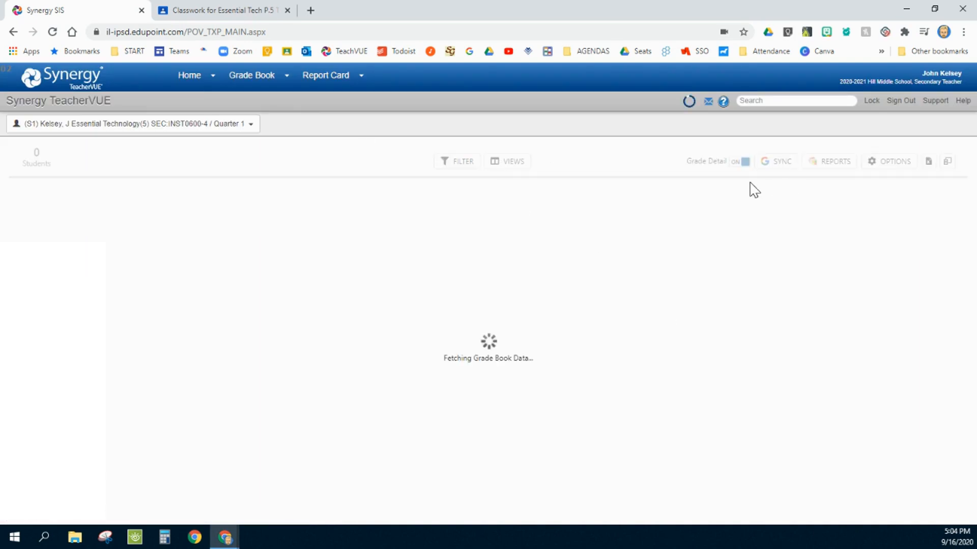
{"action": "left_click", "coordinate": [218, 10]}
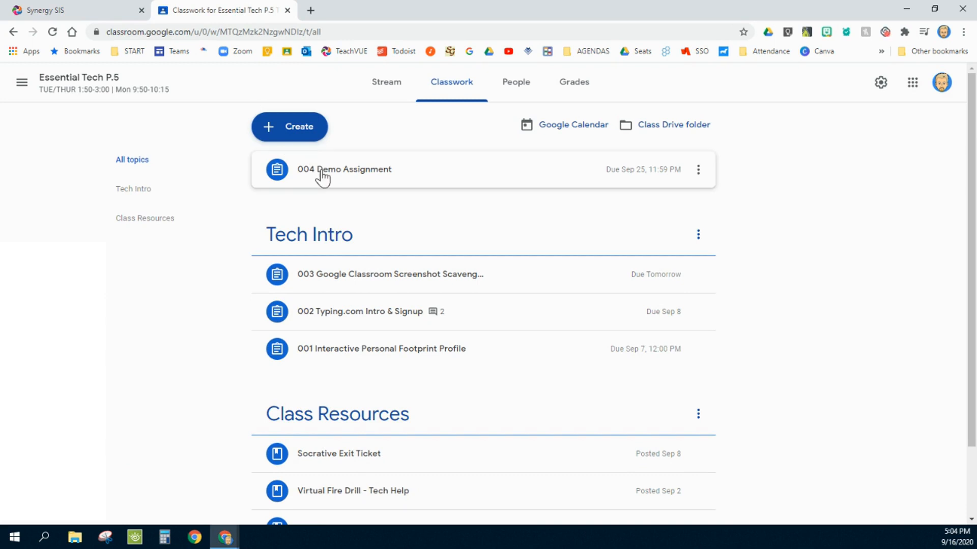
{"action": "mouse_move", "coordinate": [324, 196]}
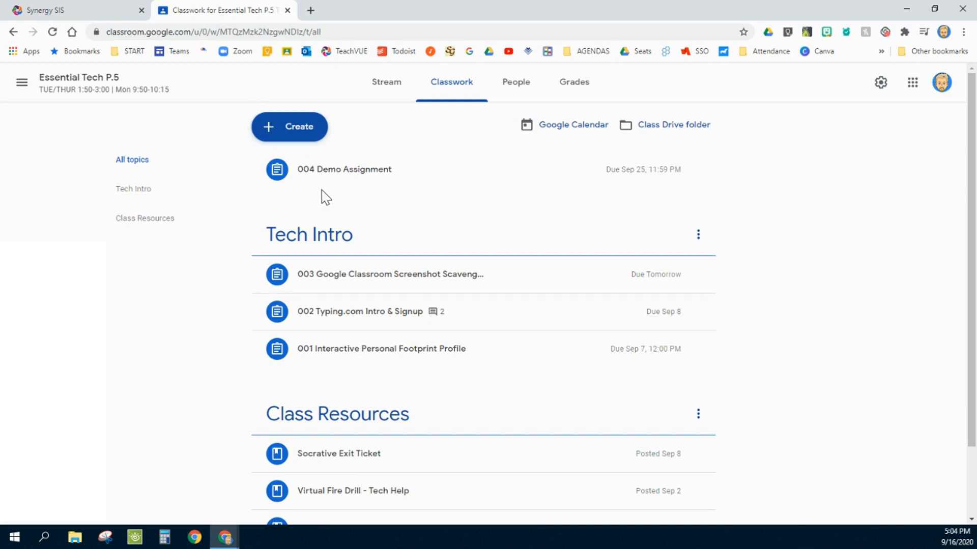
{"action": "mouse_move", "coordinate": [44, 6]}
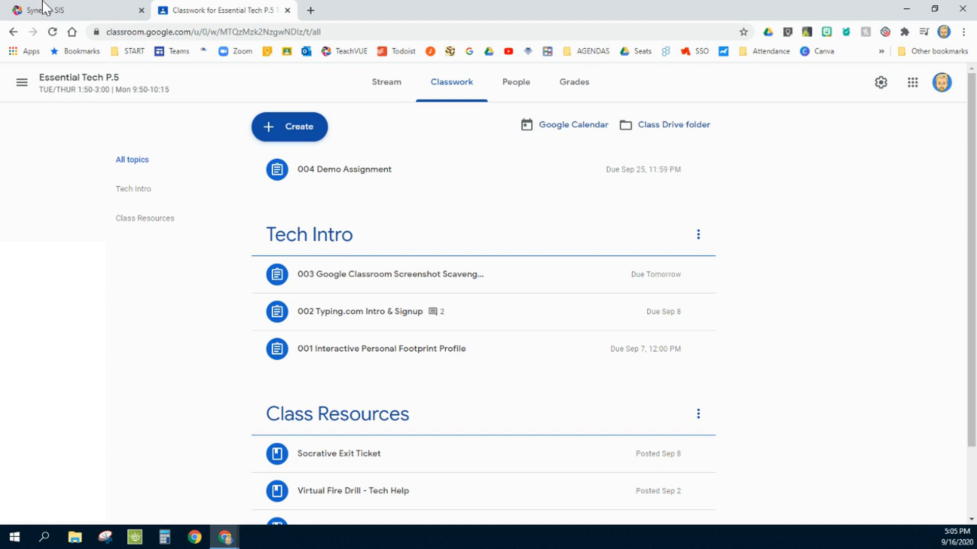
{"action": "left_click", "coordinate": [75, 10]}
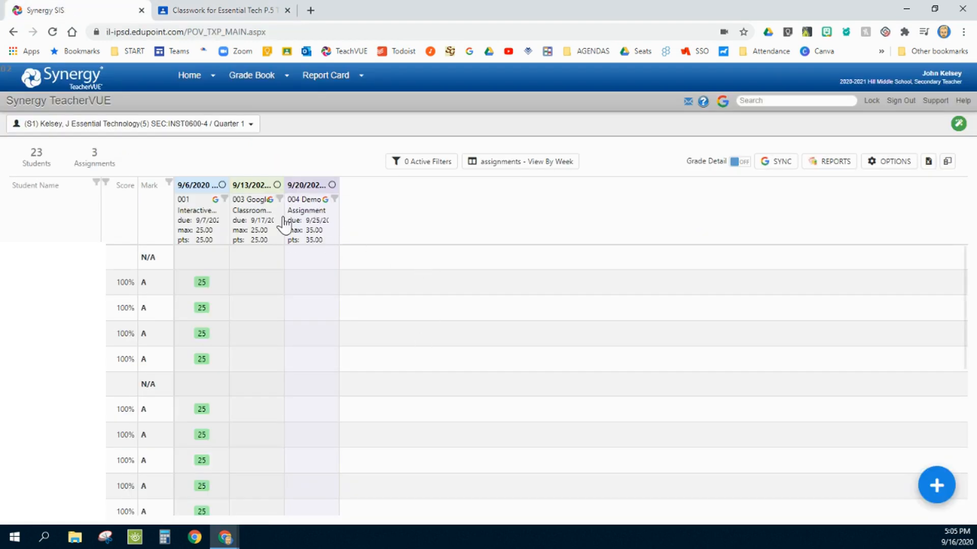
{"action": "mouse_move", "coordinate": [305, 199]}
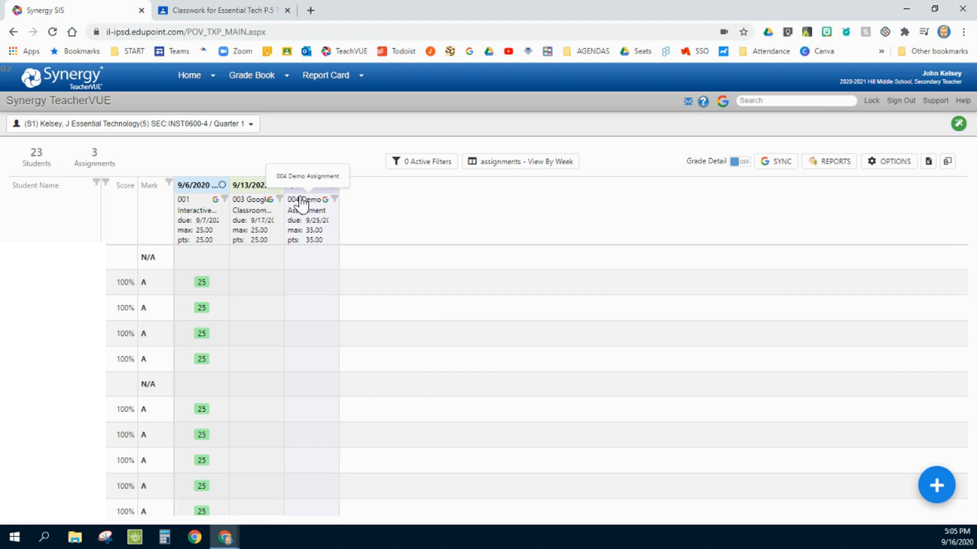
{"action": "mouse_move", "coordinate": [222, 10]}
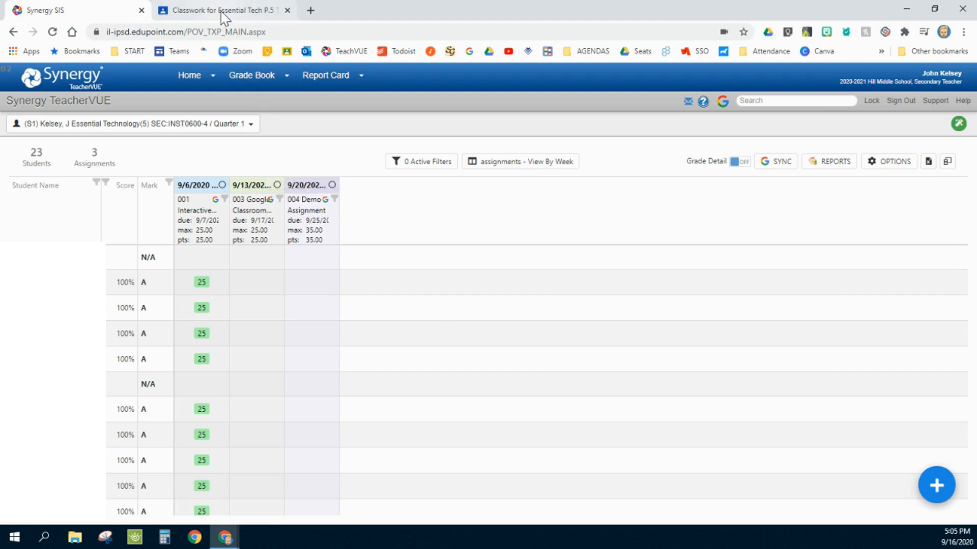
{"action": "mouse_move", "coordinate": [469, 354]}
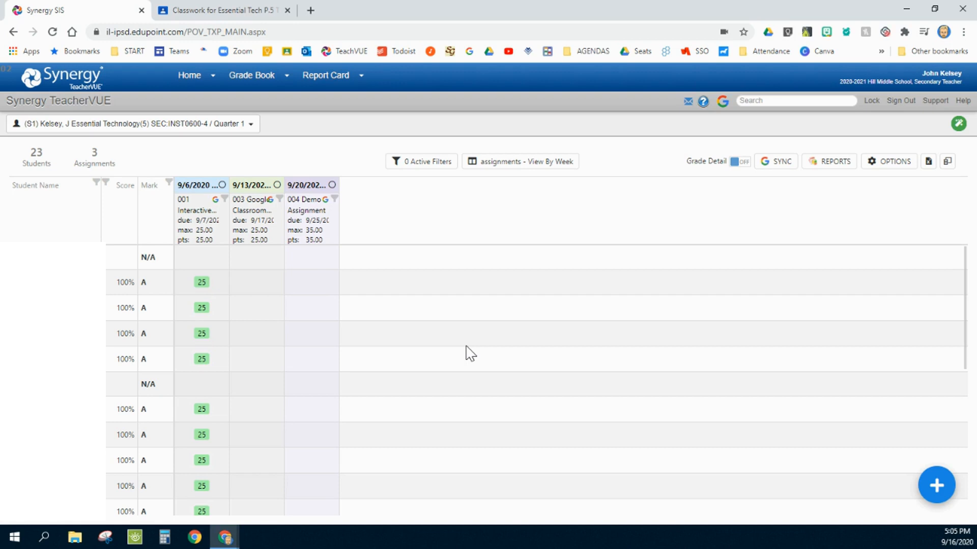
{"action": "mouse_move", "coordinate": [417, 285]}
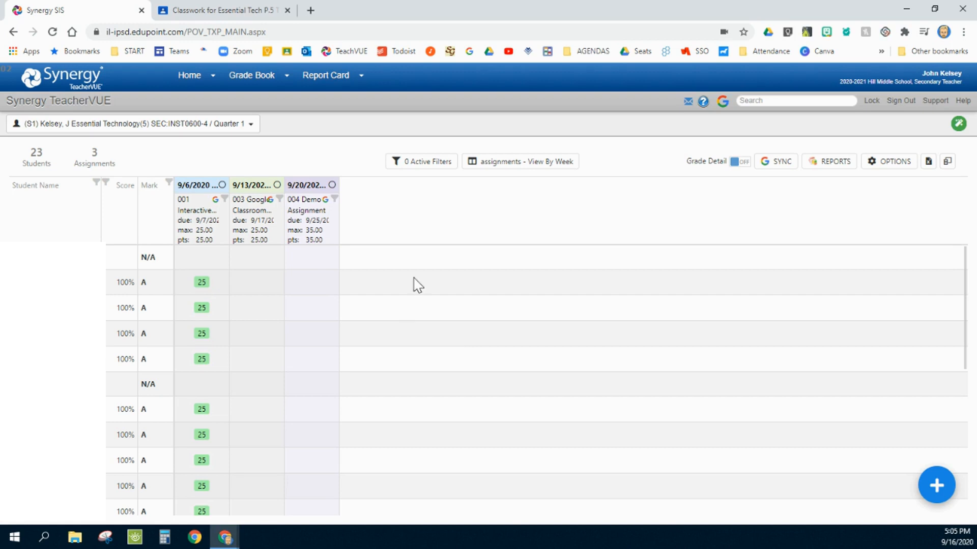
{"action": "mouse_move", "coordinate": [306, 205]}
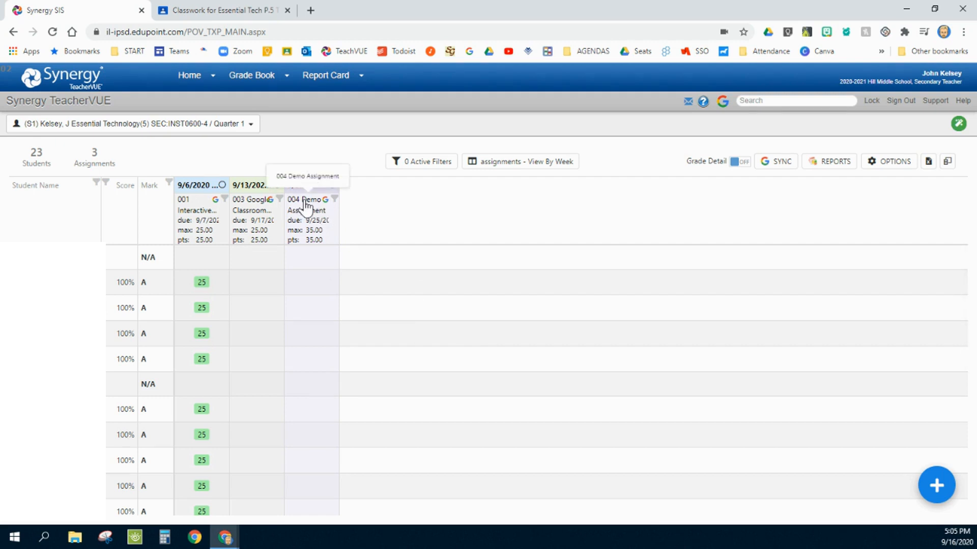
Turn off Published To Google for 004 Demo Assignment, save, and close the item
{"action": "left_click", "coordinate": [305, 200]}
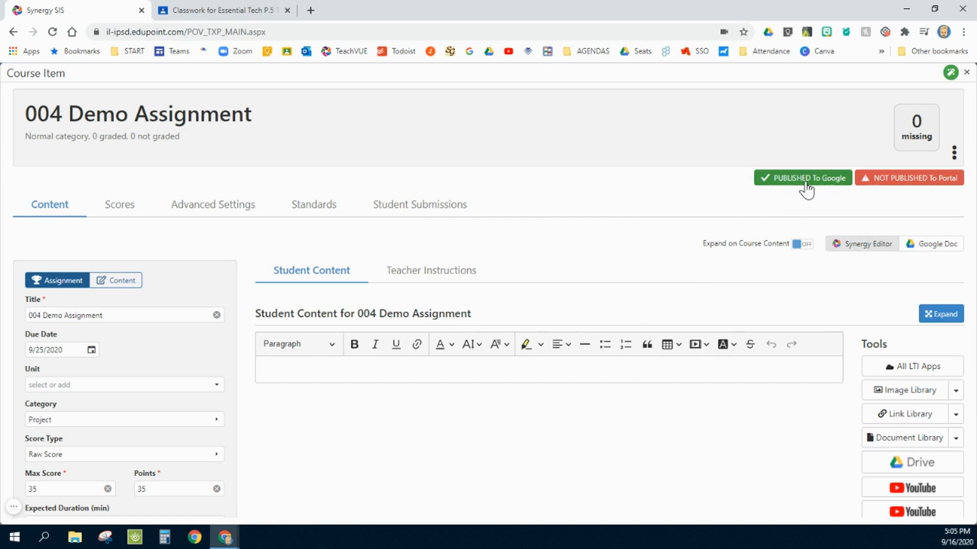
{"action": "left_click", "coordinate": [802, 177]}
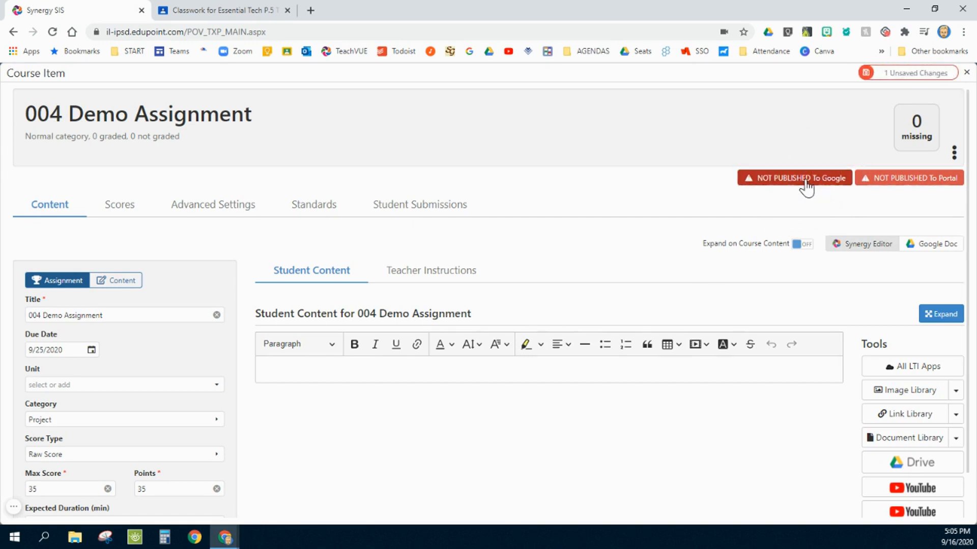
{"action": "mouse_move", "coordinate": [894, 73]}
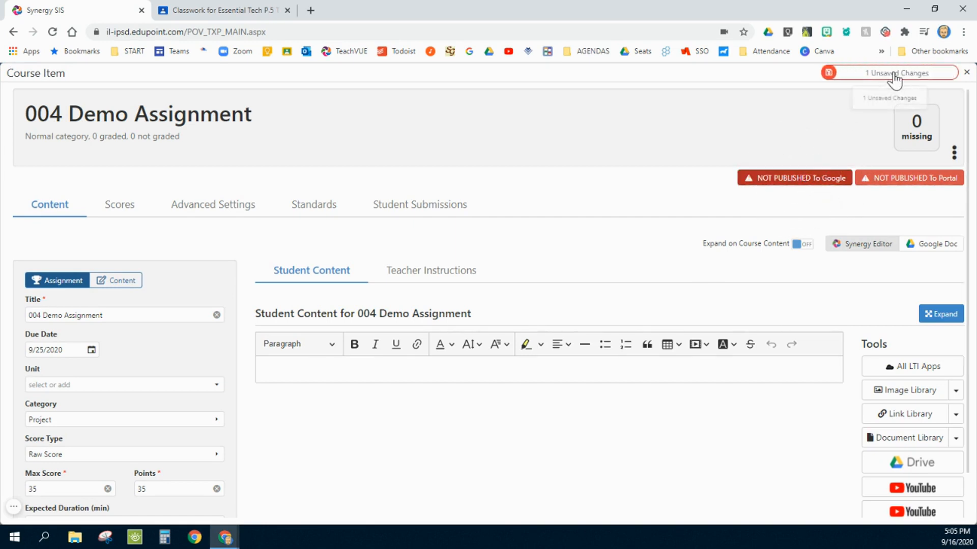
{"action": "left_click", "coordinate": [889, 73]}
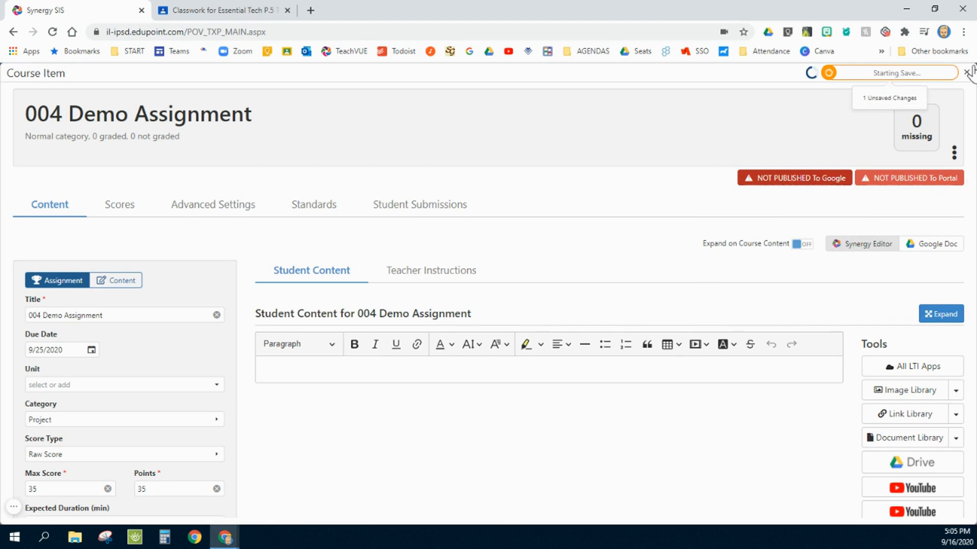
{"action": "left_click", "coordinate": [970, 72]}
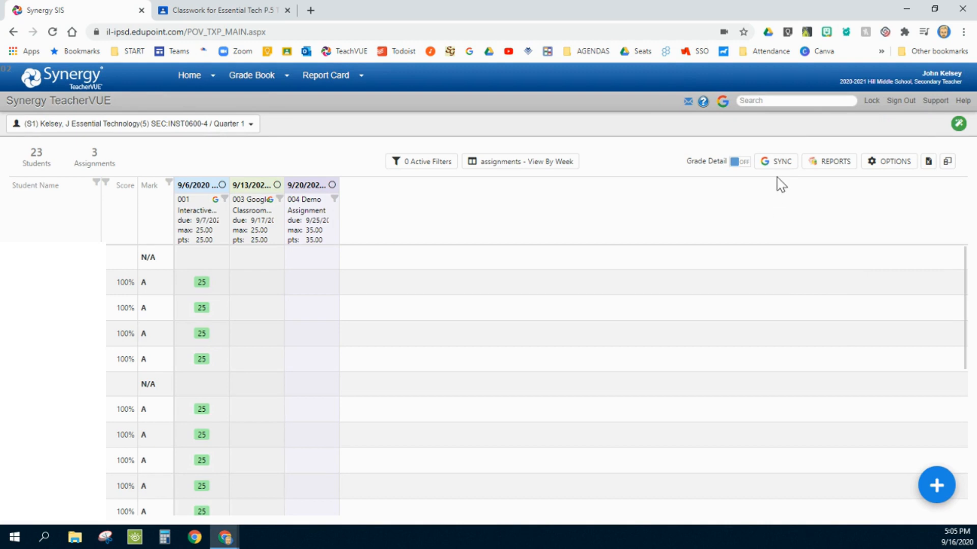
{"action": "left_click", "coordinate": [779, 161]}
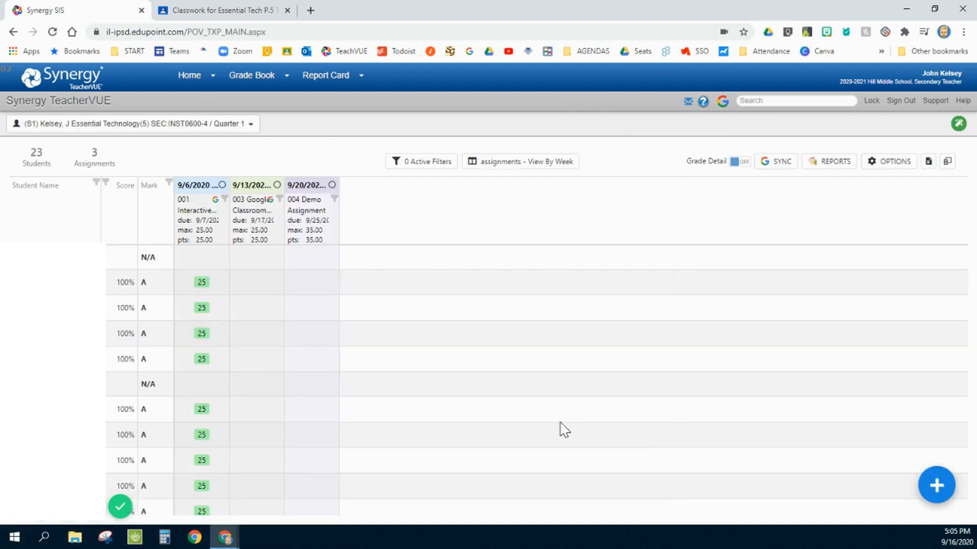
{"action": "mouse_move", "coordinate": [262, 248]}
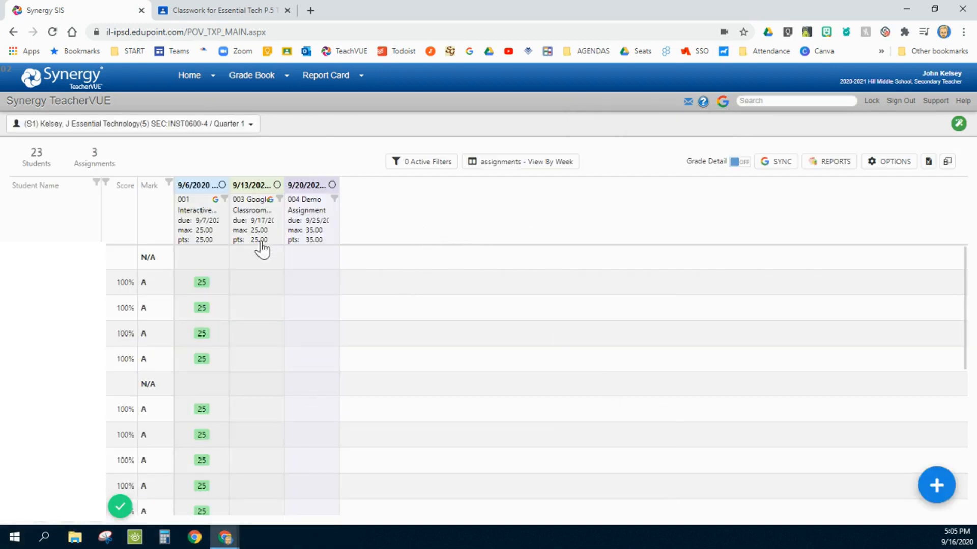
{"action": "left_click", "coordinate": [222, 10]}
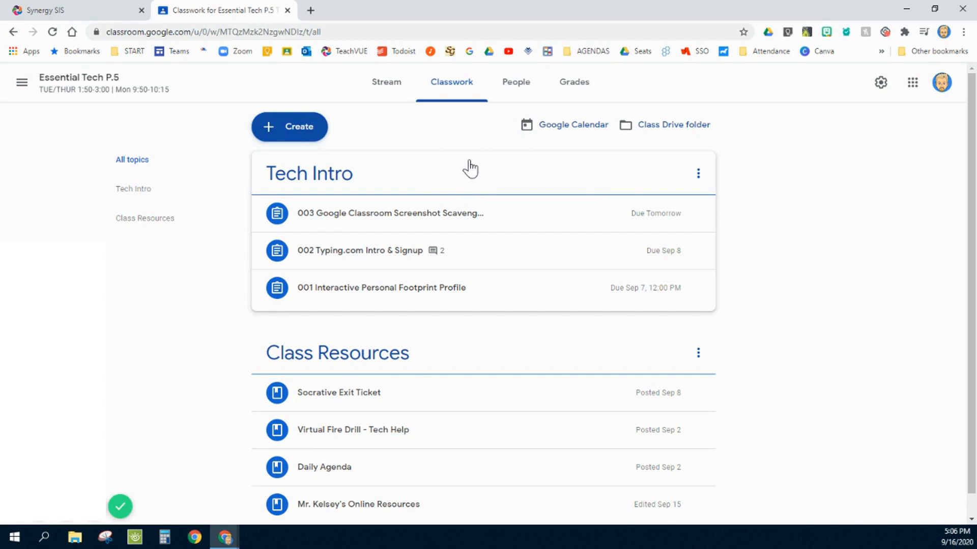
{"action": "mouse_move", "coordinate": [103, 16]}
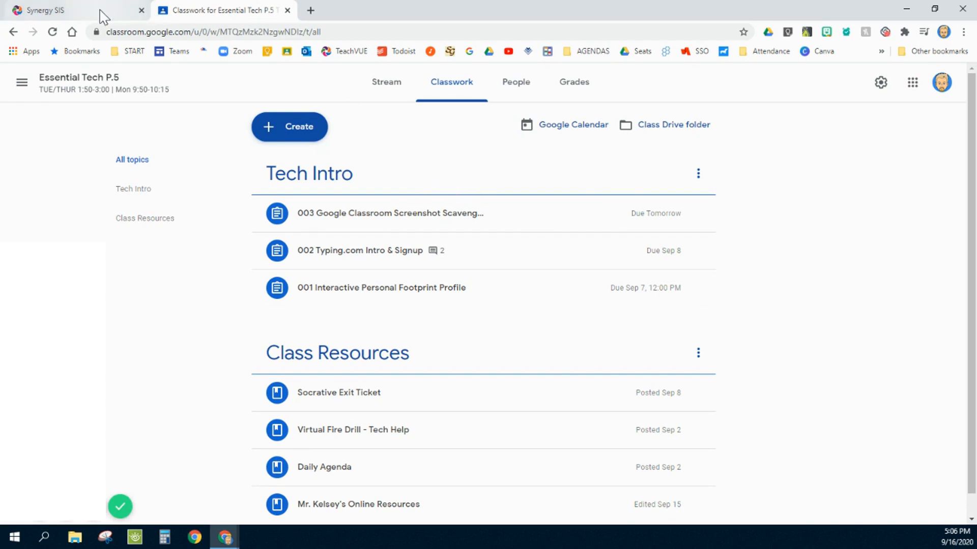
{"action": "left_click", "coordinate": [62, 10]}
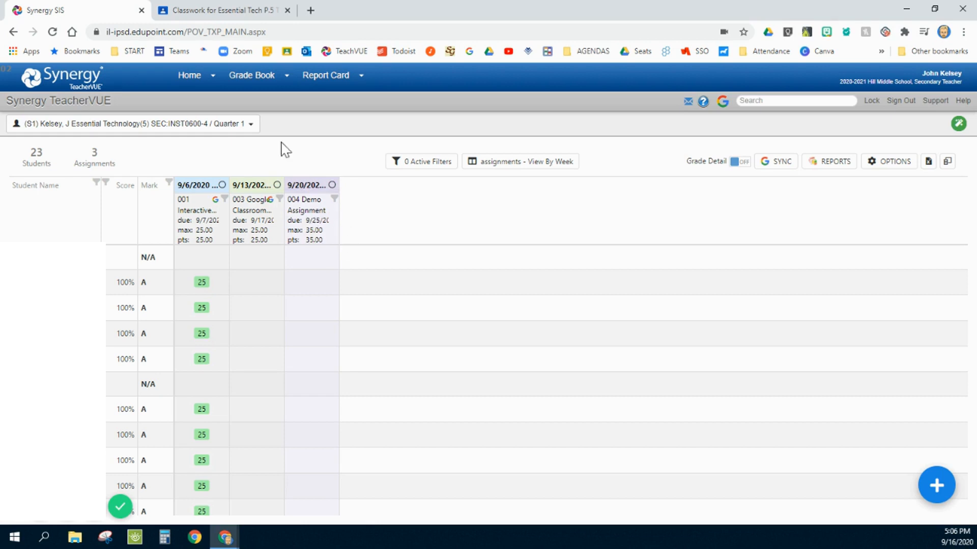
Create a new Classroom assignment titled 'Sample' with instructions 'Turn in tomorrow'
{"action": "left_click", "coordinate": [221, 10]}
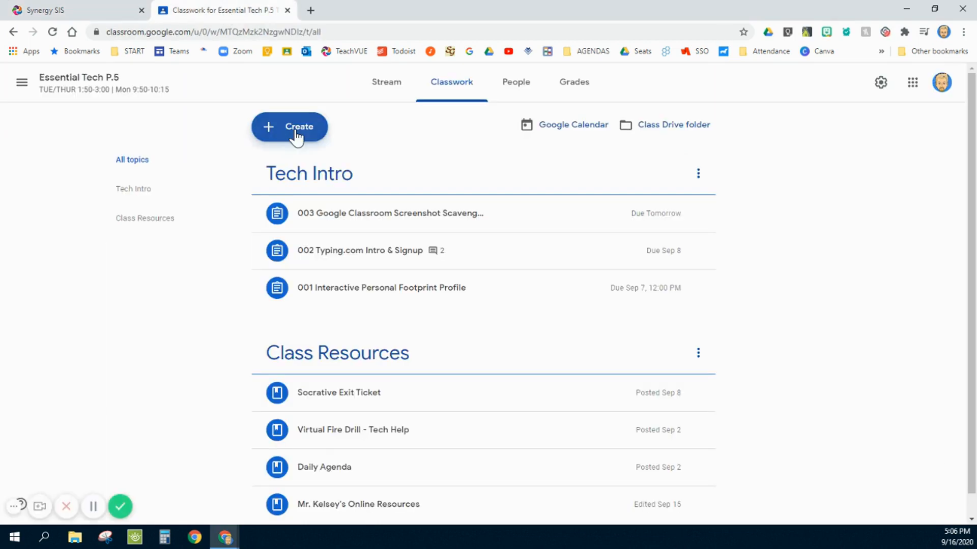
{"action": "left_click", "coordinate": [289, 127]}
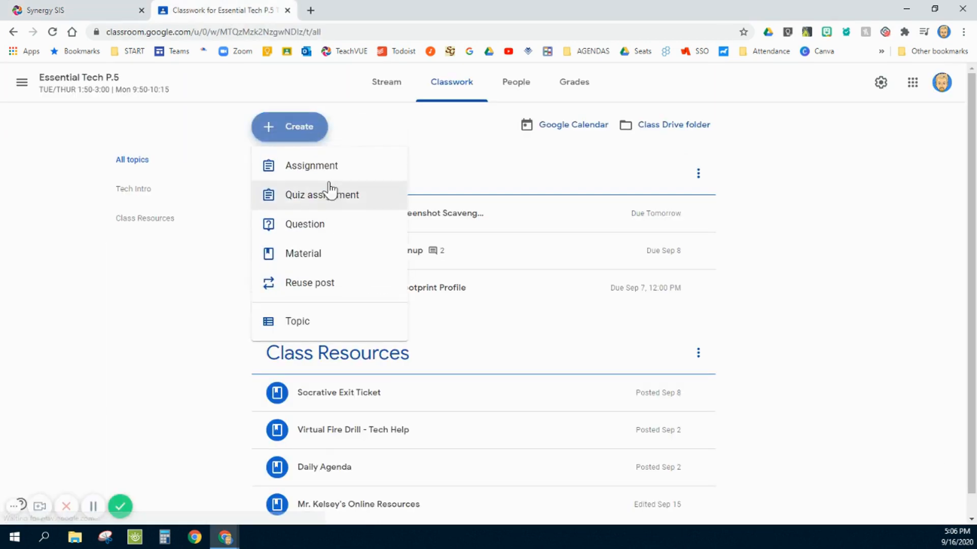
{"action": "left_click", "coordinate": [311, 165]}
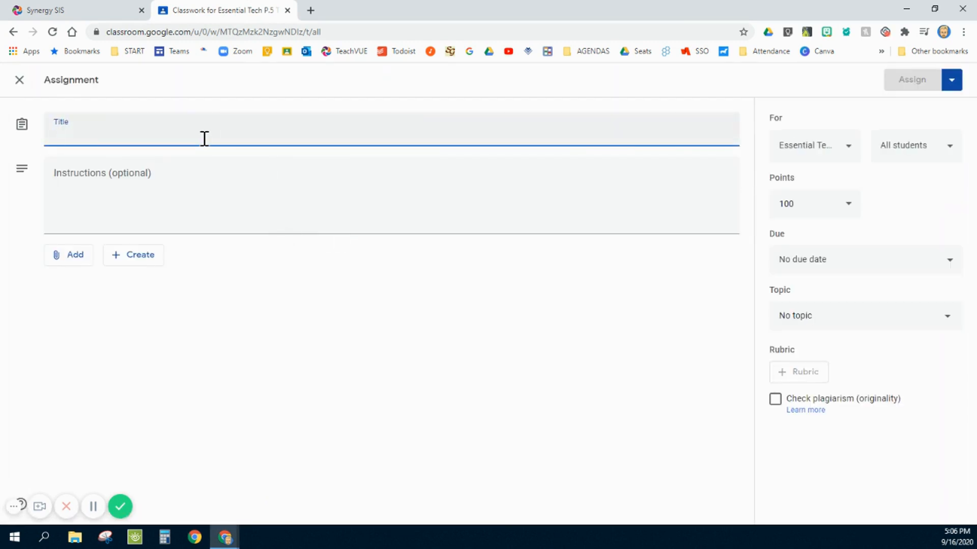
{"action": "type", "text": "Sample"}
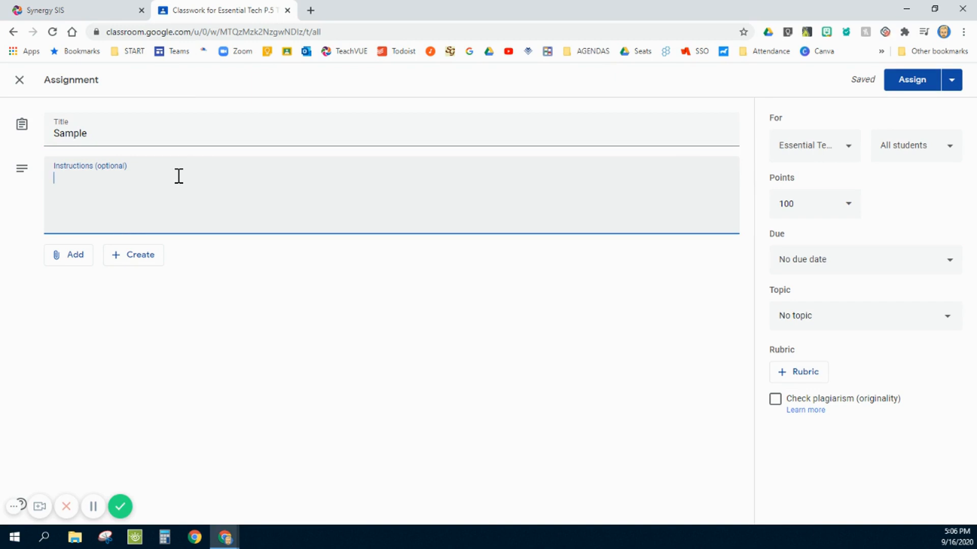
{"action": "type", "text": "T"}
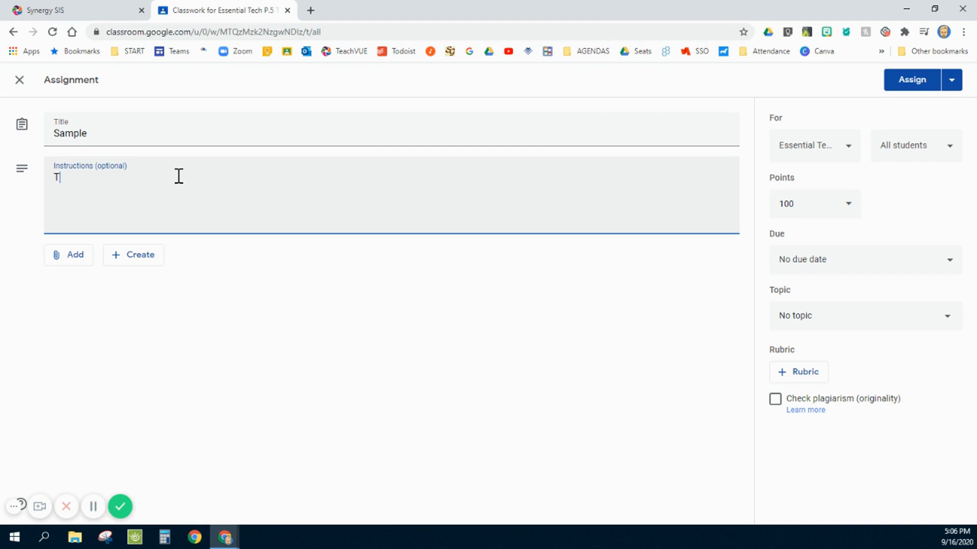
{"action": "type", "text": "urn in t"}
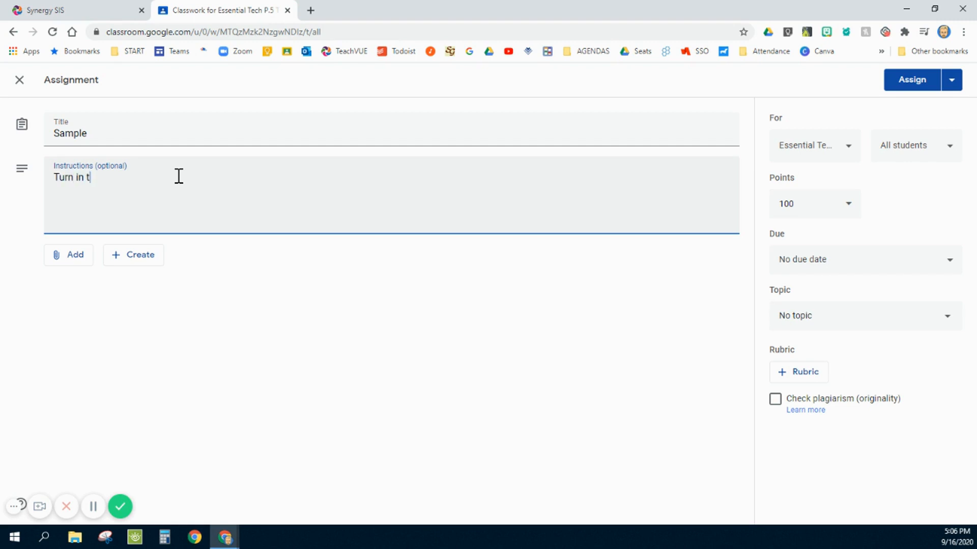
{"action": "type", "text": "omorrow"}
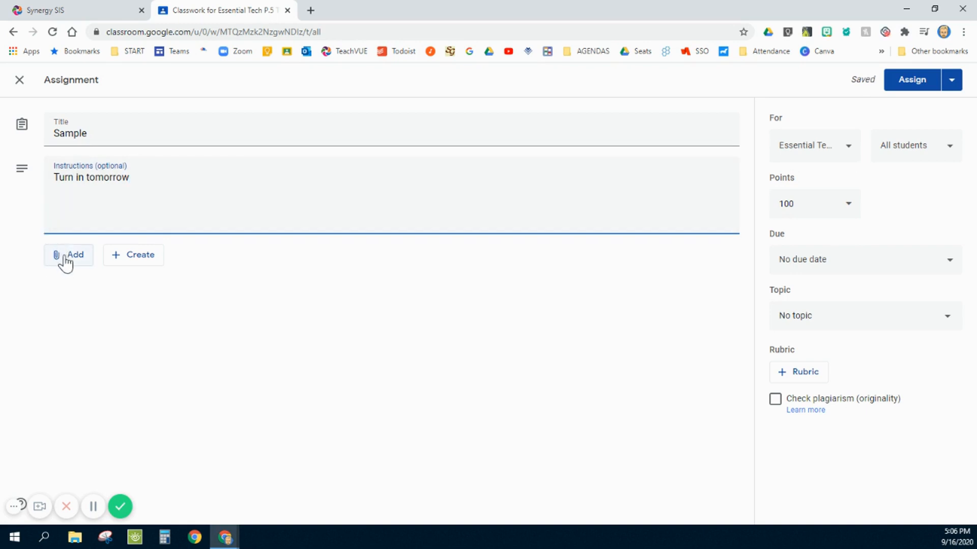
{"action": "mouse_move", "coordinate": [819, 263]}
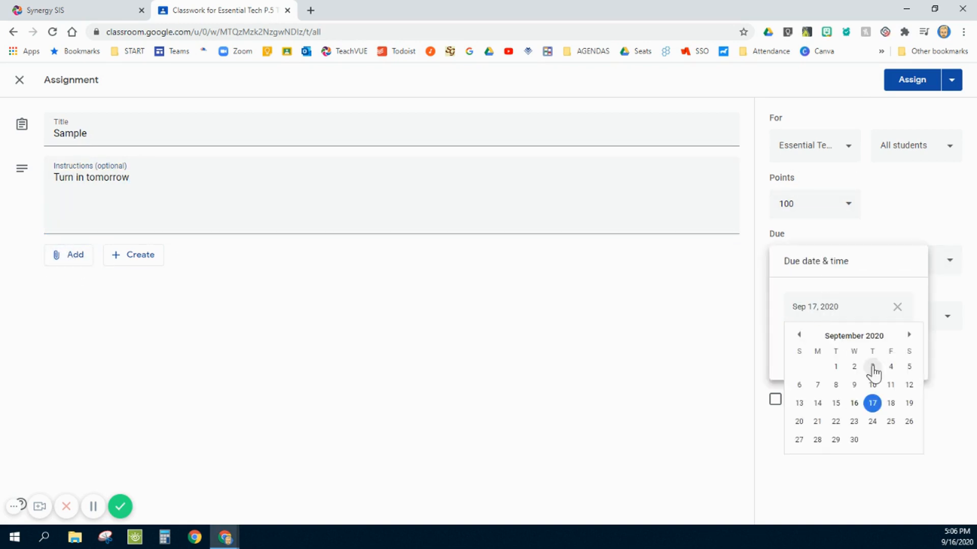
Set the Sample assignment due Sep 18 worth 35 points and assign it
{"action": "left_click", "coordinate": [890, 403]}
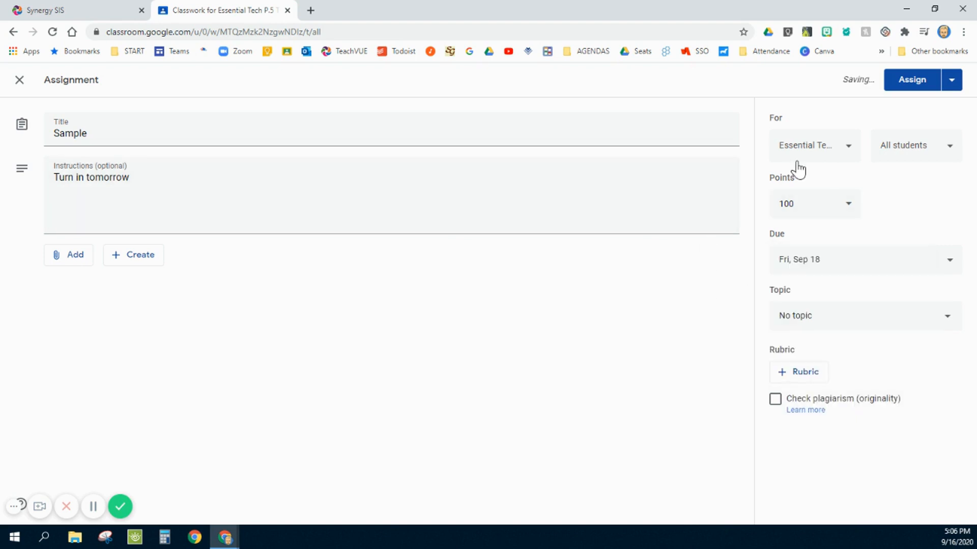
{"action": "left_click", "coordinate": [809, 203]}
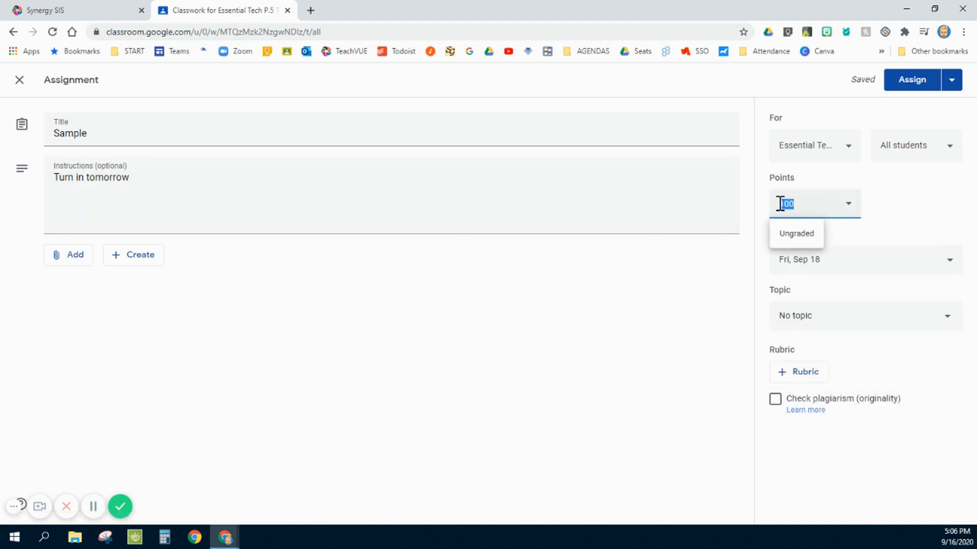
{"action": "type", "text": "35"}
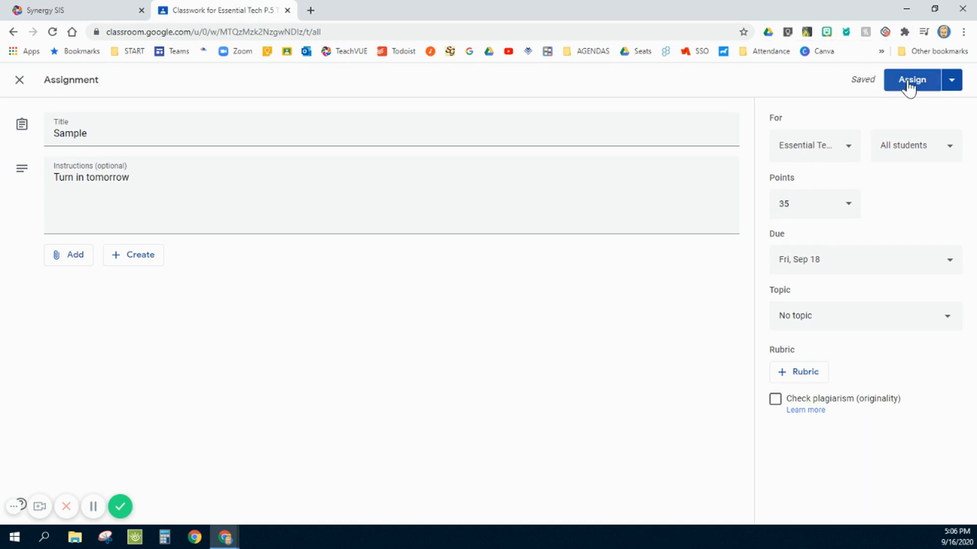
{"action": "left_click", "coordinate": [911, 80]}
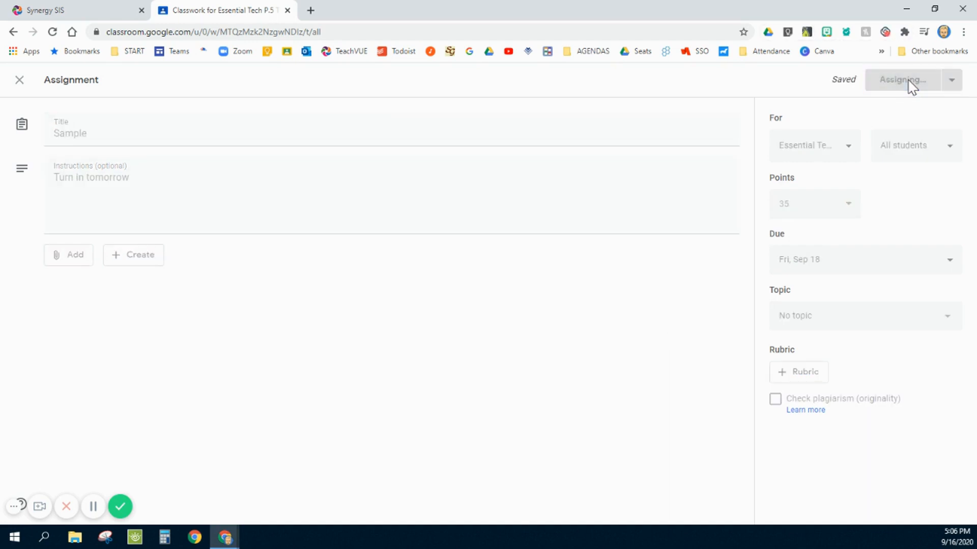
{"action": "left_click", "coordinate": [901, 80]}
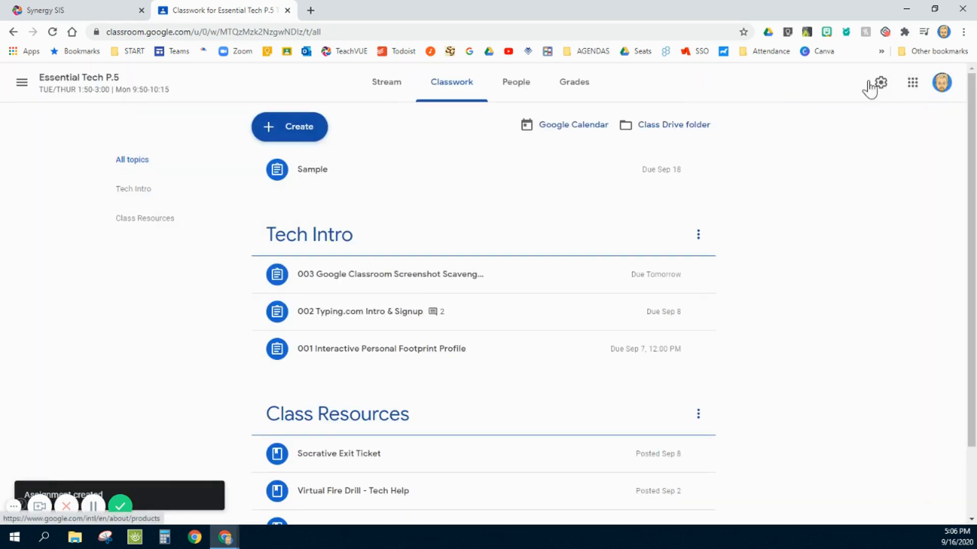
{"action": "mouse_move", "coordinate": [336, 179]}
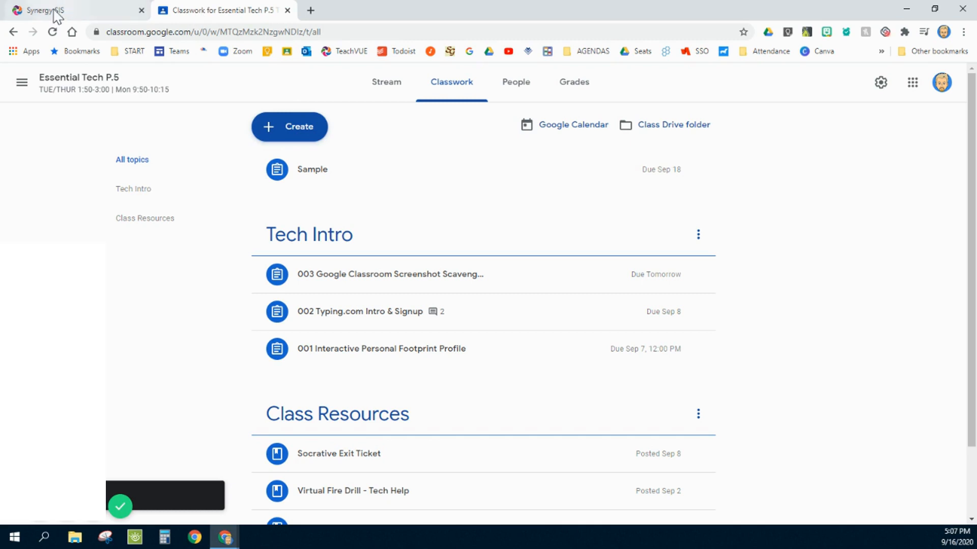
{"action": "left_click", "coordinate": [37, 10]}
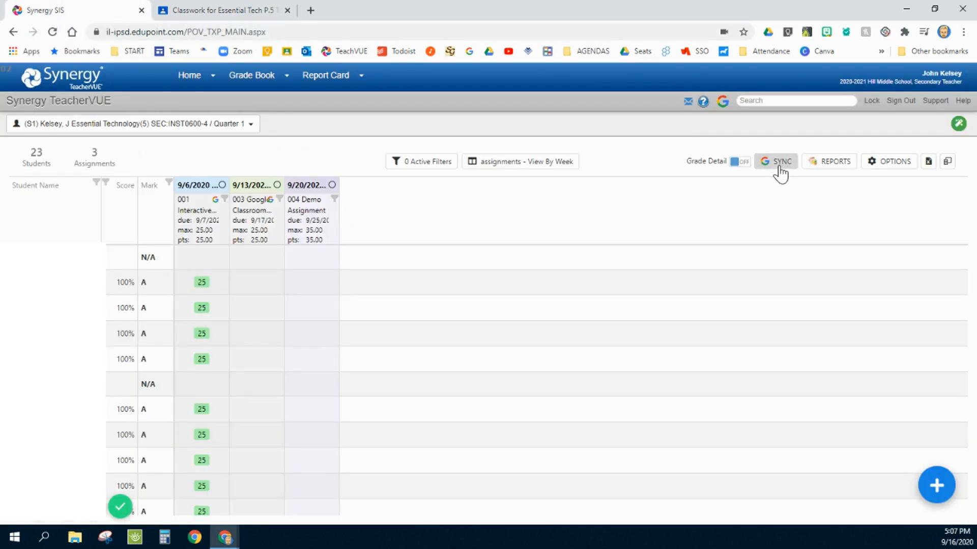
{"action": "left_click", "coordinate": [774, 161]}
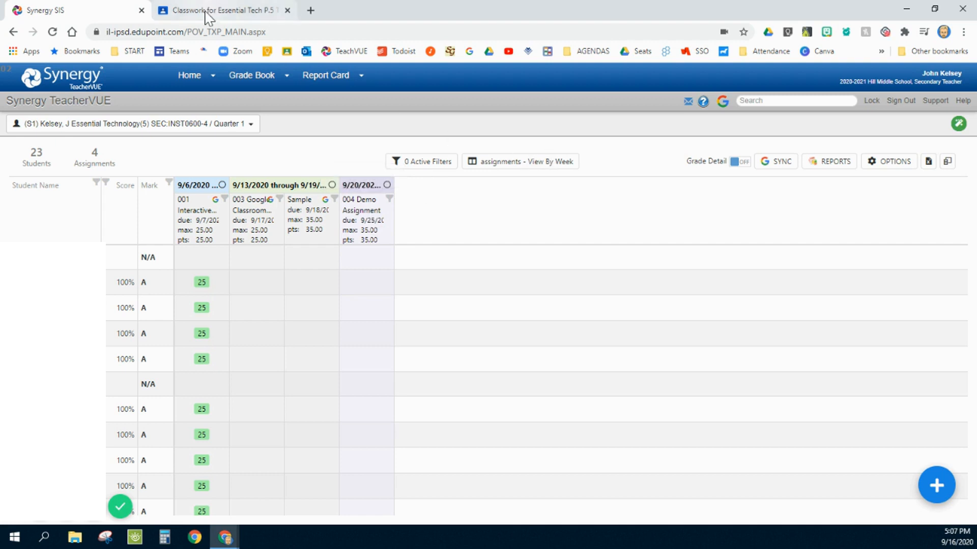
{"action": "mouse_move", "coordinate": [360, 210]}
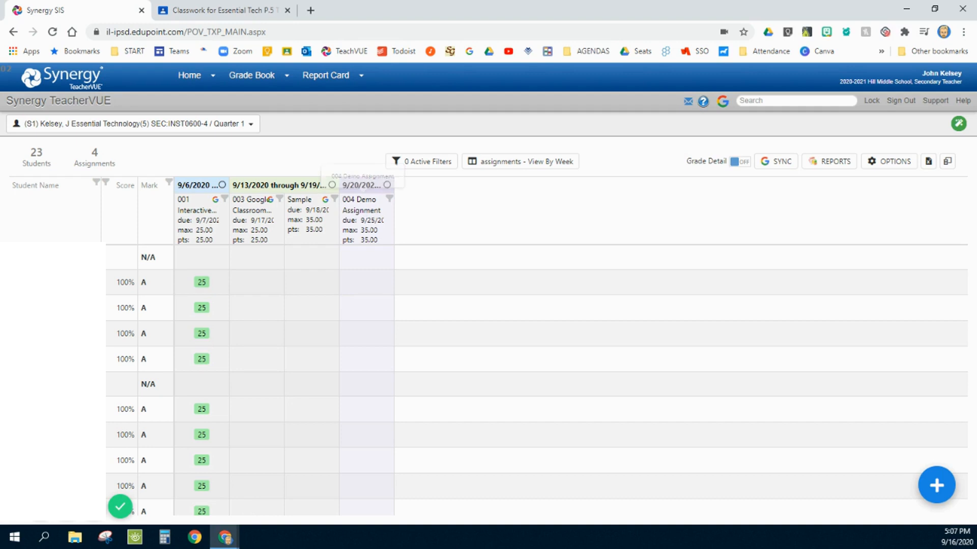
{"action": "mouse_move", "coordinate": [673, 358]}
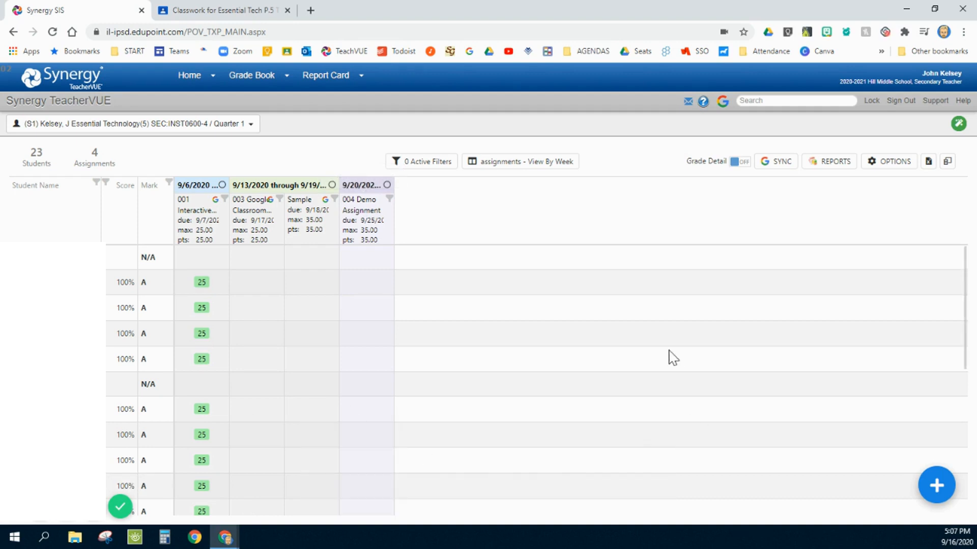
{"action": "mouse_move", "coordinate": [609, 238]}
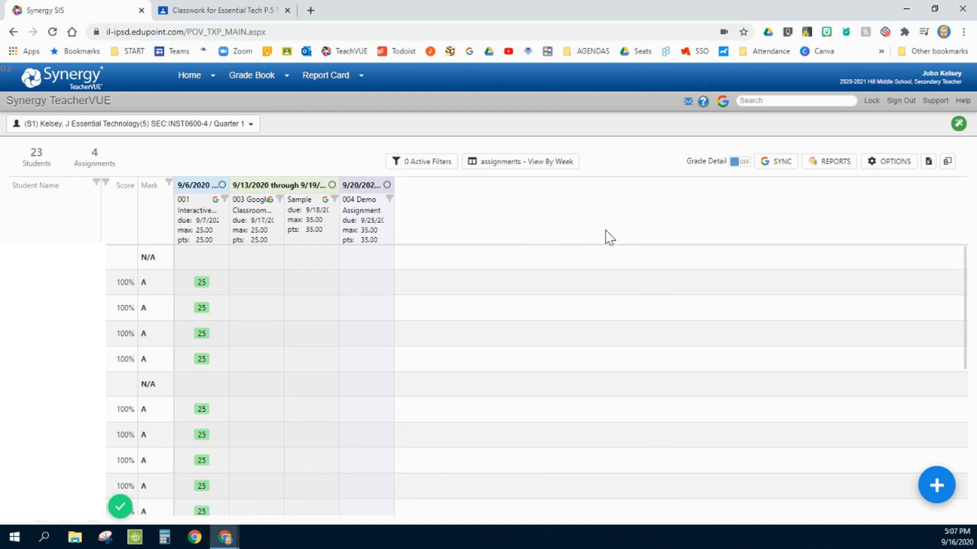
{"action": "mouse_move", "coordinate": [363, 206]}
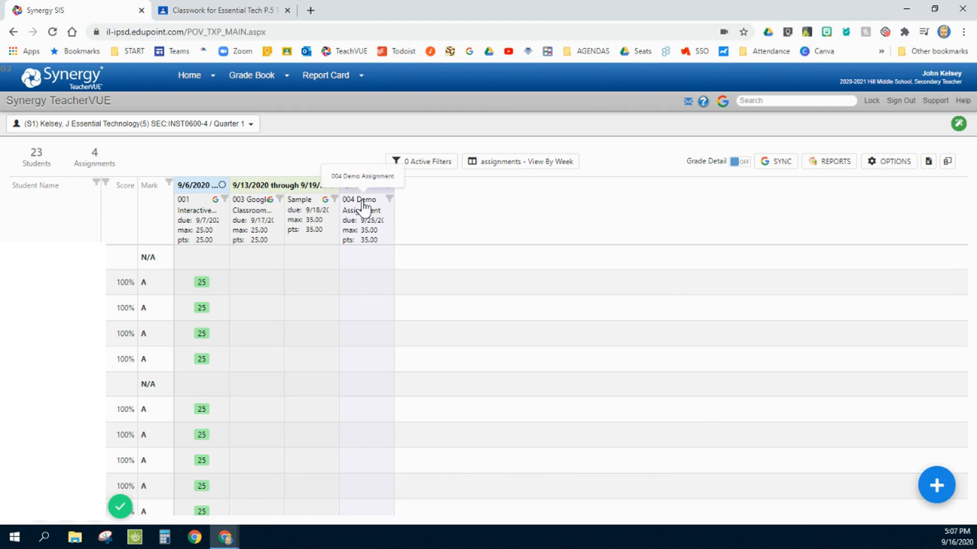
{"action": "left_click", "coordinate": [360, 206]}
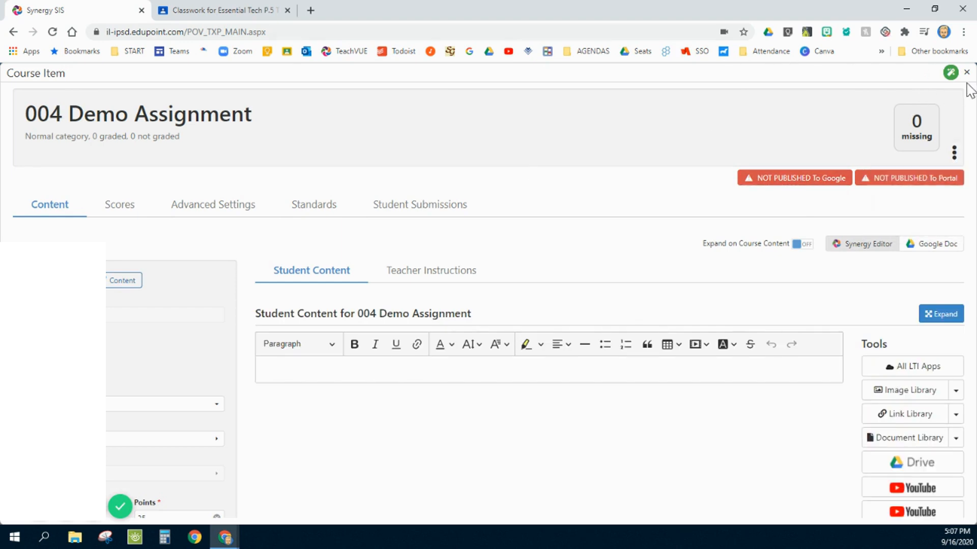
{"action": "left_click", "coordinate": [966, 73]}
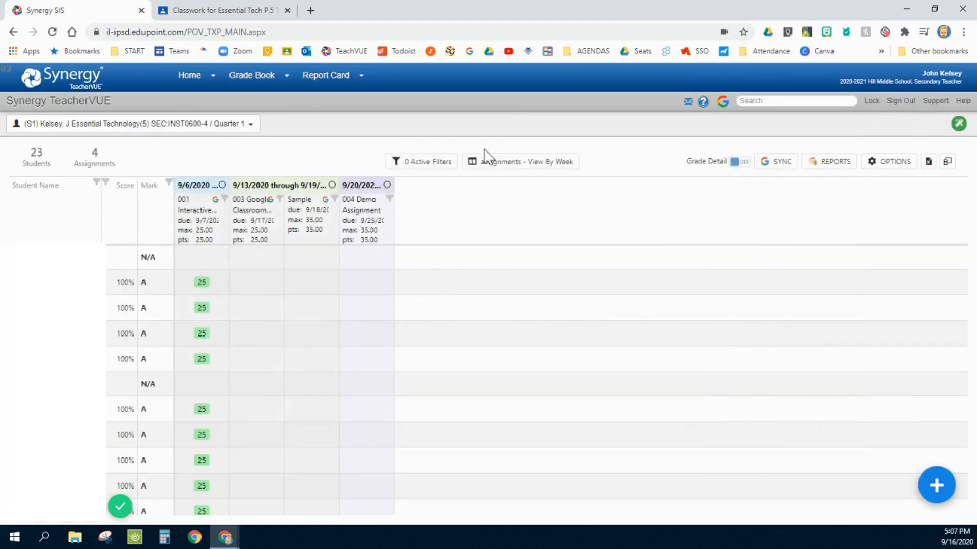
{"action": "left_click", "coordinate": [221, 10]}
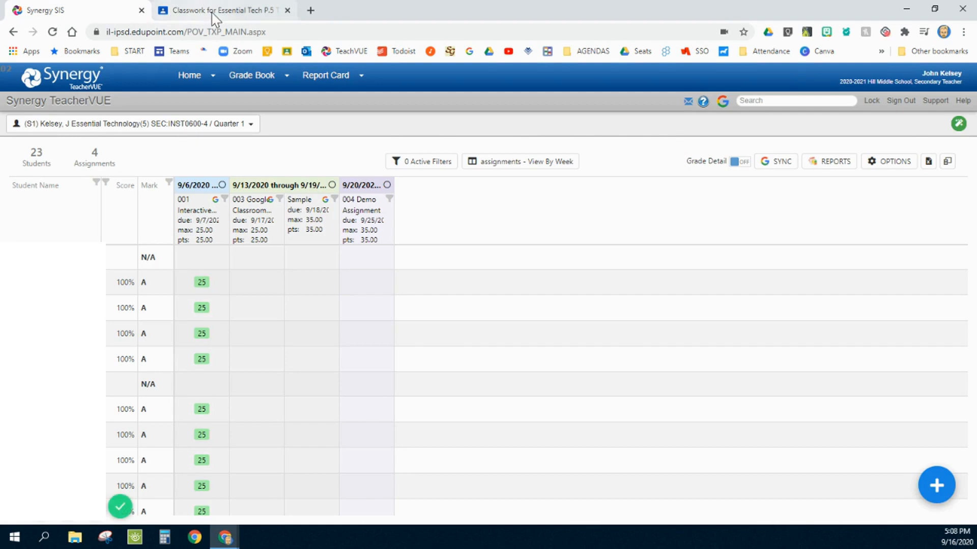
Open the Sample assignment's student work in Classroom and enter 35 for the first student
{"action": "left_click", "coordinate": [222, 10]}
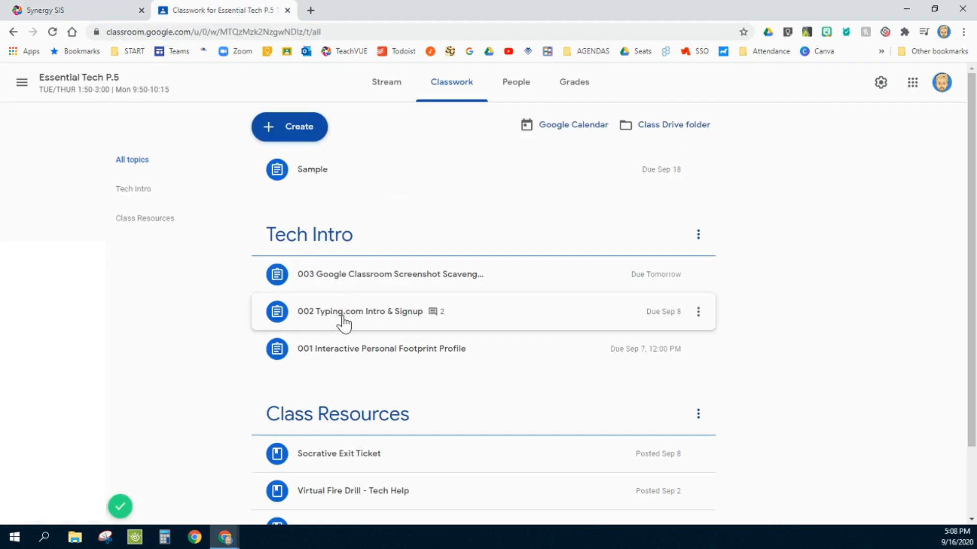
{"action": "mouse_move", "coordinate": [319, 321]}
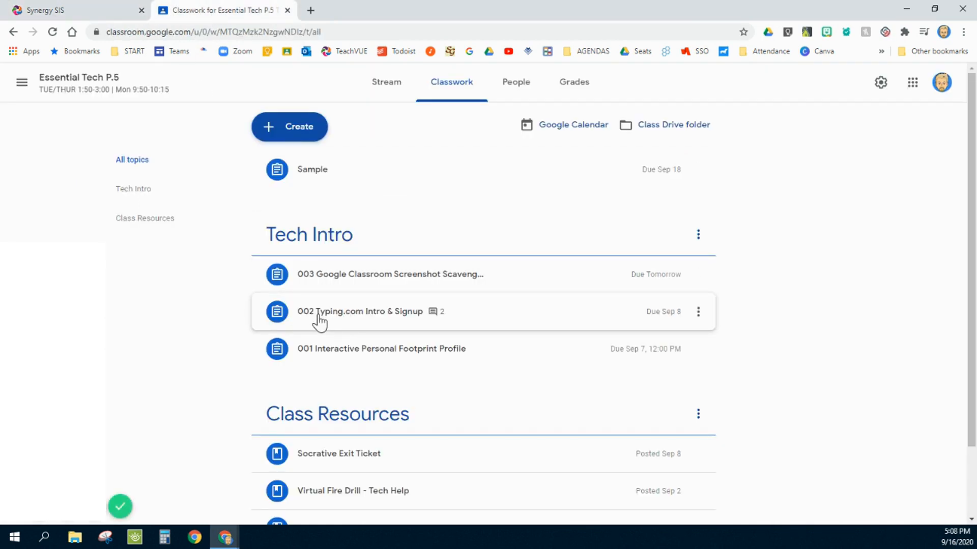
{"action": "mouse_move", "coordinate": [176, 22]}
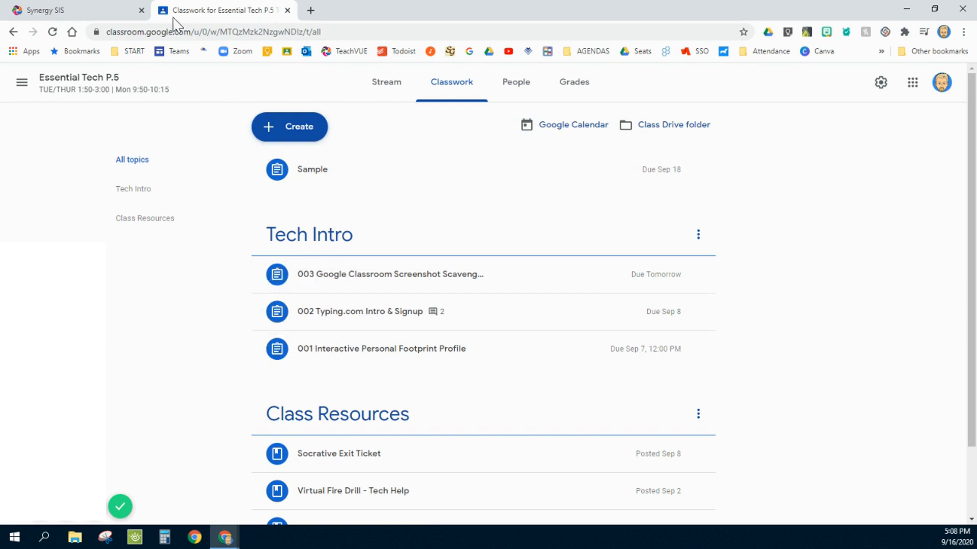
{"action": "left_click", "coordinate": [74, 10]}
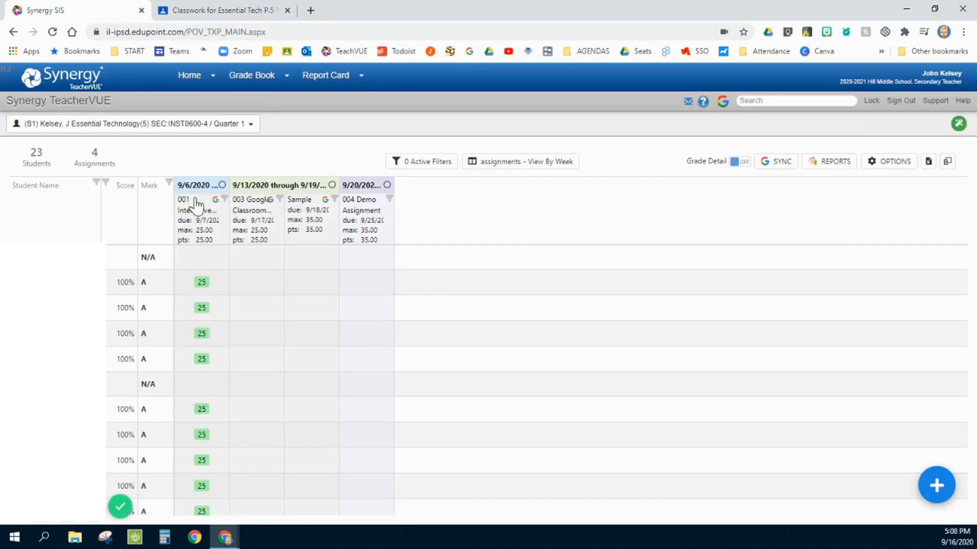
{"action": "left_click", "coordinate": [218, 10]}
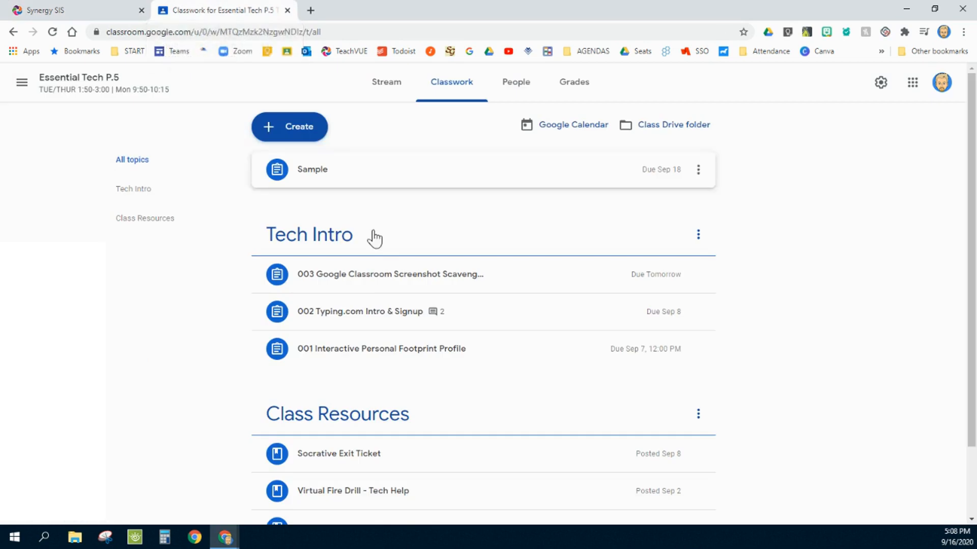
{"action": "left_click", "coordinate": [360, 311]}
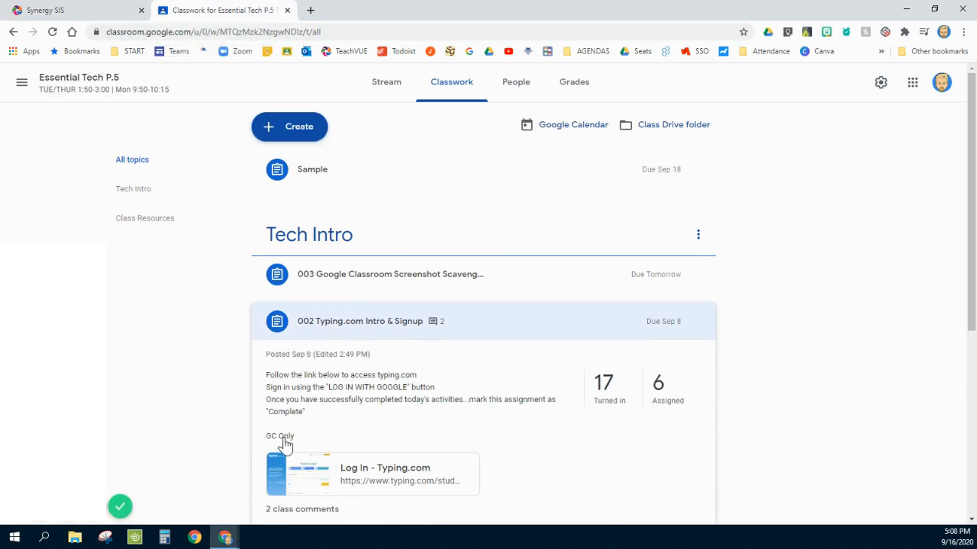
{"action": "mouse_move", "coordinate": [278, 442]}
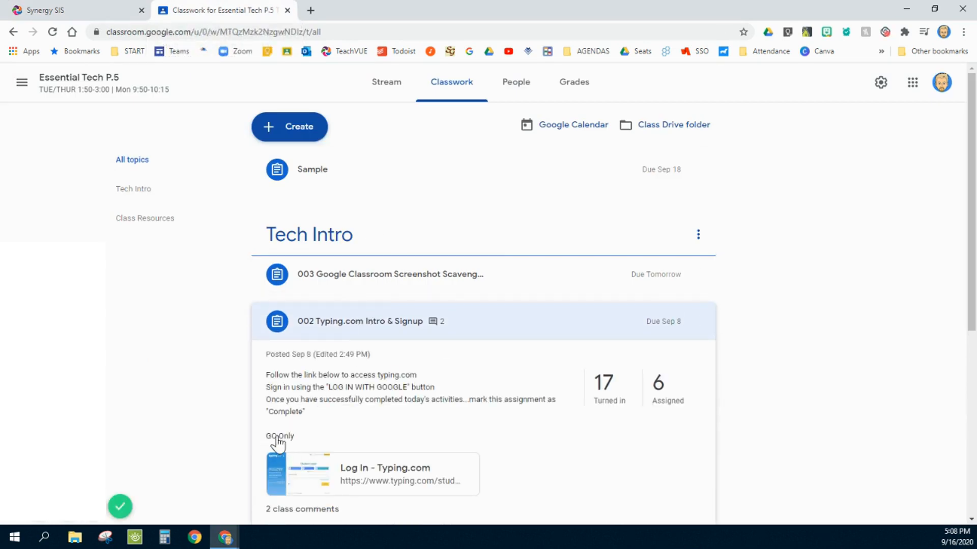
{"action": "mouse_move", "coordinate": [354, 403]}
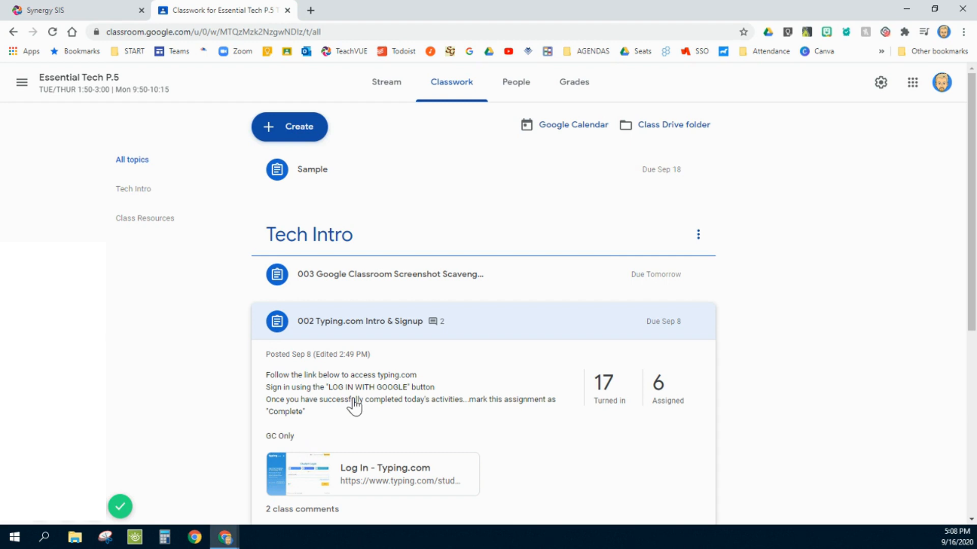
{"action": "mouse_move", "coordinate": [469, 412]}
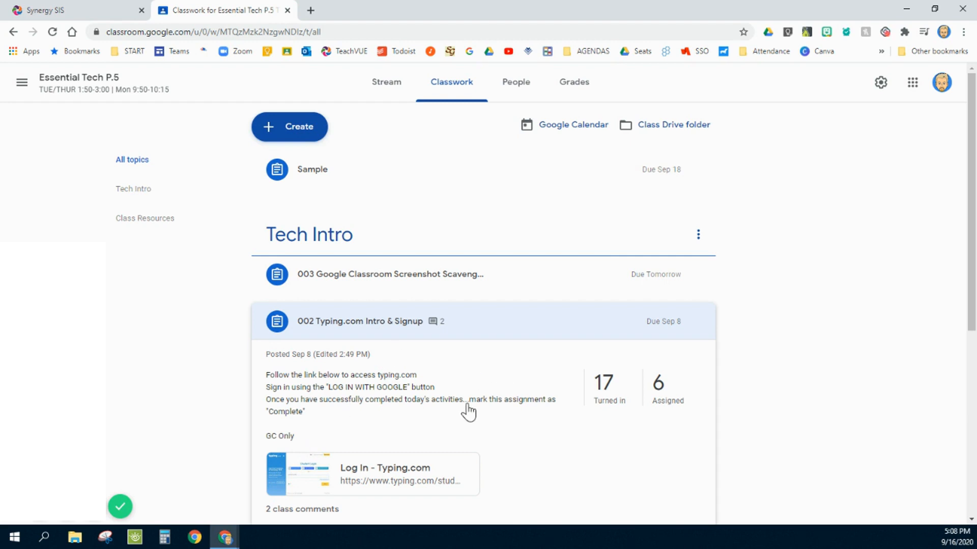
{"action": "mouse_move", "coordinate": [380, 118]}
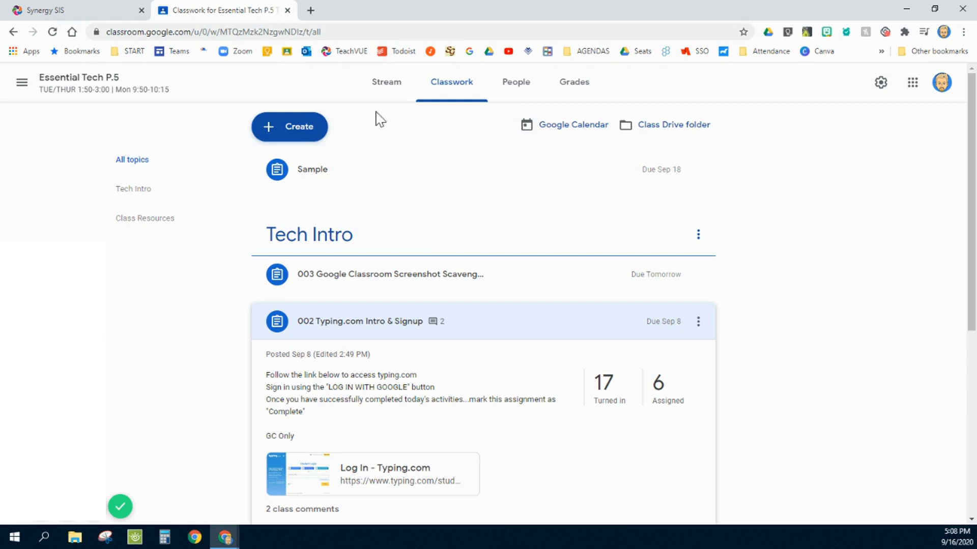
{"action": "left_click", "coordinate": [360, 321]}
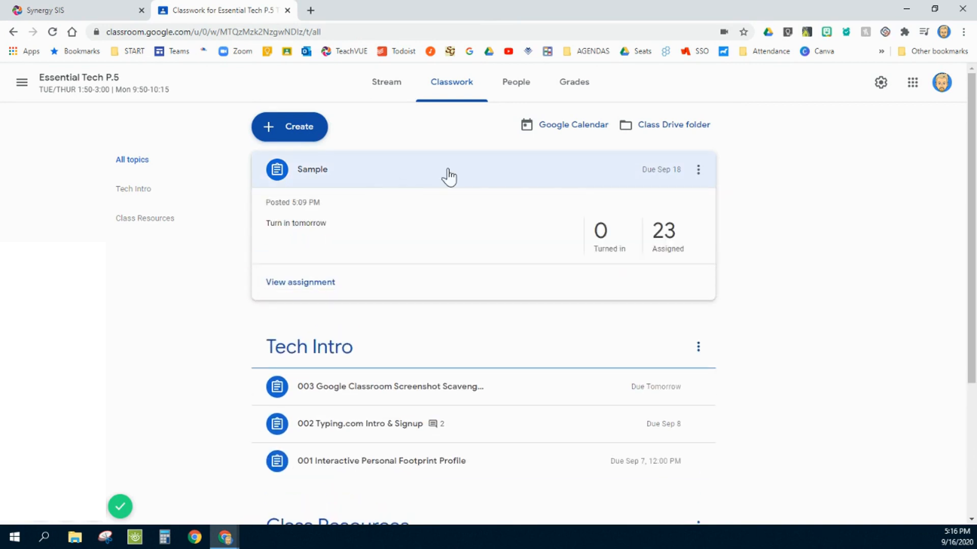
{"action": "left_click", "coordinate": [300, 282]}
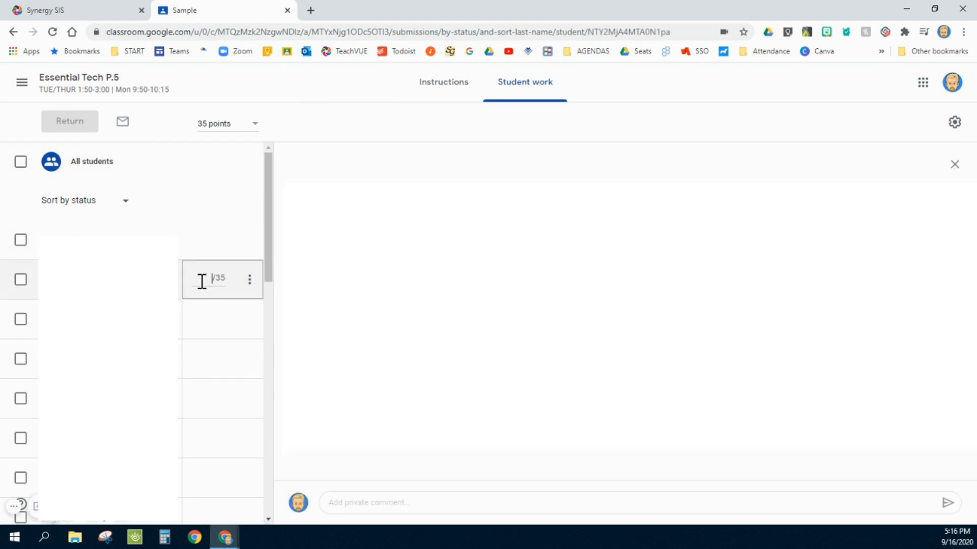
{"action": "type", "text": "35"}
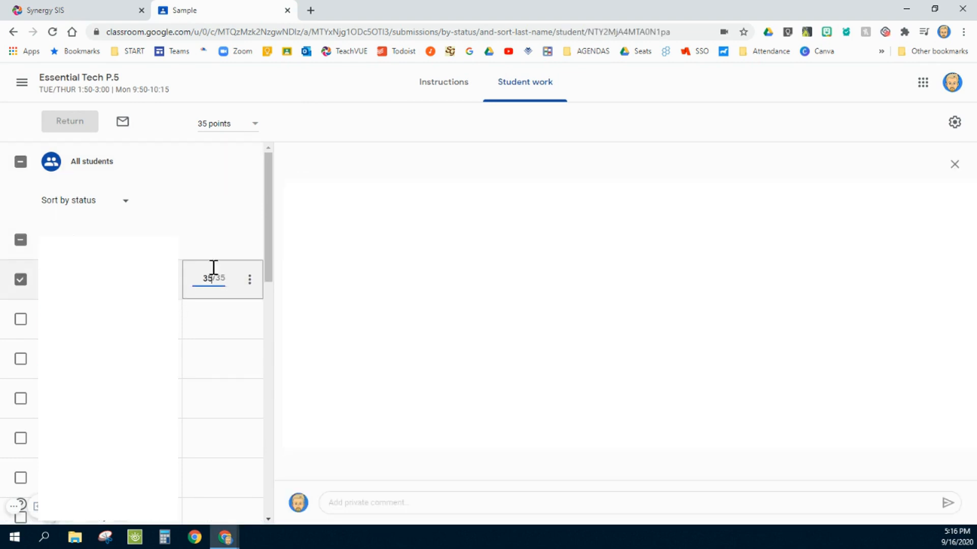
{"action": "mouse_move", "coordinate": [69, 122]}
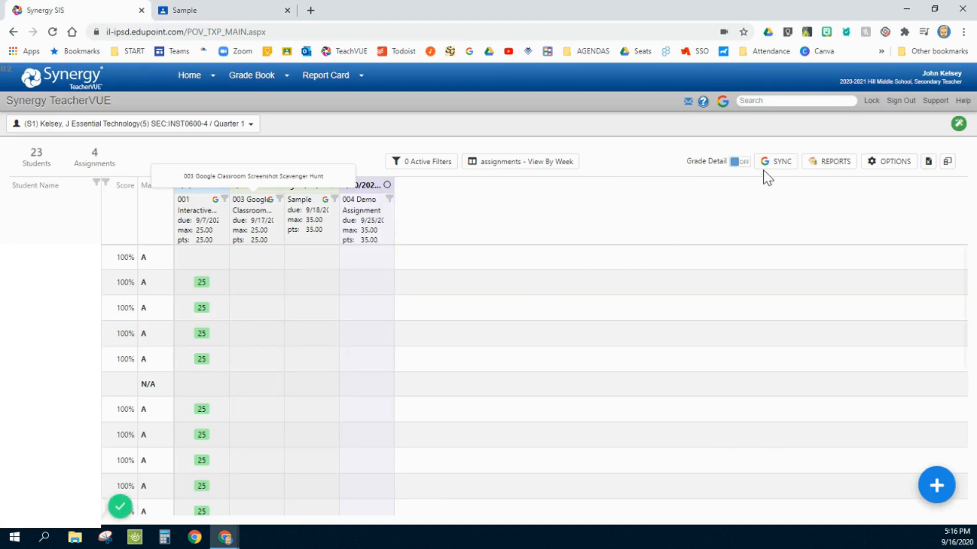
Sync Classroom grades and reload My Grade Book so Sample shows the 35
{"action": "left_click", "coordinate": [775, 161]}
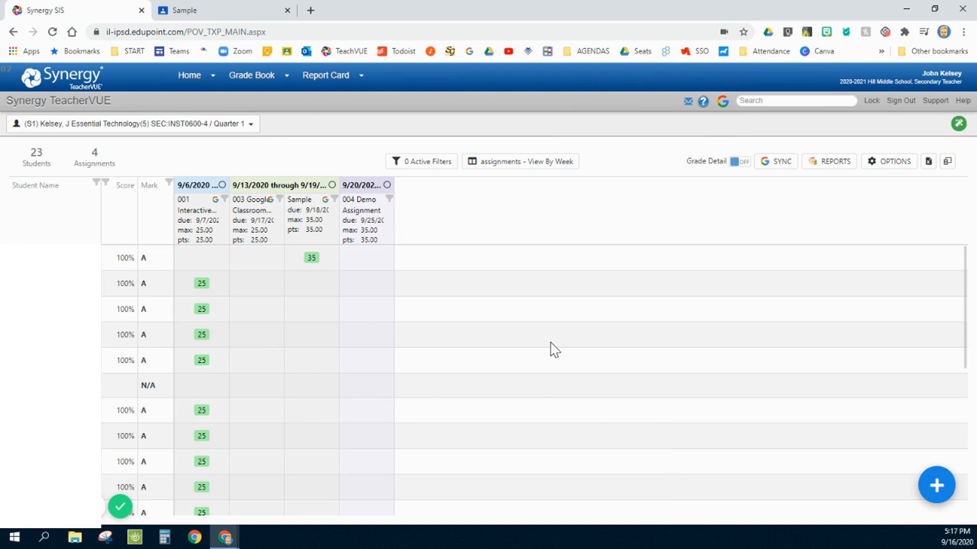
{"action": "mouse_move", "coordinate": [311, 268]}
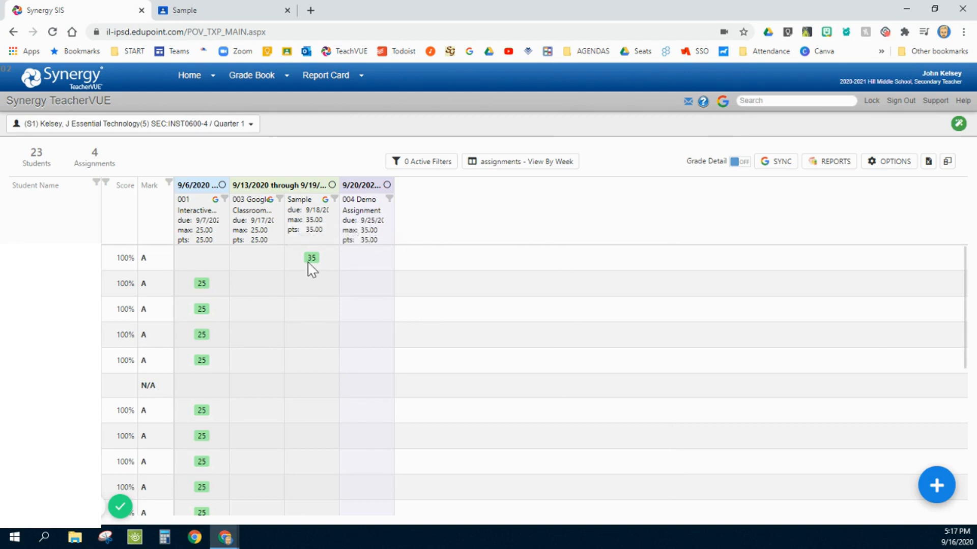
{"action": "mouse_move", "coordinate": [624, 286]}
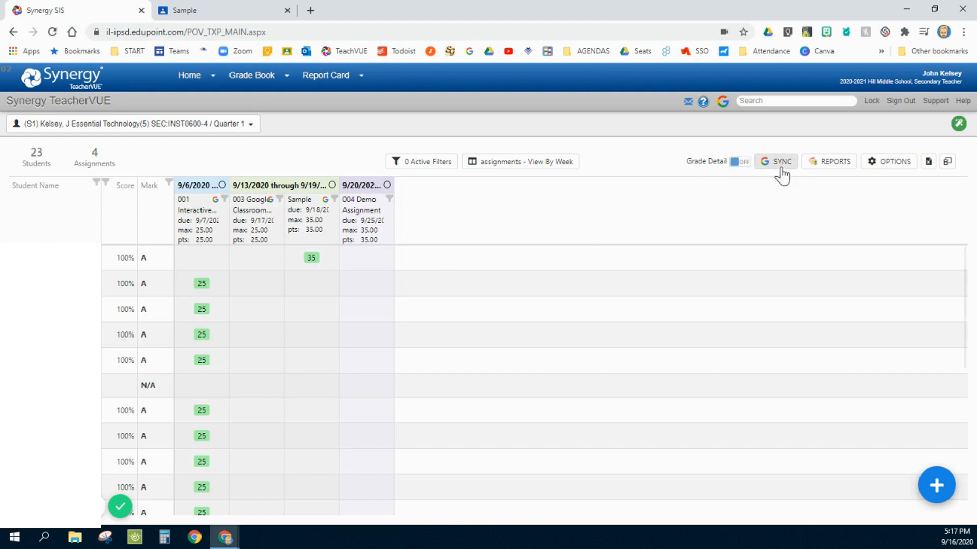
{"action": "mouse_move", "coordinate": [252, 75]}
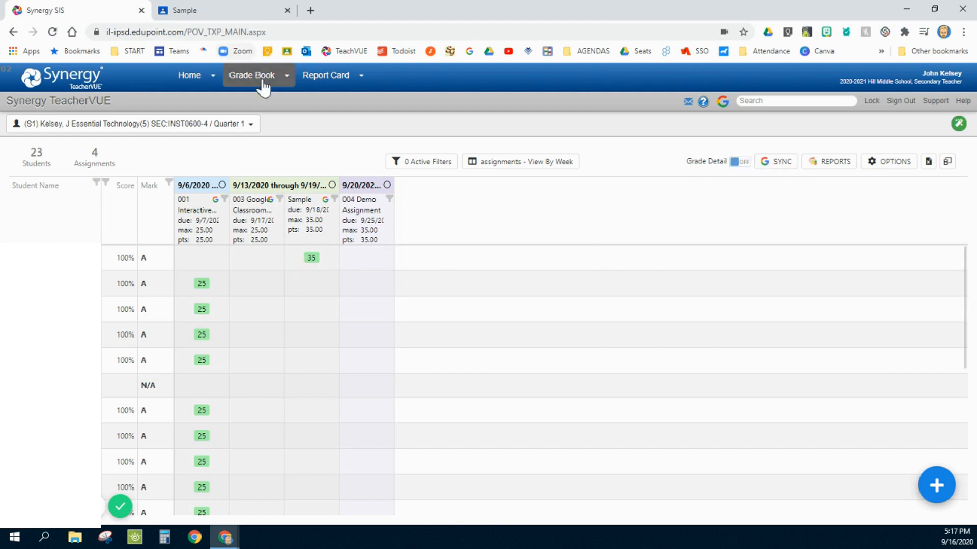
{"action": "left_click", "coordinate": [251, 74]}
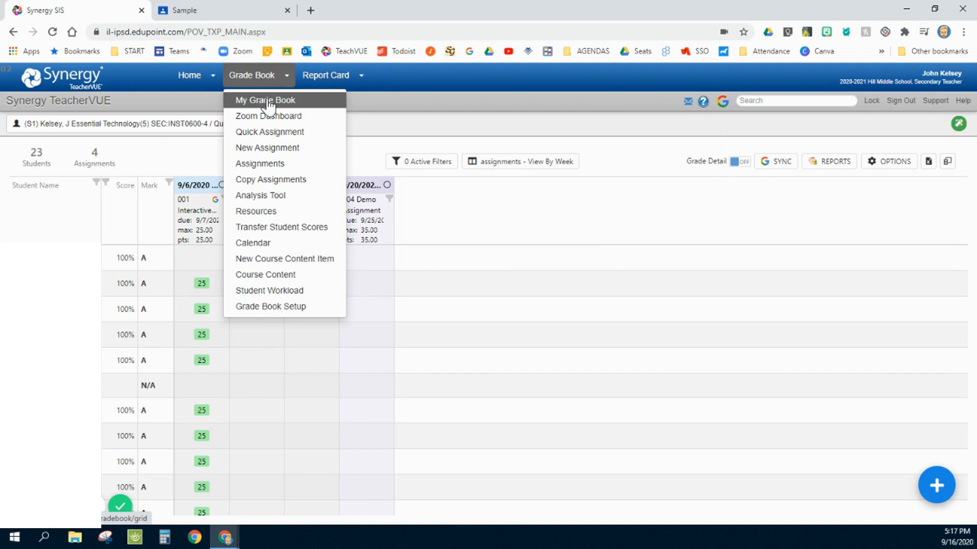
{"action": "left_click", "coordinate": [264, 100]}
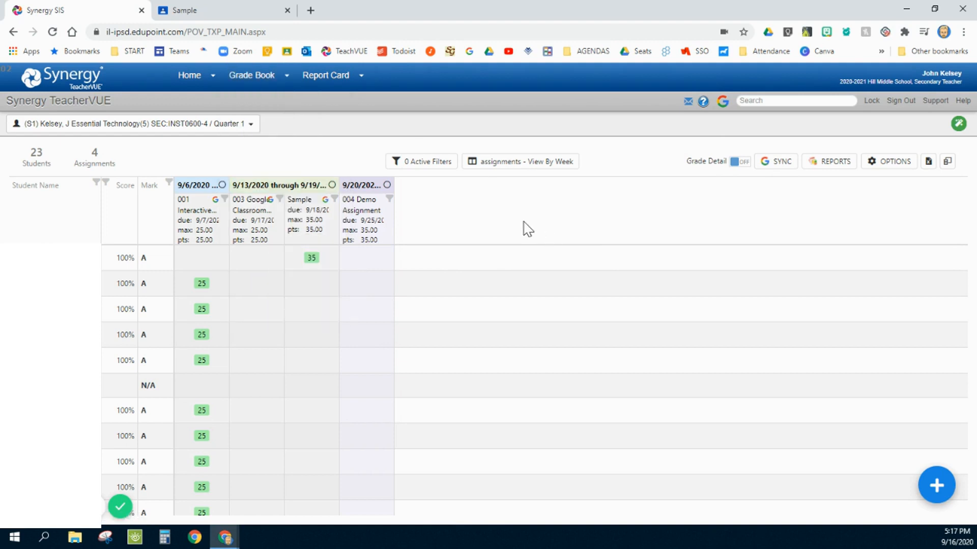
{"action": "mouse_move", "coordinate": [506, 213]}
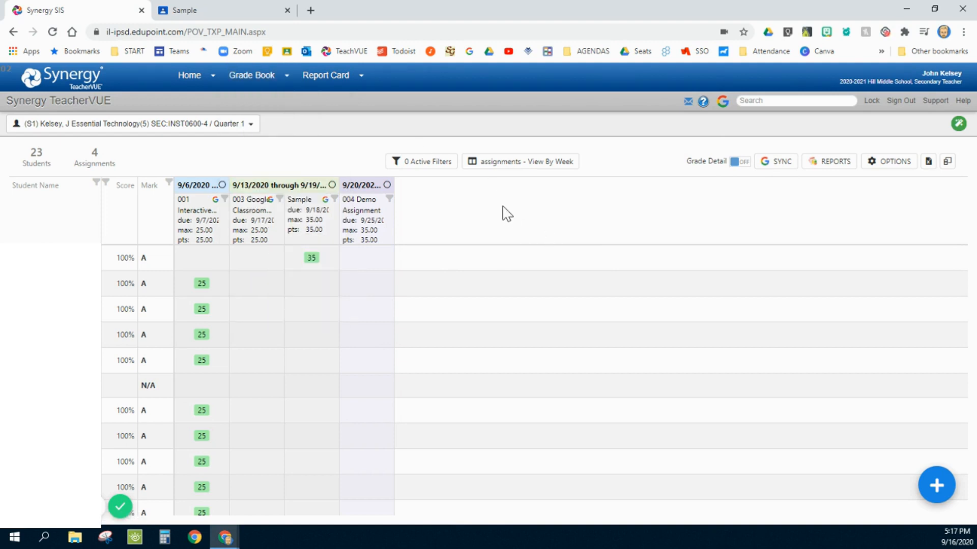
{"action": "mouse_move", "coordinate": [221, 11]}
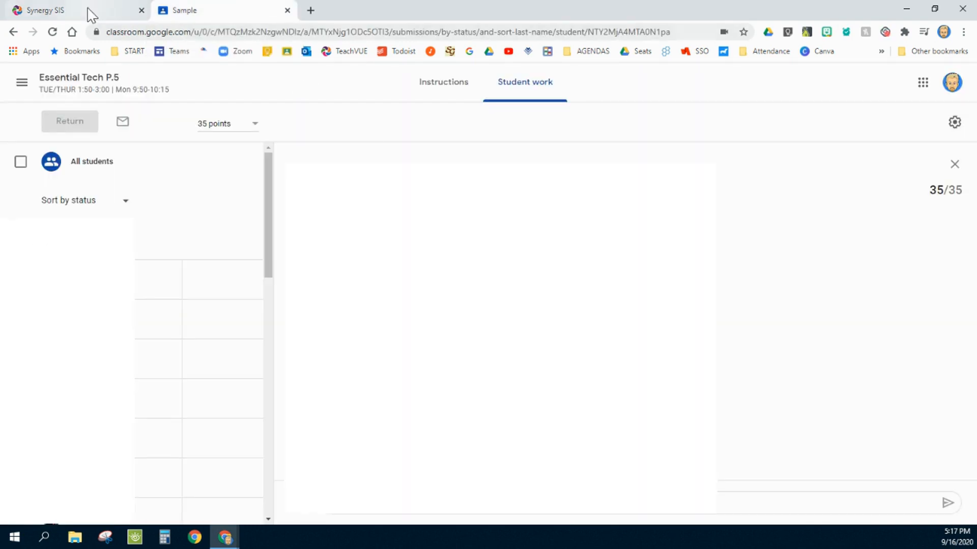
Enter a 30 out of 35 Sample grade in Classroom and return to the Synergy gradebook
{"action": "left_click", "coordinate": [41, 10]}
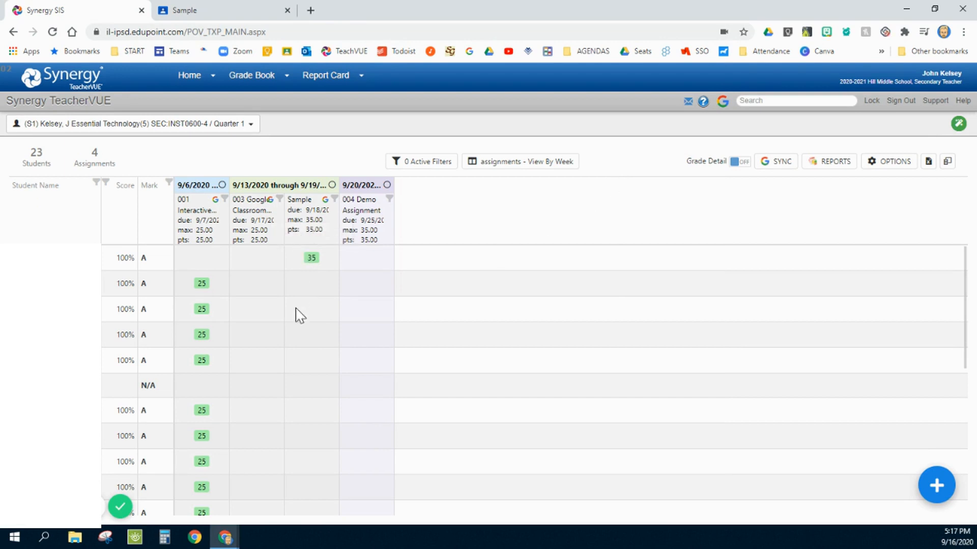
{"action": "mouse_move", "coordinate": [294, 205]}
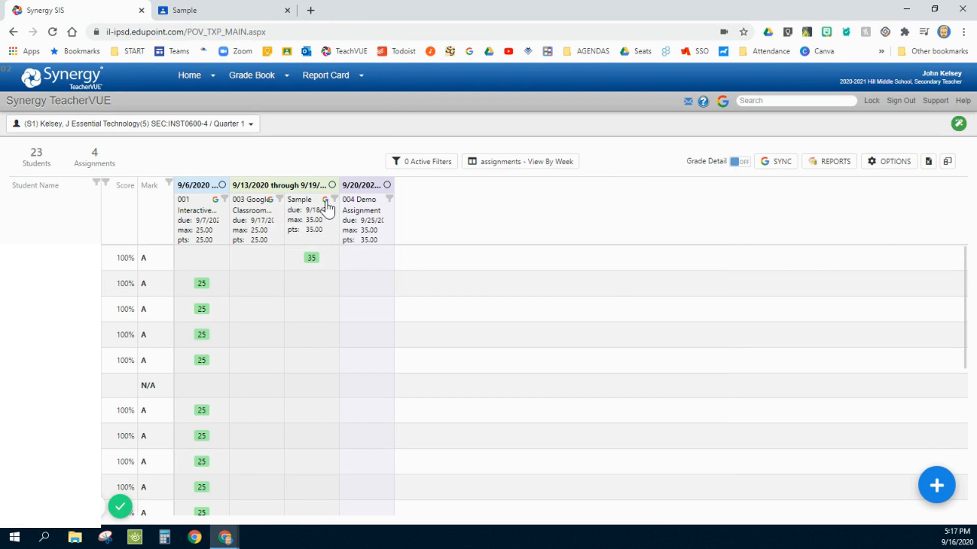
{"action": "mouse_move", "coordinate": [308, 287]}
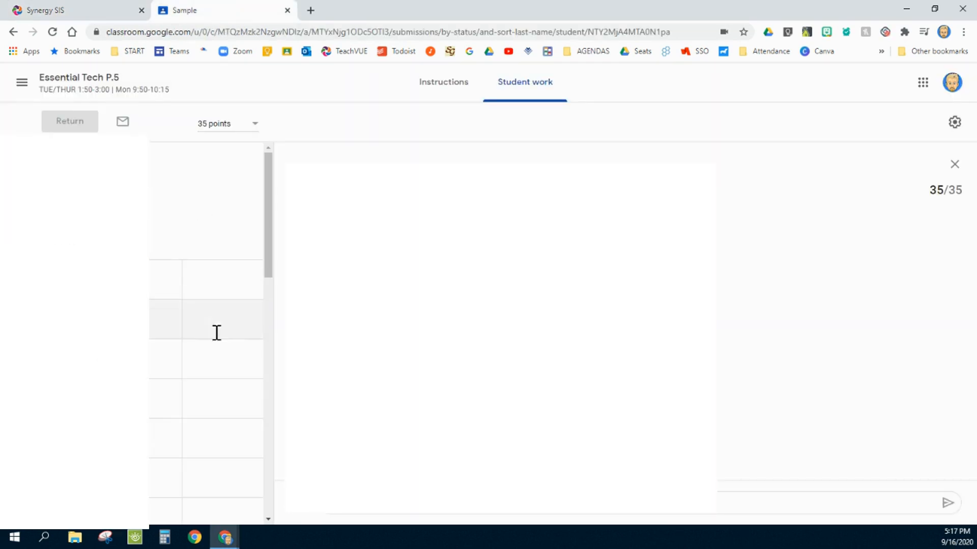
{"action": "scroll", "scroll_direction": "down", "scroll_amount": 3}
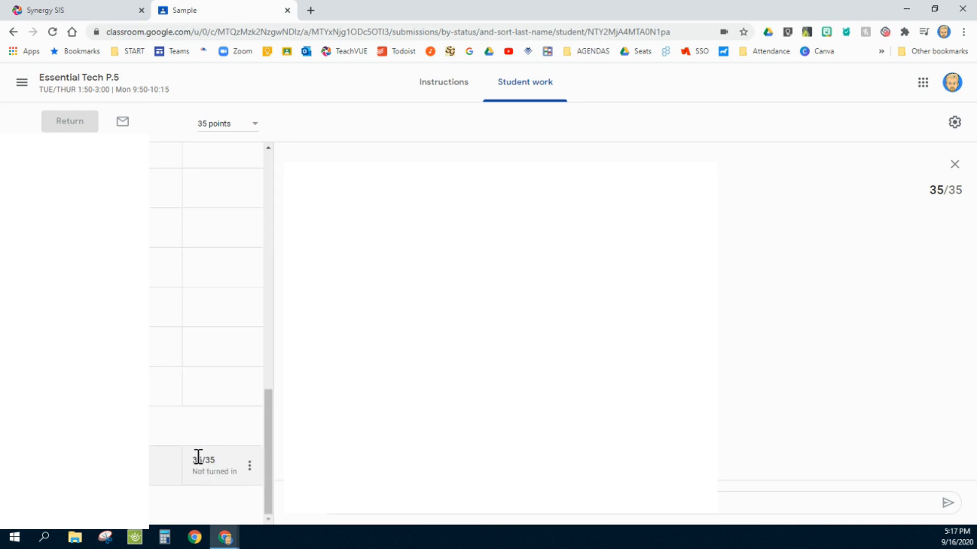
{"action": "mouse_move", "coordinate": [222, 449]}
{"action": "type", "text": "30"}
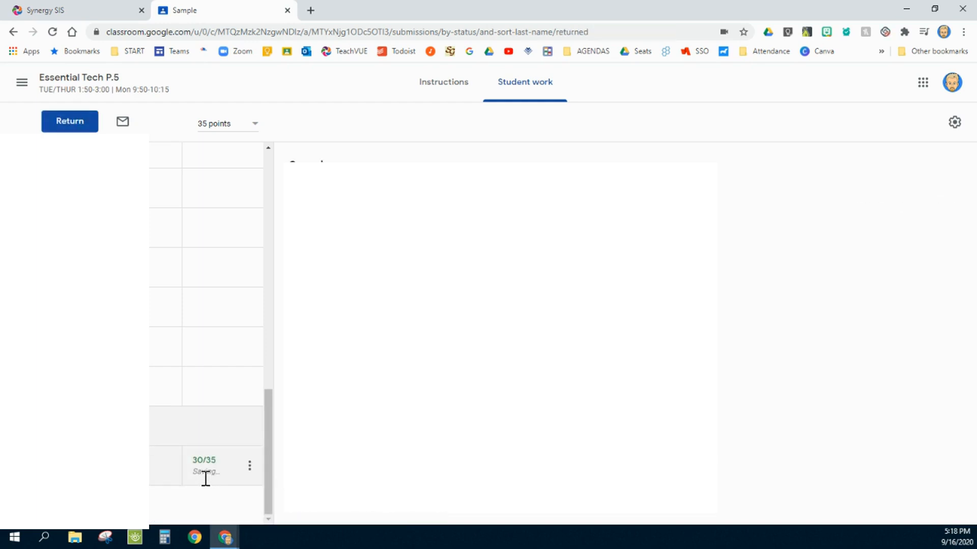
{"action": "left_click", "coordinate": [69, 10]}
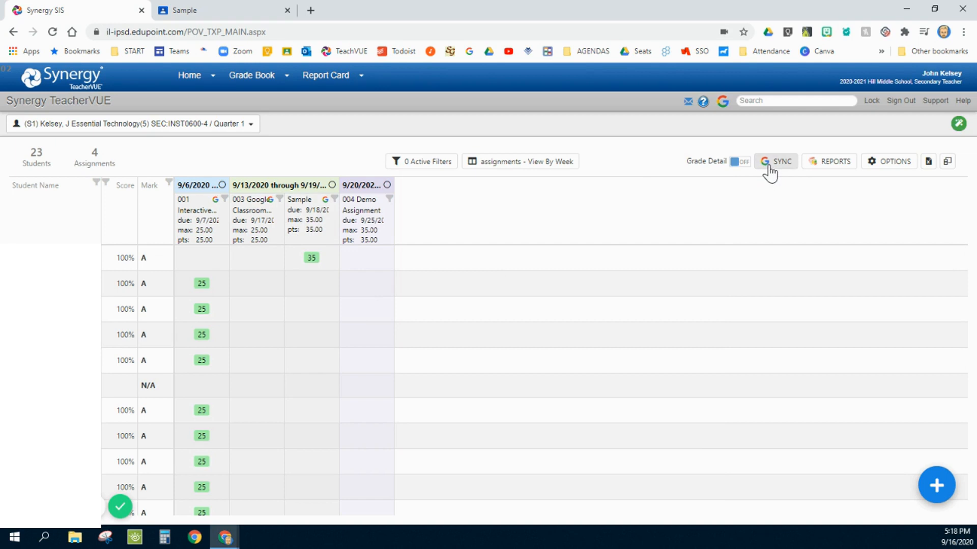
Sync with Google Classroom so Sample reads 30 and the student drops to 85.71%, a B
{"action": "left_click", "coordinate": [776, 161]}
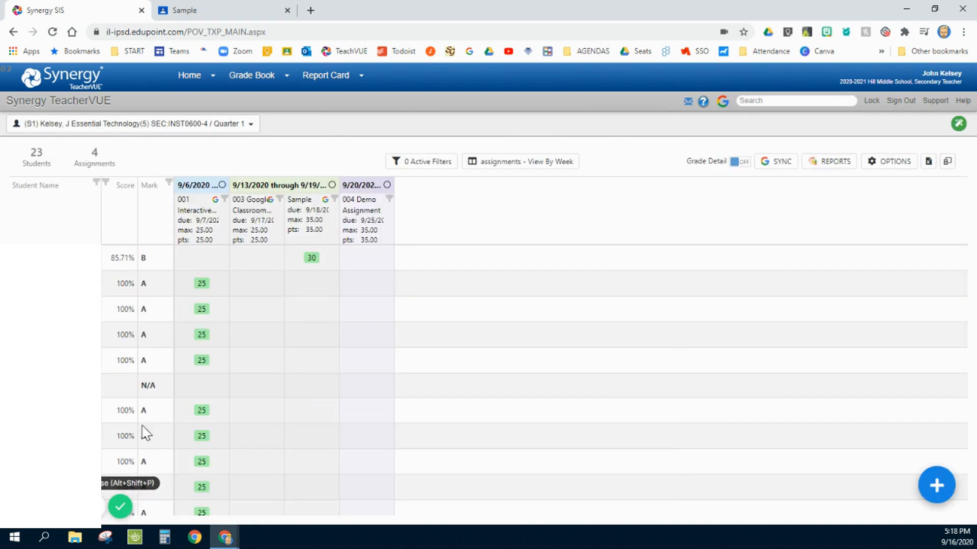
{"action": "mouse_move", "coordinate": [312, 259]}
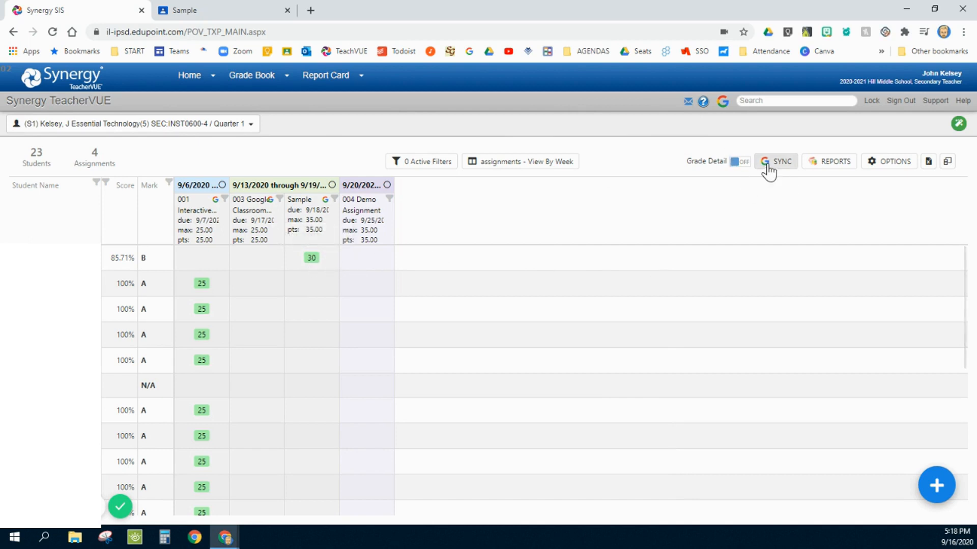
{"action": "mouse_move", "coordinate": [591, 258]}
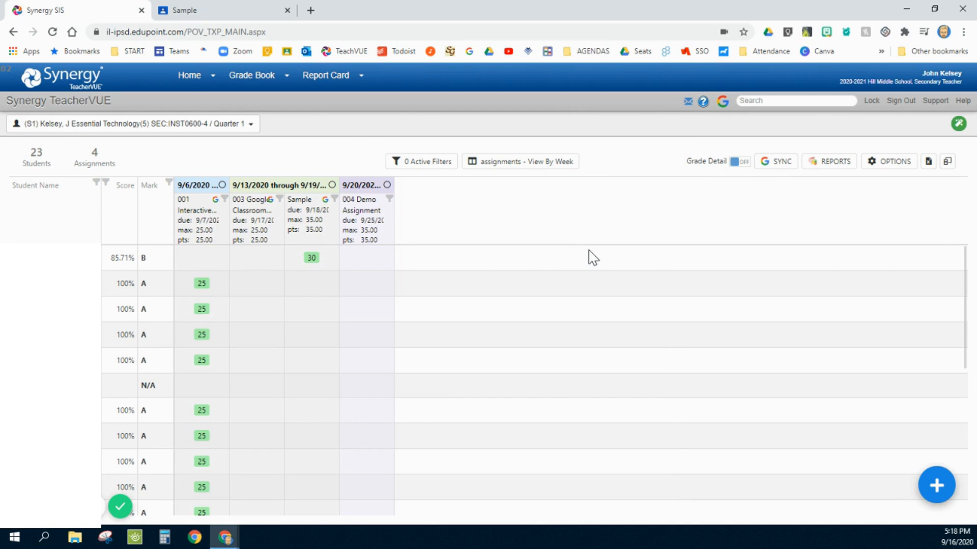
{"action": "mouse_move", "coordinate": [310, 258]}
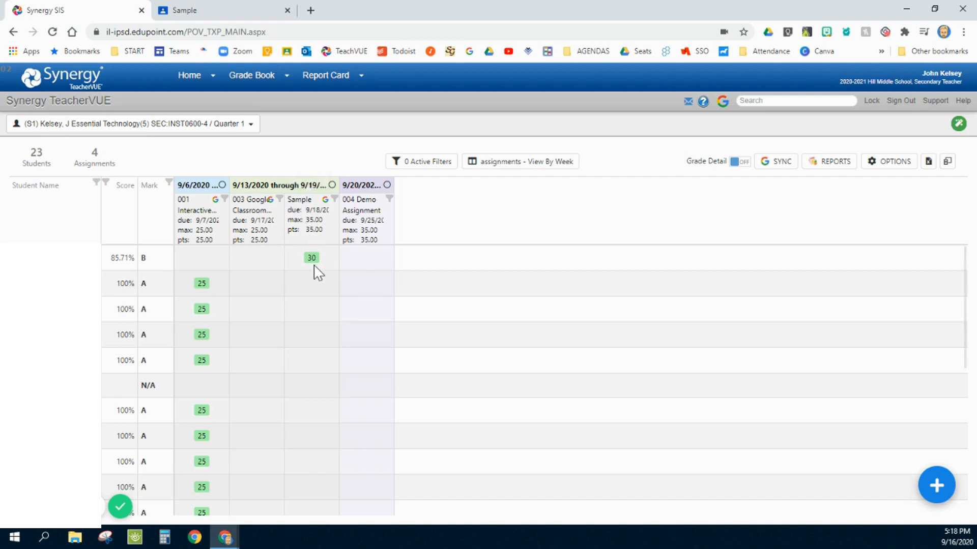
{"action": "mouse_move", "coordinate": [304, 205]}
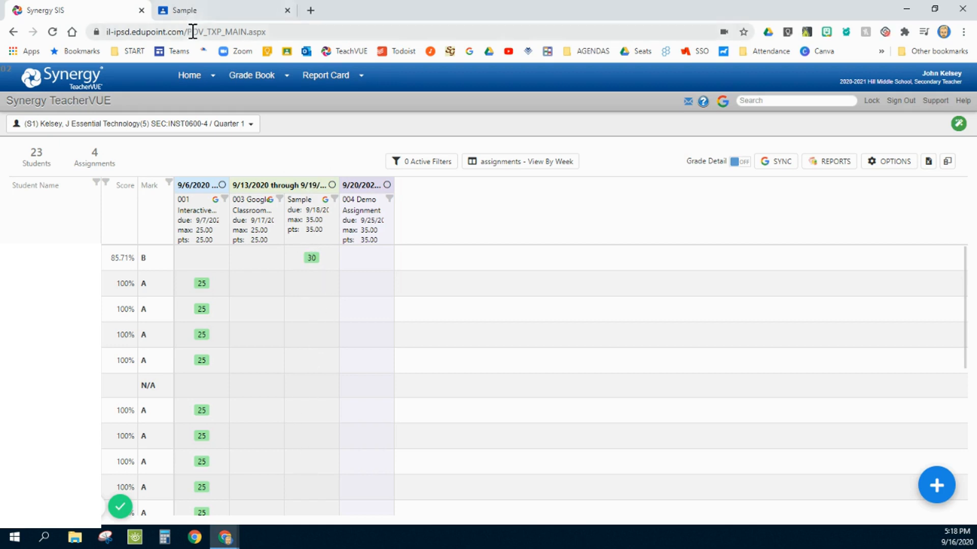
{"action": "mouse_move", "coordinate": [301, 208]}
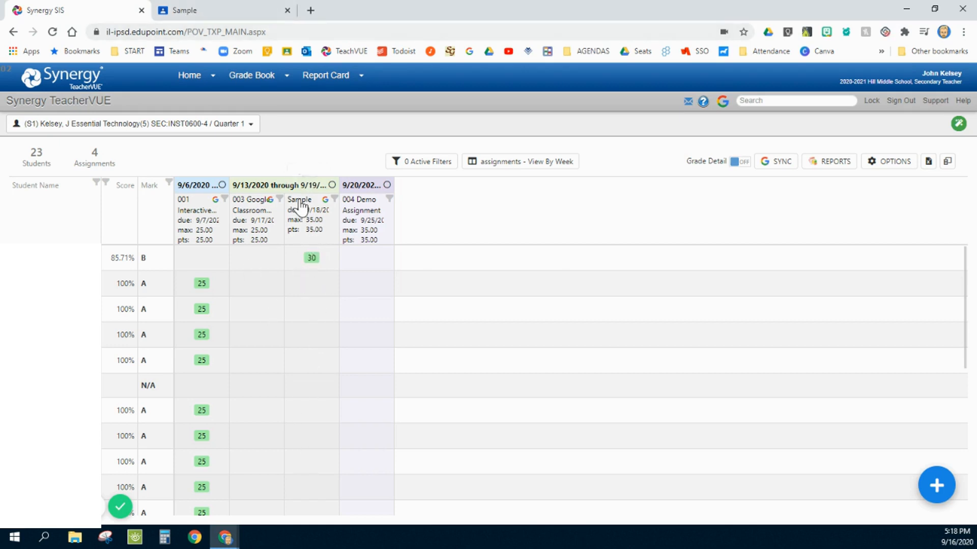
Unlock the Sample course item from Google, save it, and close its details window
{"action": "left_click", "coordinate": [300, 199]}
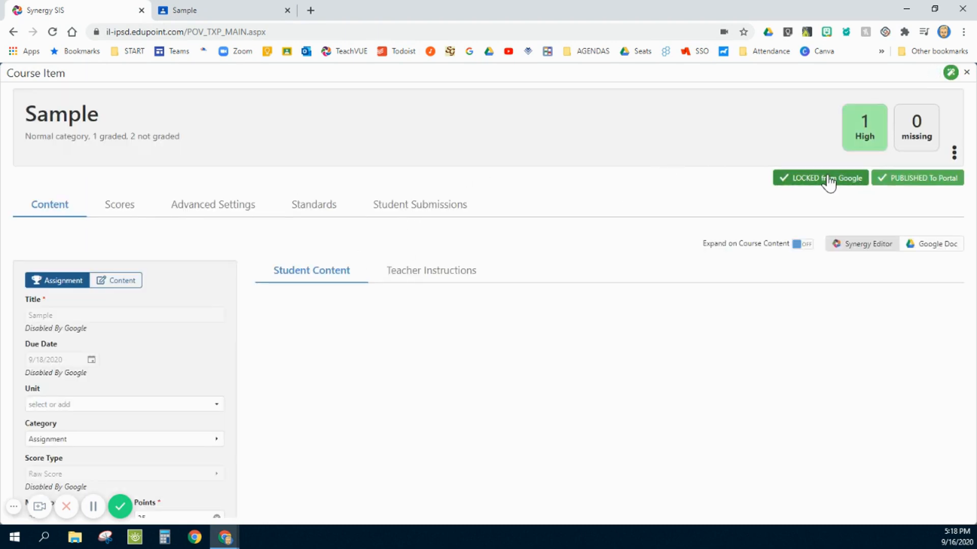
{"action": "left_click", "coordinate": [820, 178]}
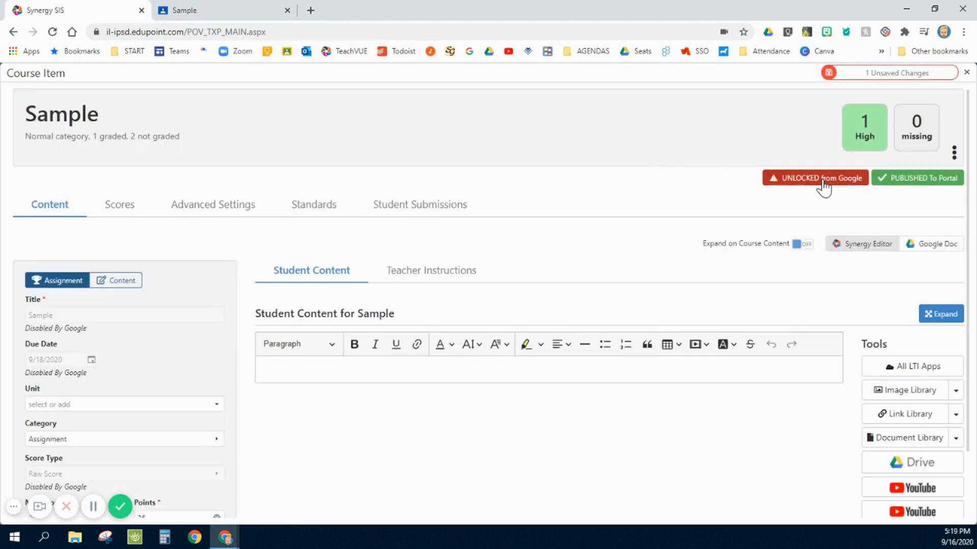
{"action": "left_click", "coordinate": [888, 73]}
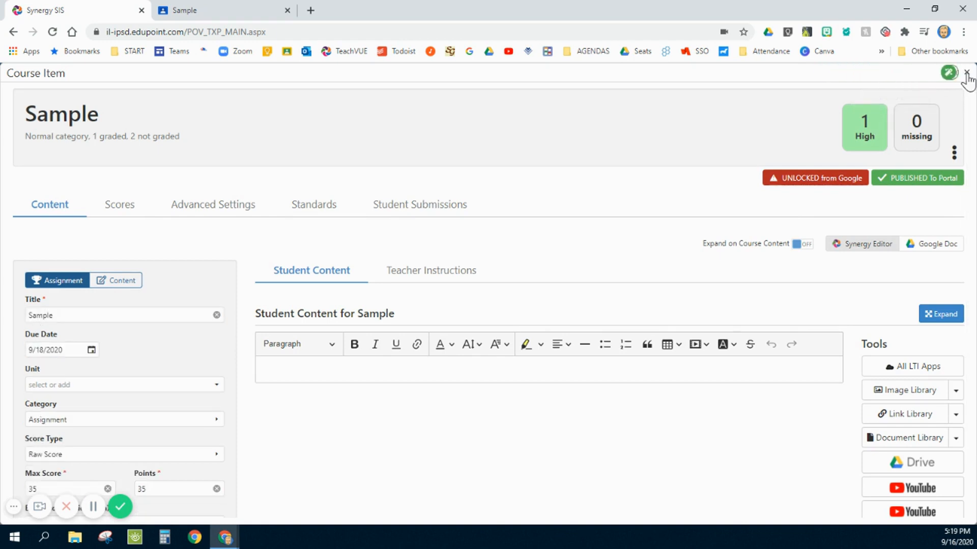
{"action": "left_click", "coordinate": [969, 74]}
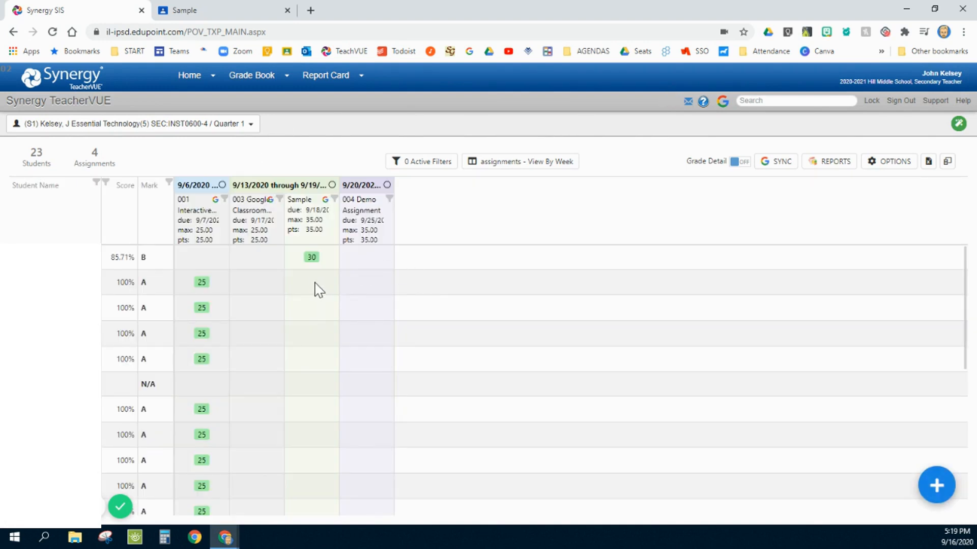
Open another student's empty Sample score cell for direct entry in the gradebook
{"action": "left_click", "coordinate": [311, 307]}
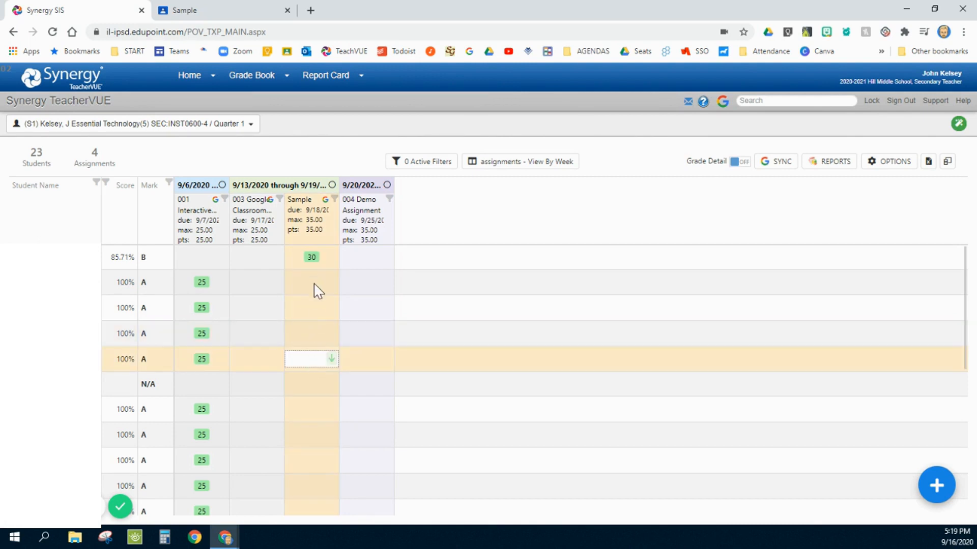
{"action": "left_click", "coordinate": [312, 308]}
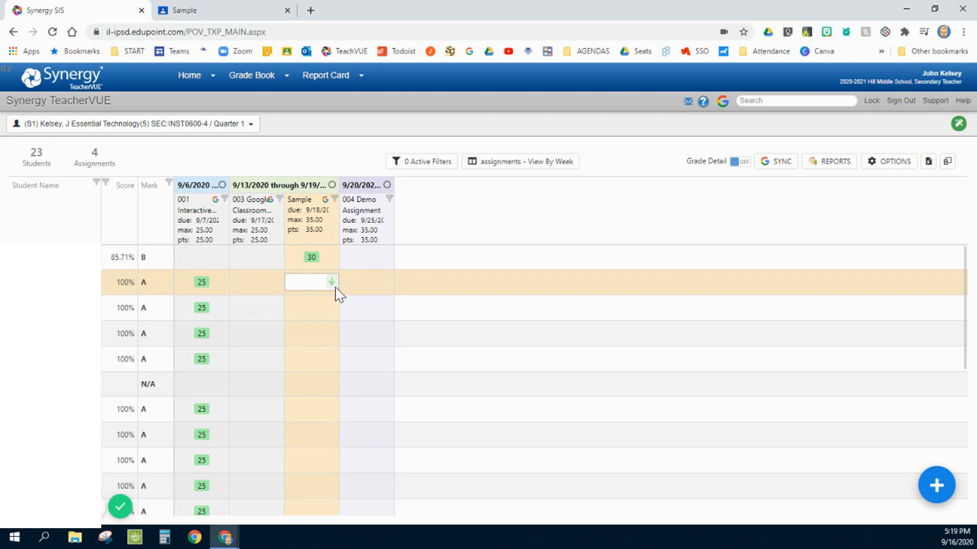
{"action": "mouse_move", "coordinate": [314, 310]}
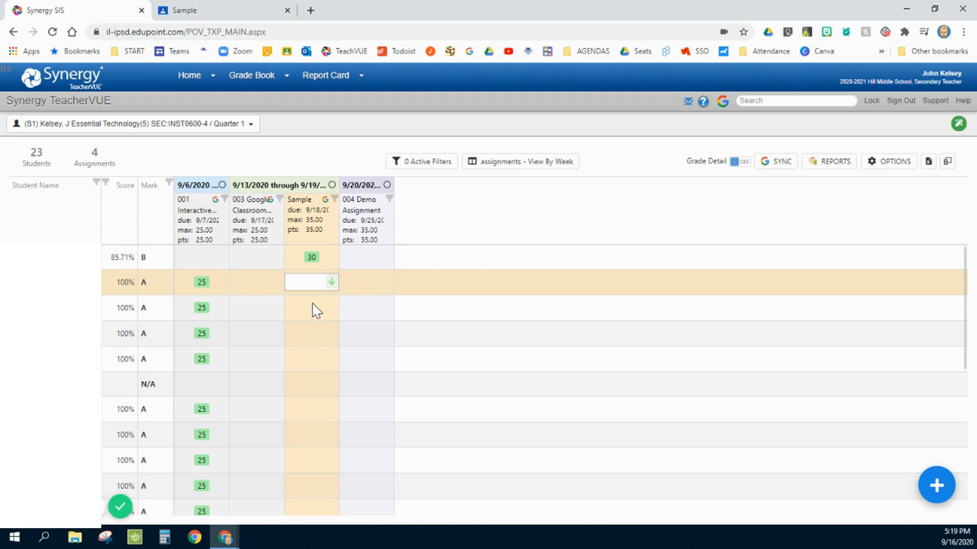
{"action": "left_click", "coordinate": [307, 283]}
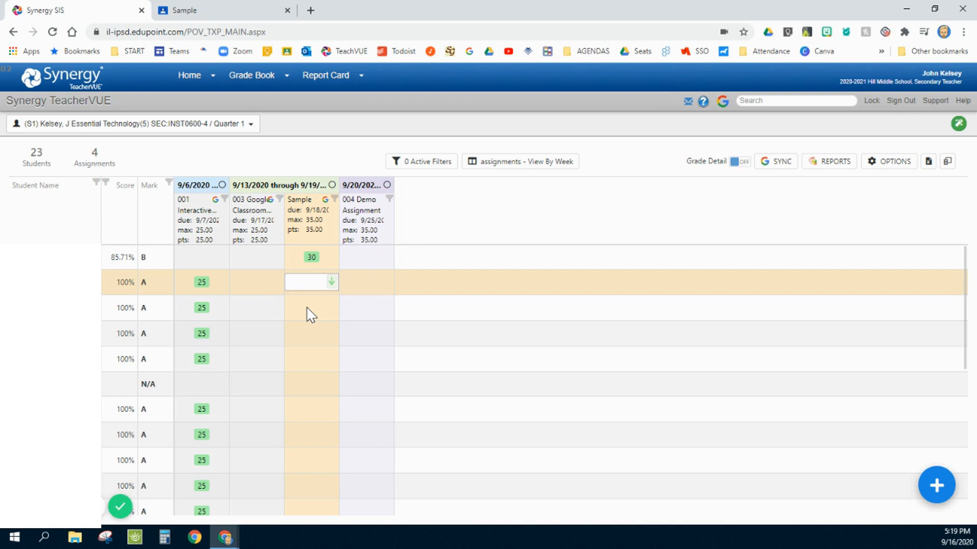
{"action": "mouse_move", "coordinate": [652, 241]}
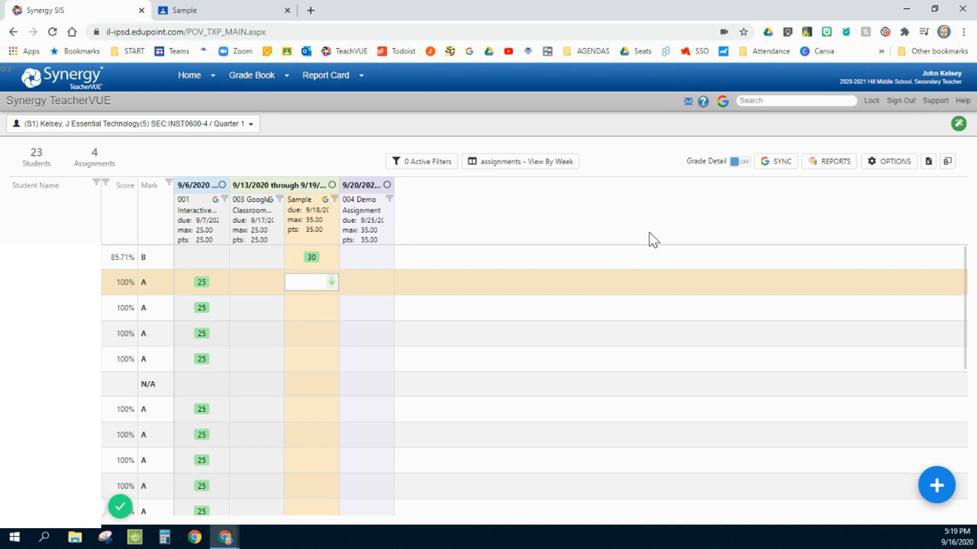
{"action": "left_click", "coordinate": [309, 281]}
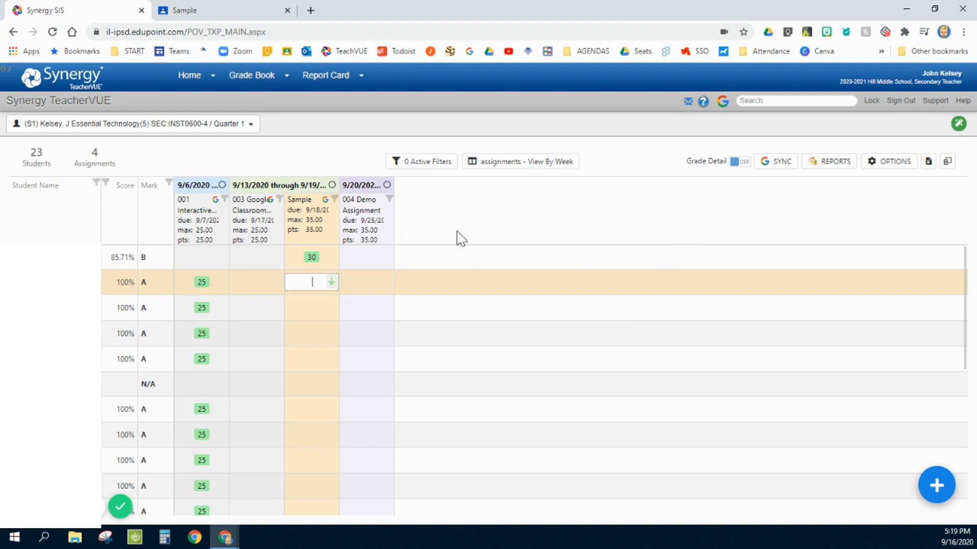
{"action": "mouse_move", "coordinate": [425, 262]}
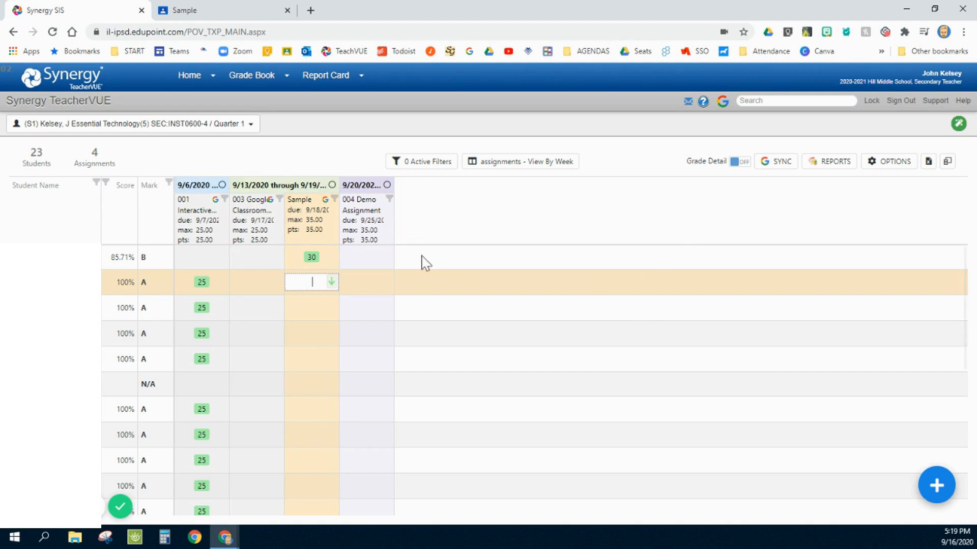
{"action": "mouse_move", "coordinate": [516, 247]}
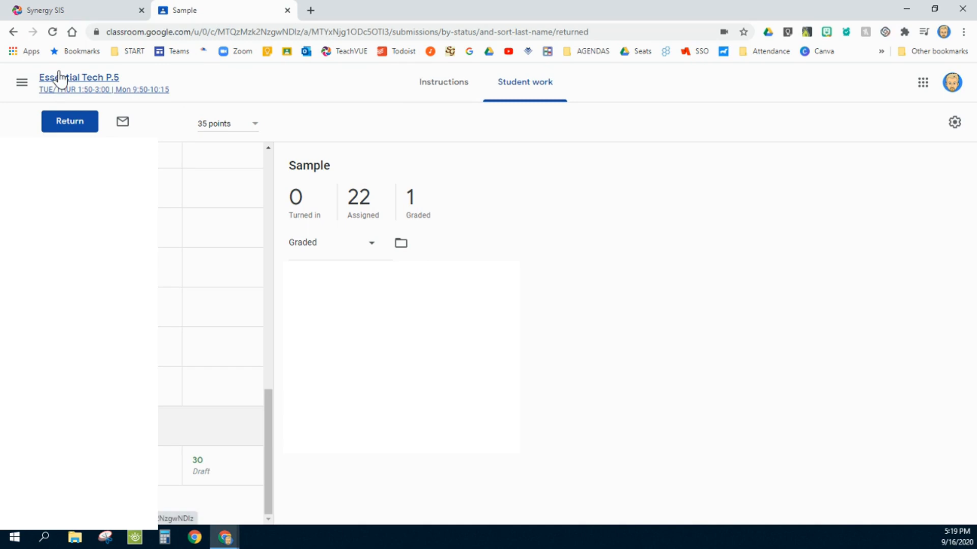
Visit the Essential Tech P.5 classwork list, then switch back to the Synergy gradebook
{"action": "left_click", "coordinate": [78, 77]}
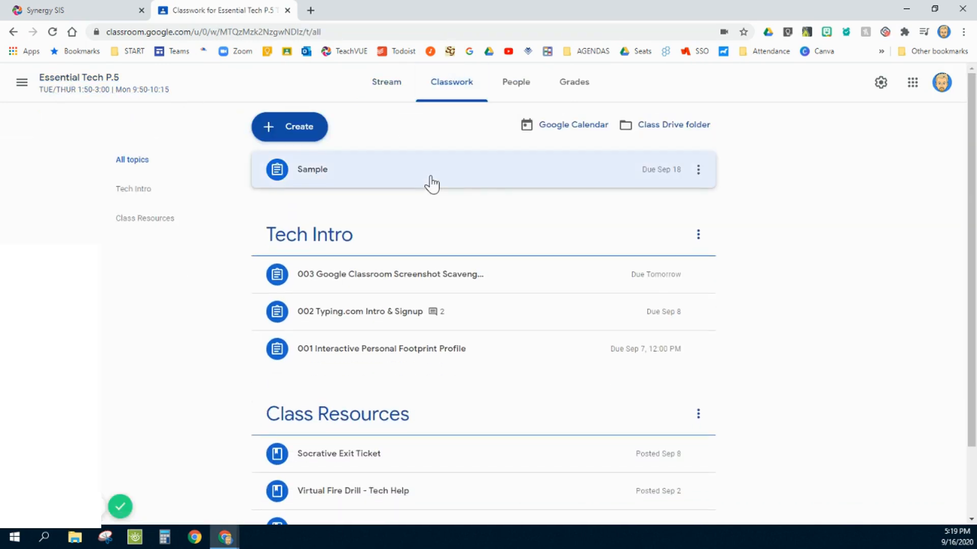
{"action": "mouse_move", "coordinate": [405, 274]}
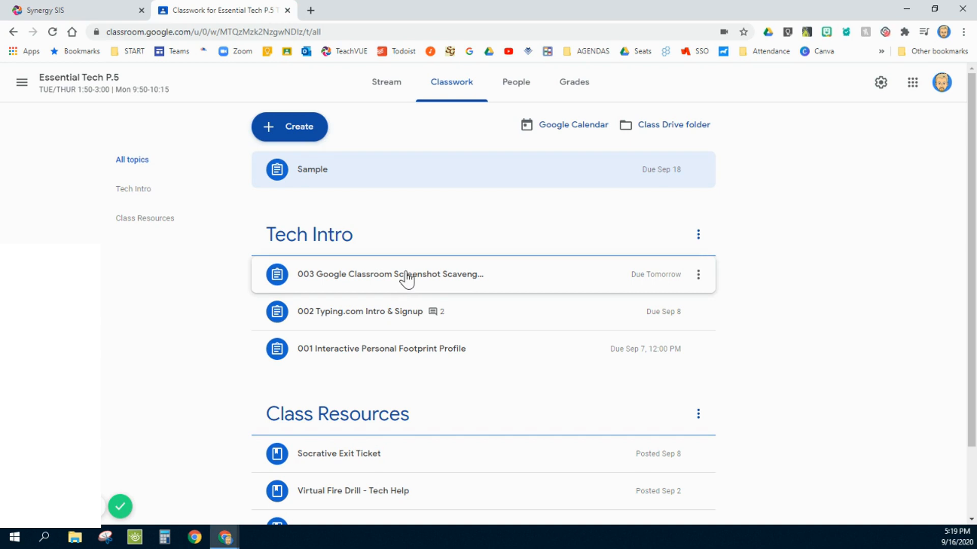
{"action": "left_click", "coordinate": [391, 274]}
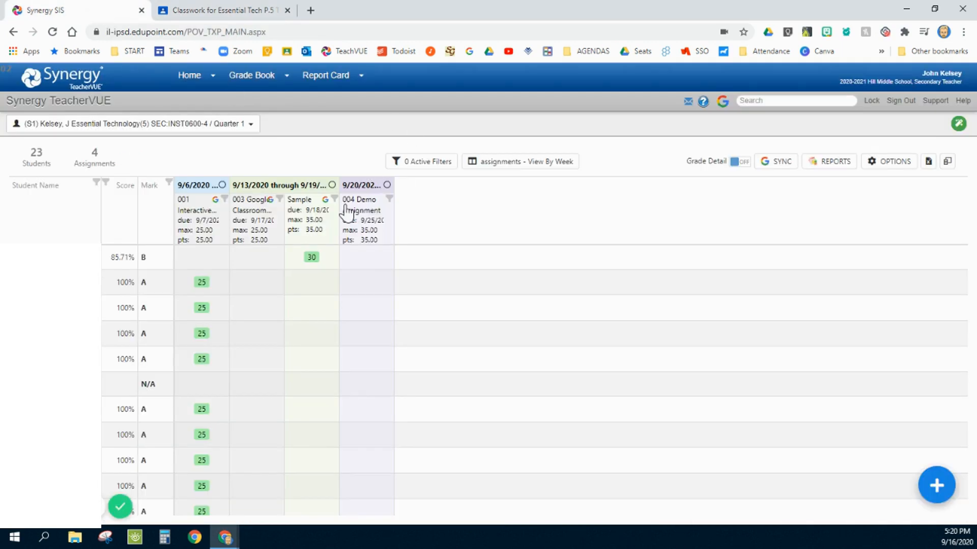
{"action": "mouse_move", "coordinate": [361, 341]}
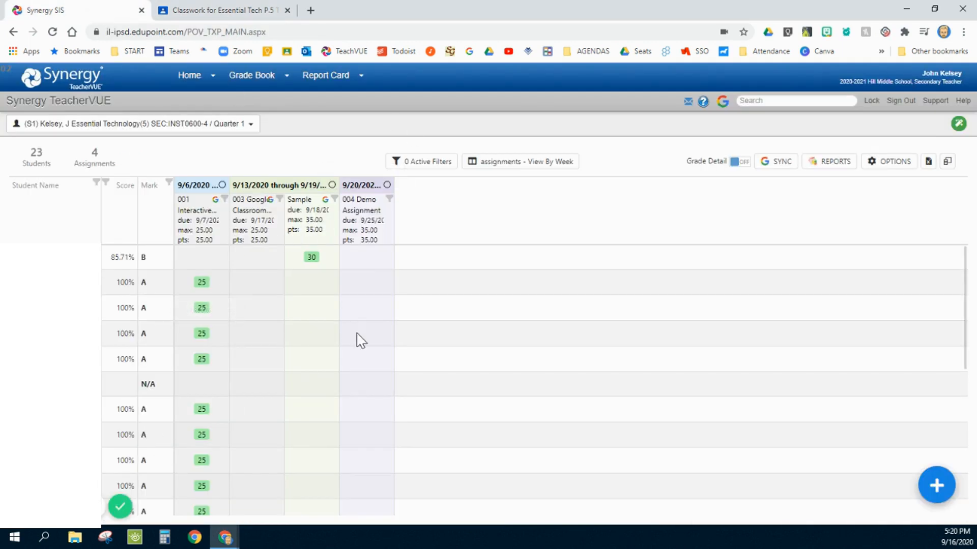
{"action": "mouse_move", "coordinate": [403, 304]}
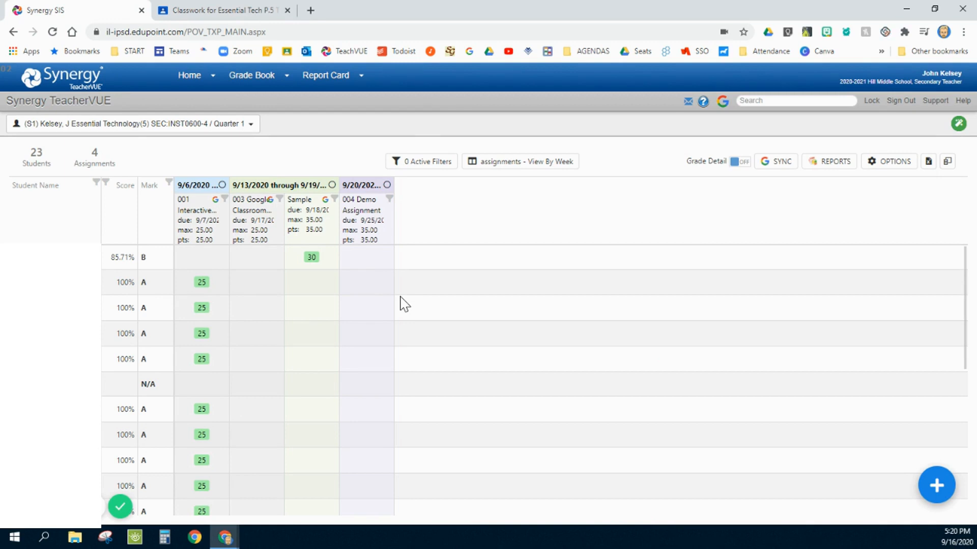
{"action": "mouse_move", "coordinate": [413, 218]}
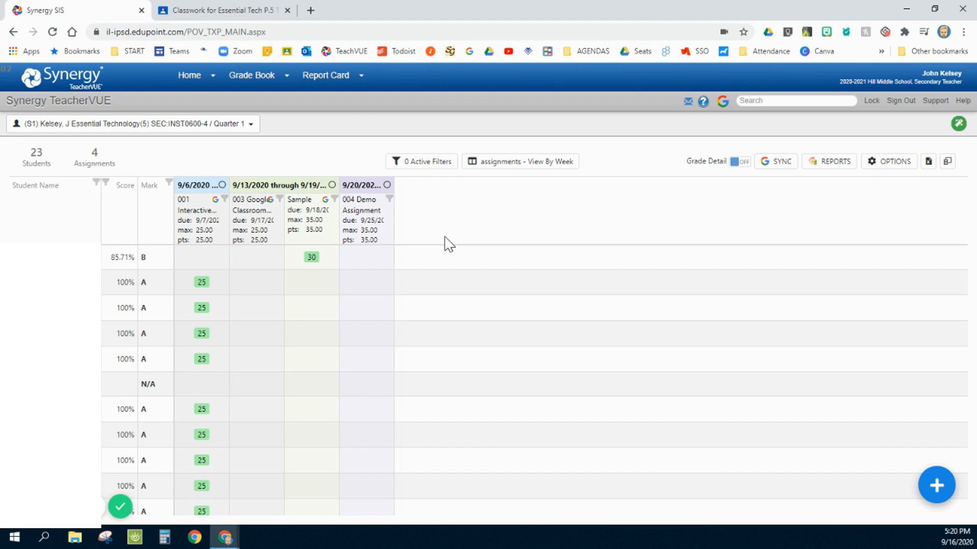
{"action": "mouse_move", "coordinate": [3, 224]}
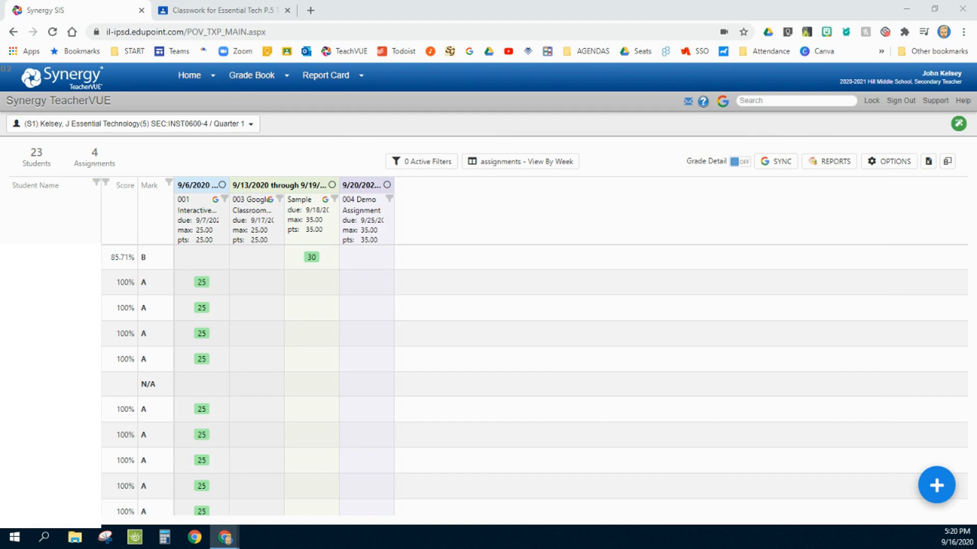
{"action": "mouse_move", "coordinate": [630, 211]}
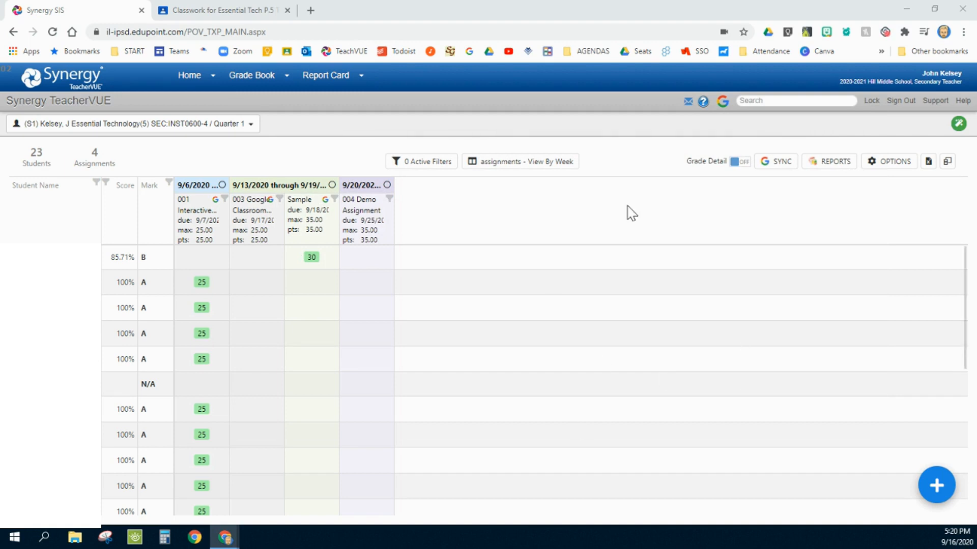
{"action": "mouse_move", "coordinate": [529, 206]}
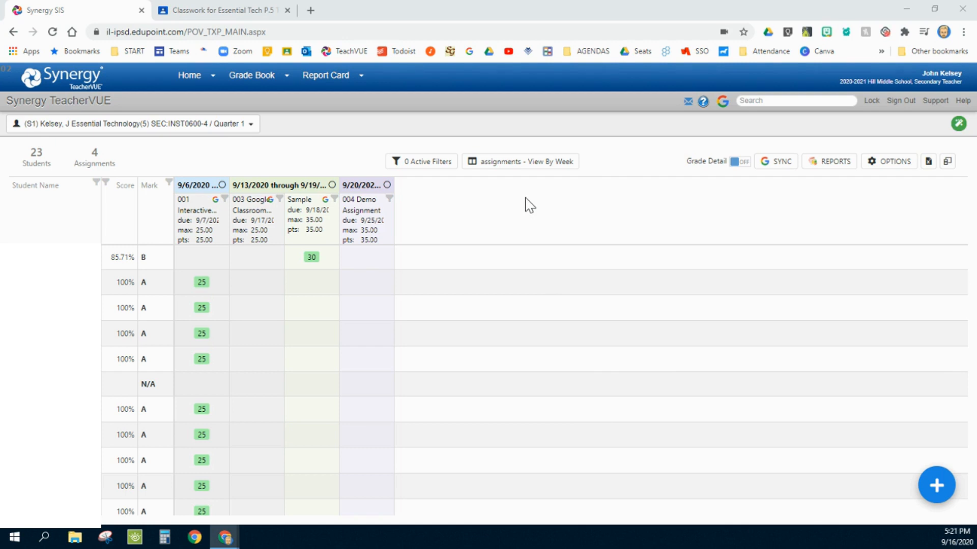
{"action": "mouse_move", "coordinate": [817, 54]}
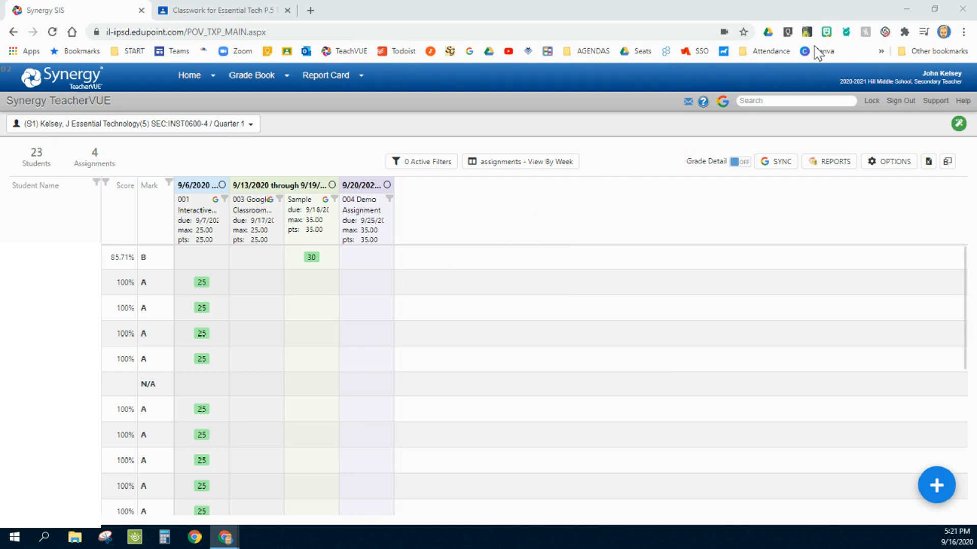
{"action": "mouse_move", "coordinate": [884, 33]}
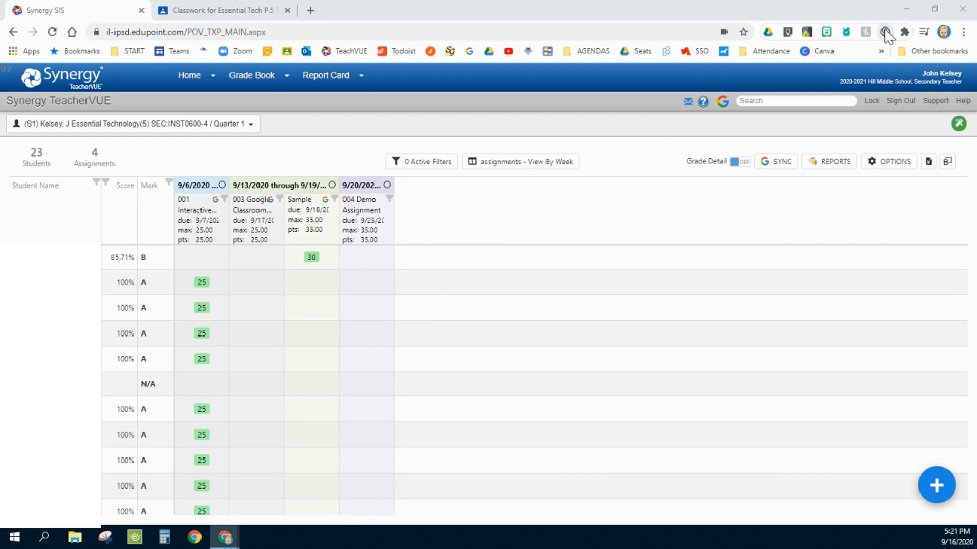